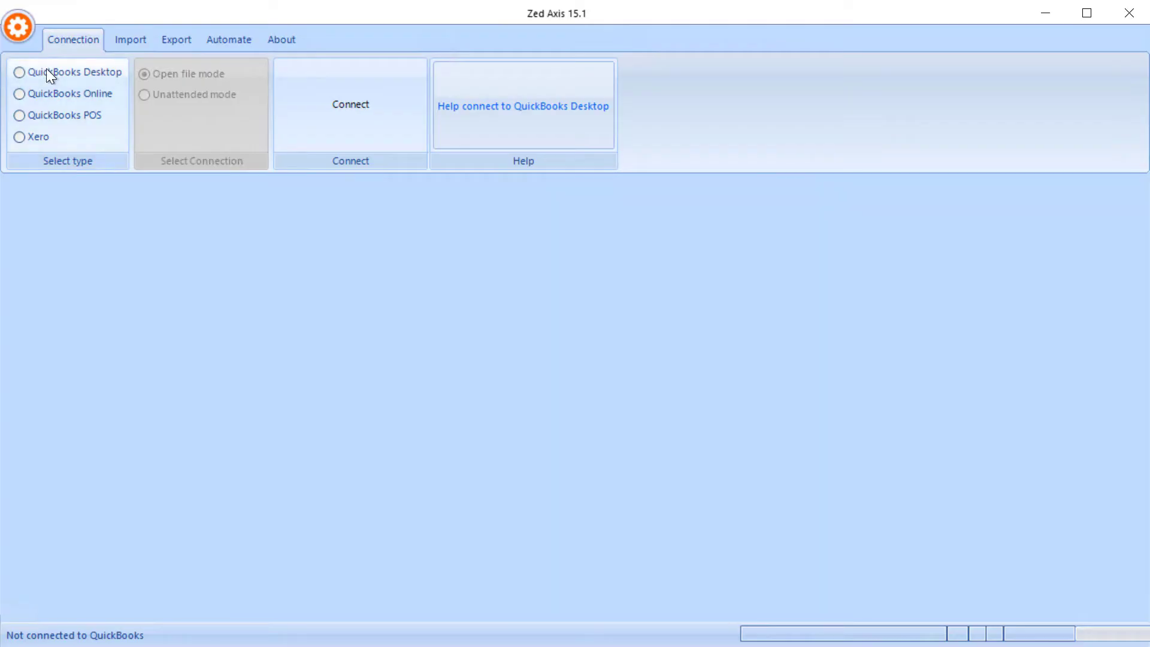
- Connect Zed Axis to the open QuickBooks Desktop company file and go to Import
left_click(20, 72)
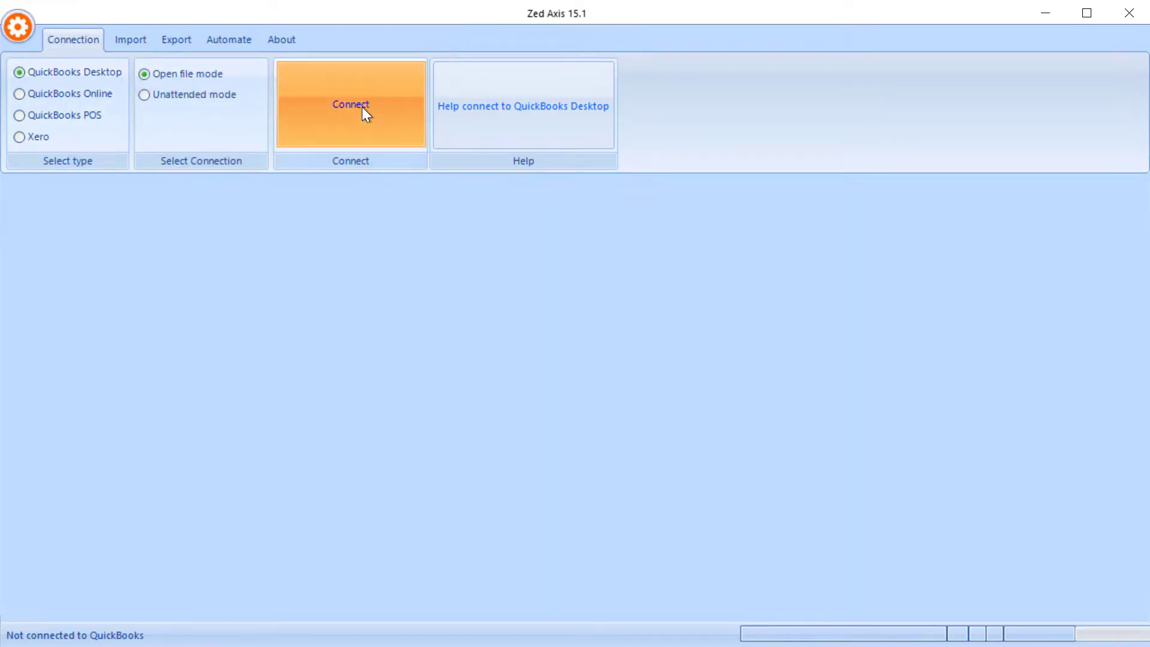
left_click(350, 104)
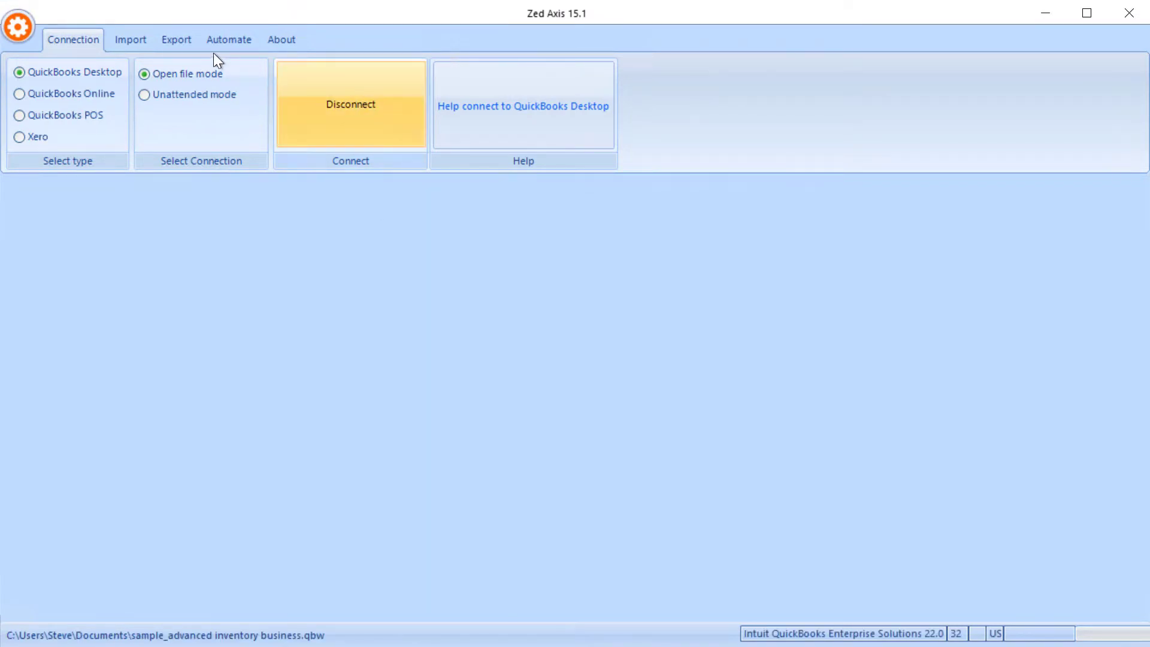
left_click(130, 39)
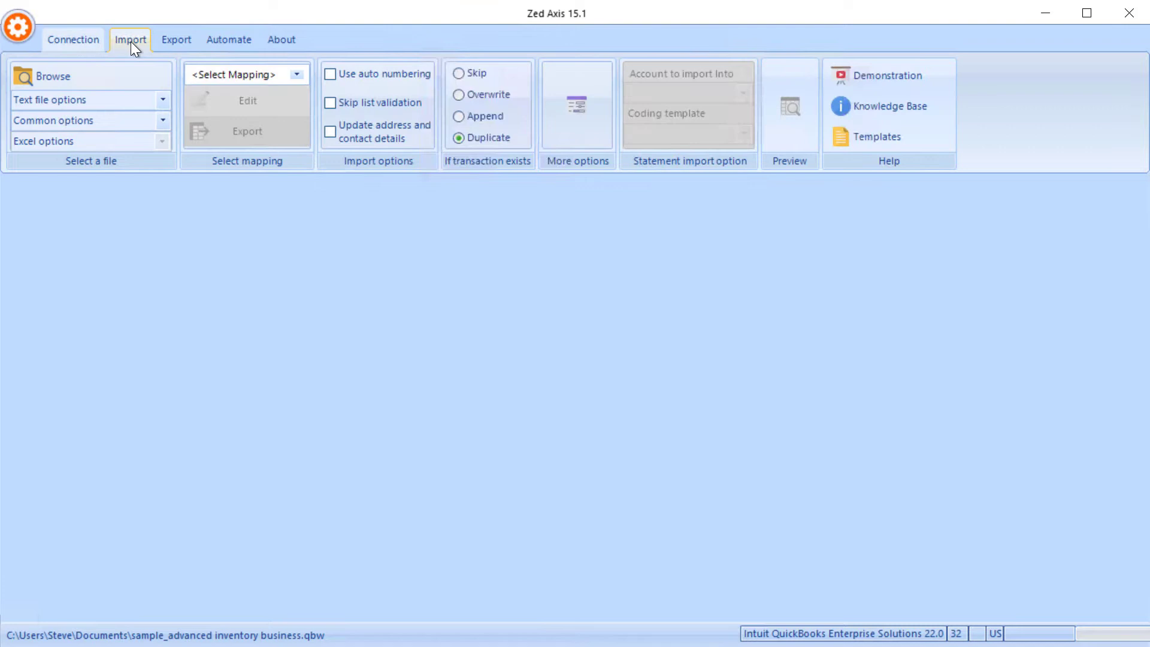
- Browse to and open Accounts list.txt for import
left_click(52, 76)
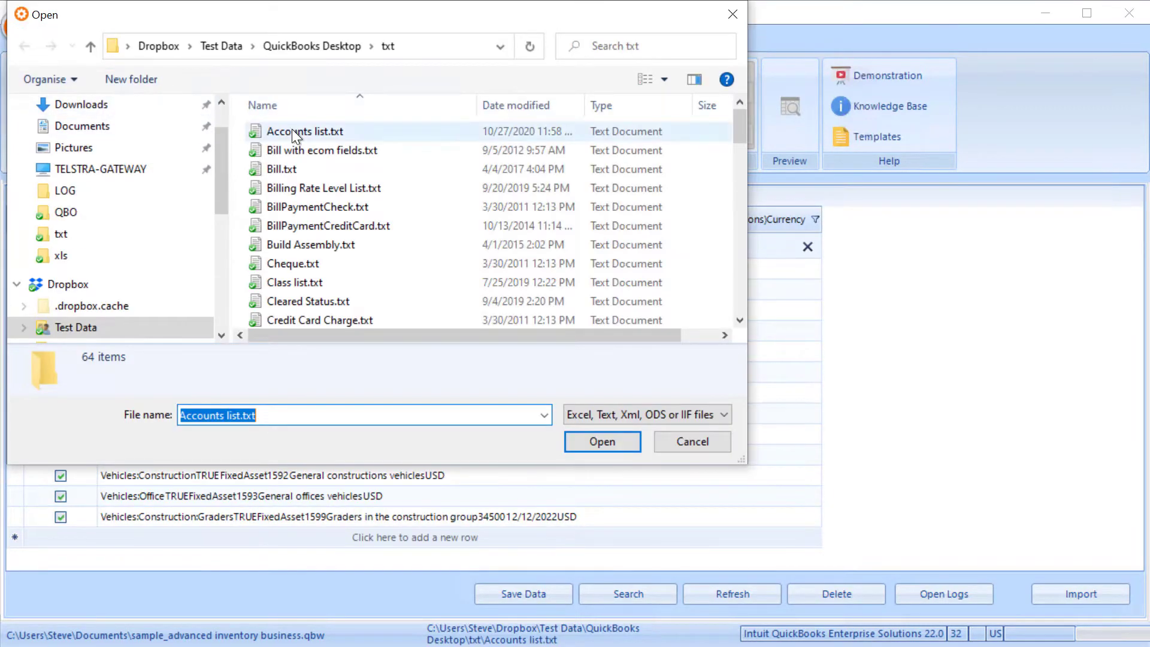
left_click(305, 131)
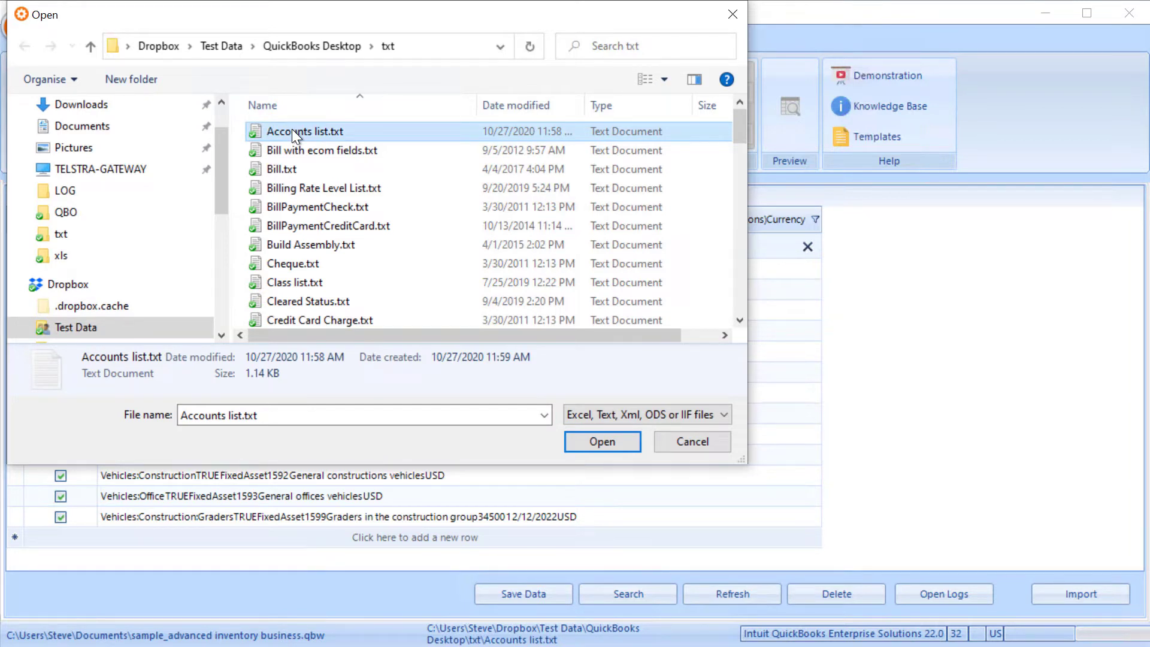
left_click(601, 441)
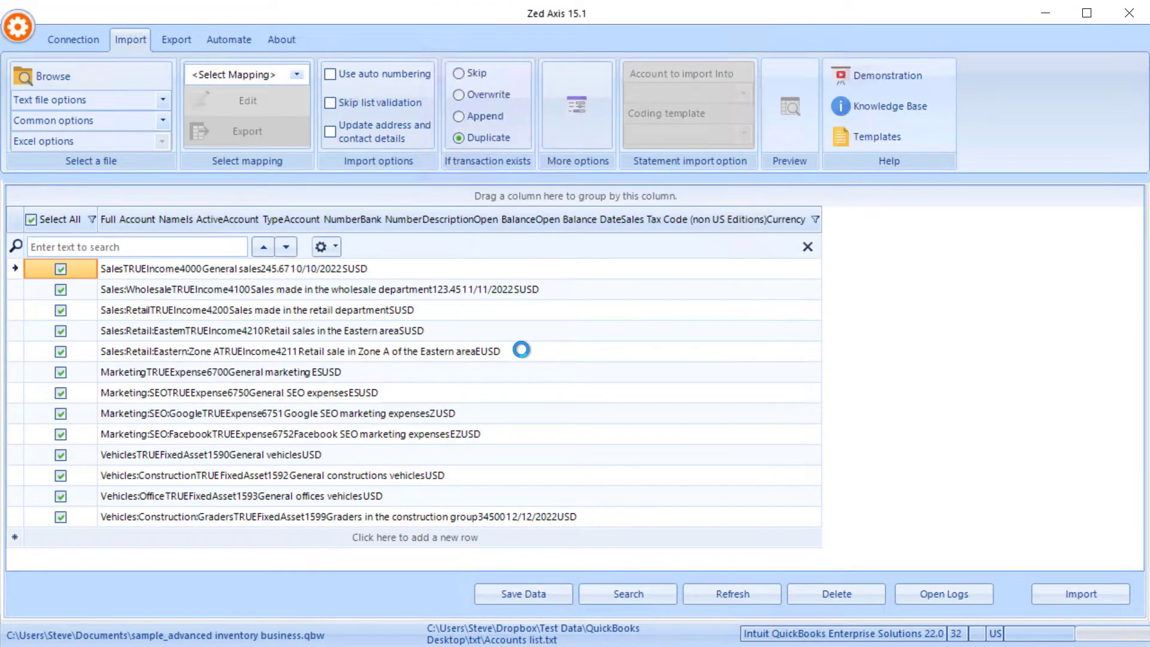
left_click(293, 350)
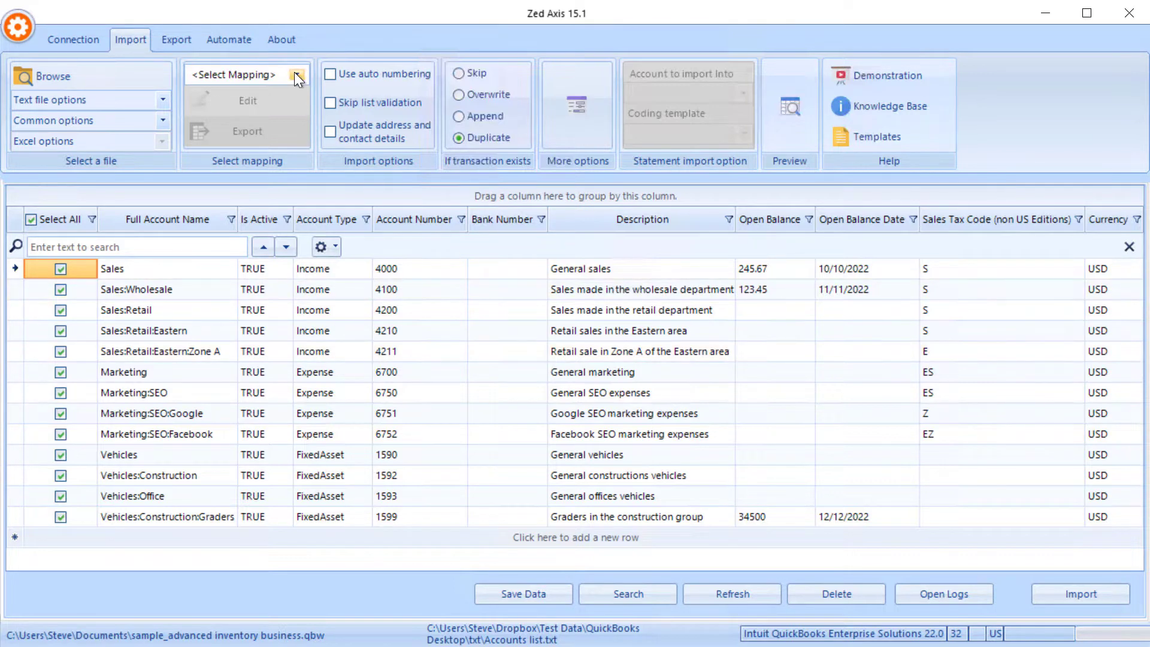
- Add a new mapping linking Name, AccountNumber and Desc to their file columns, naming it Account map
left_click(298, 74)
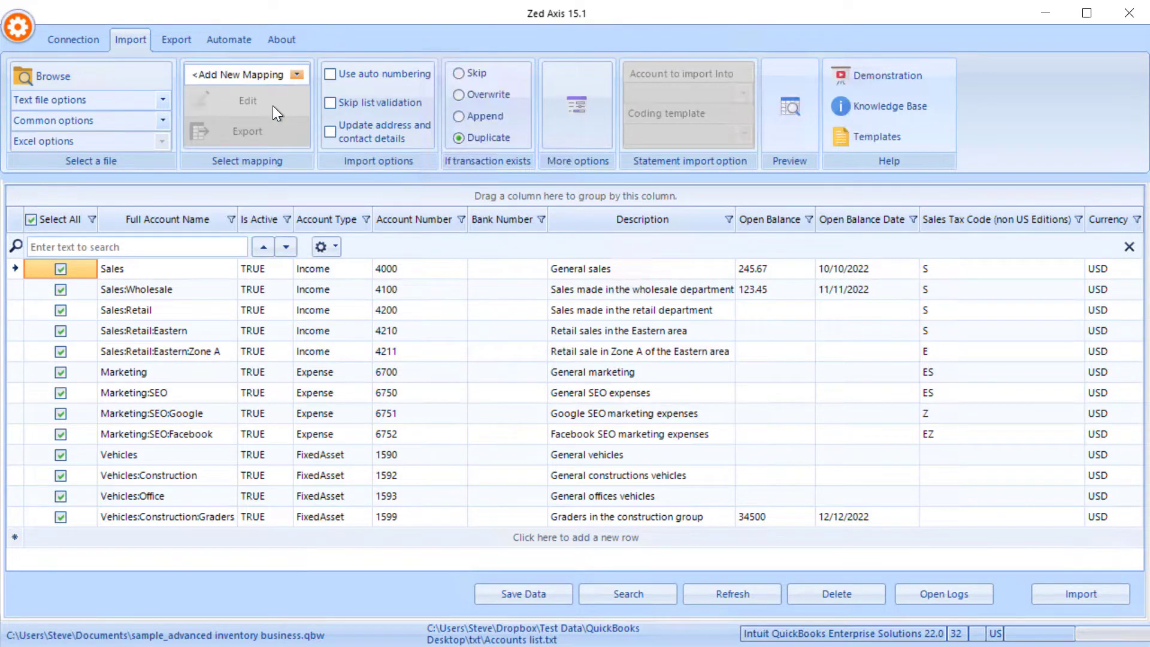
left_click(247, 101)
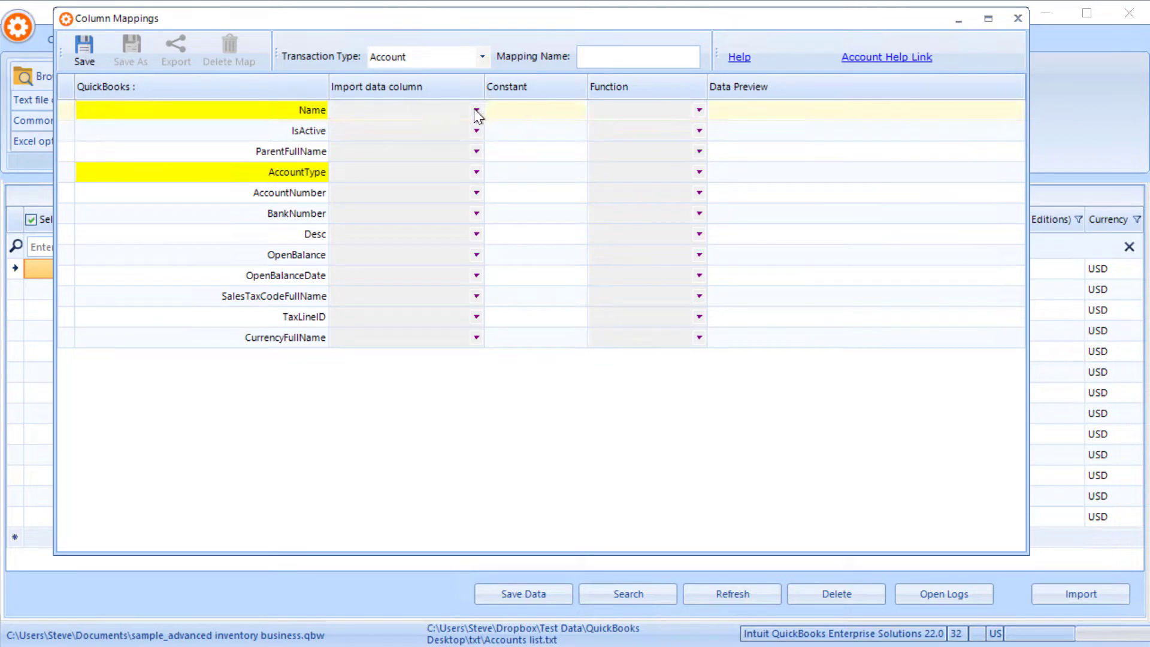
left_click(475, 110)
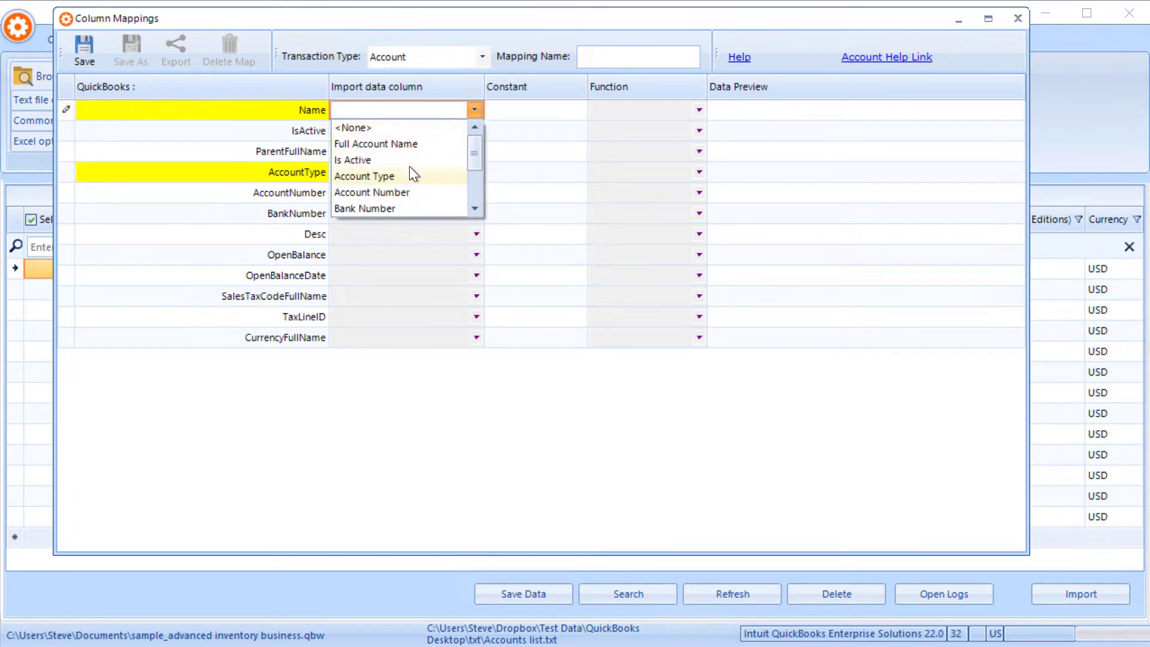
left_click(375, 144)
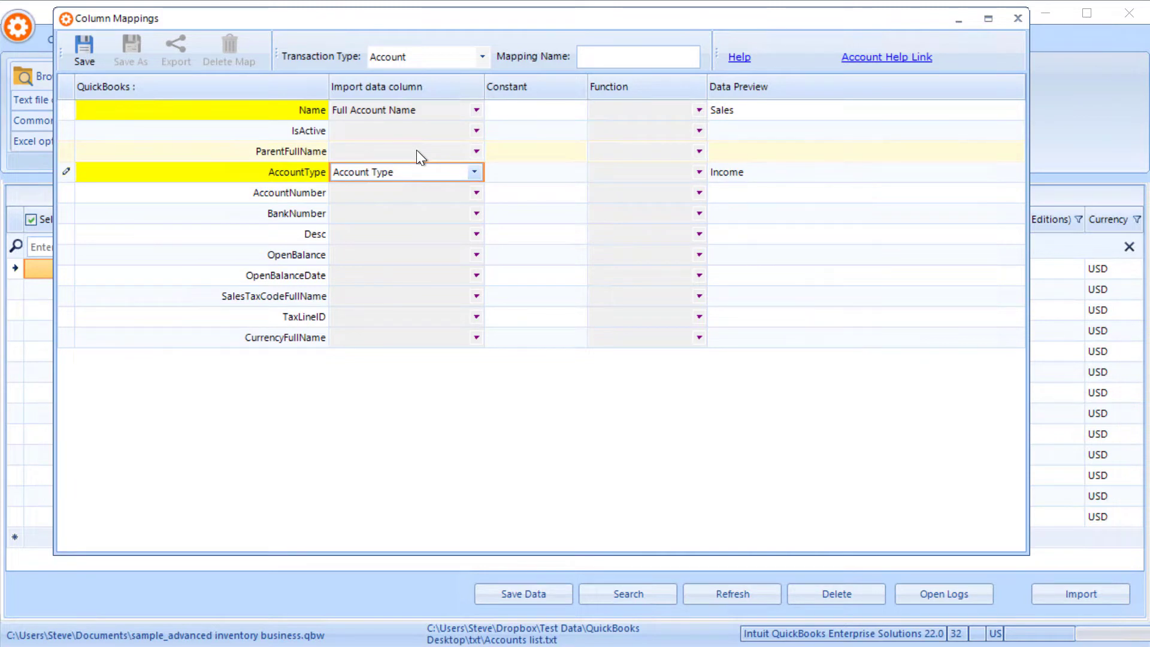
mouse_move(317, 156)
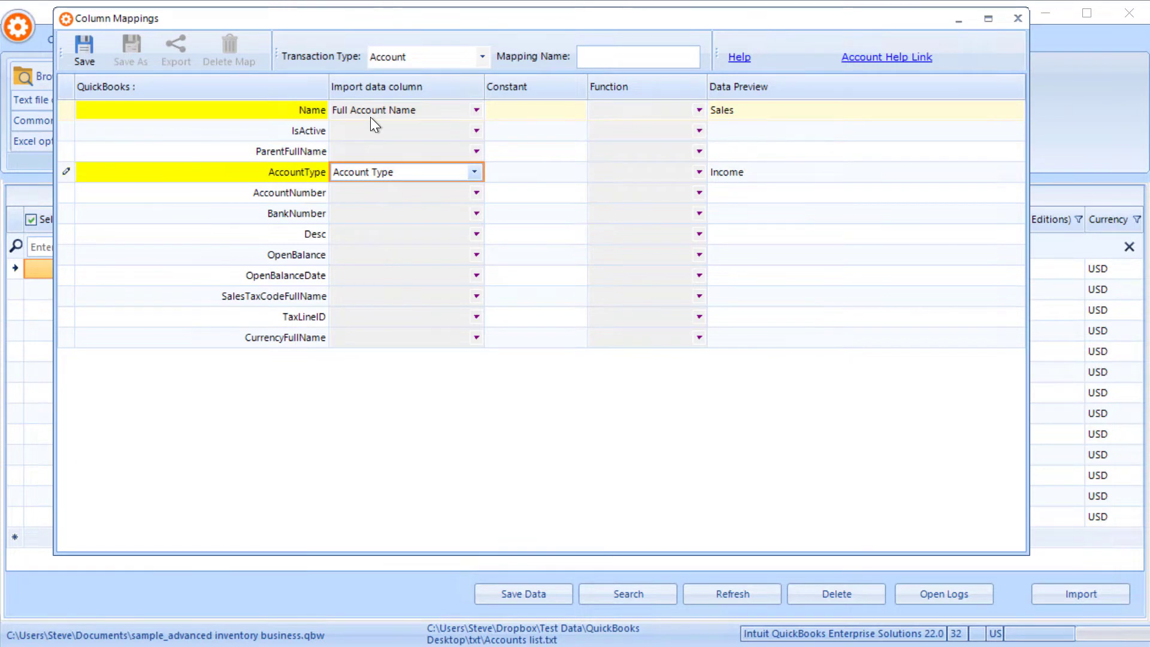
left_click(400, 192)
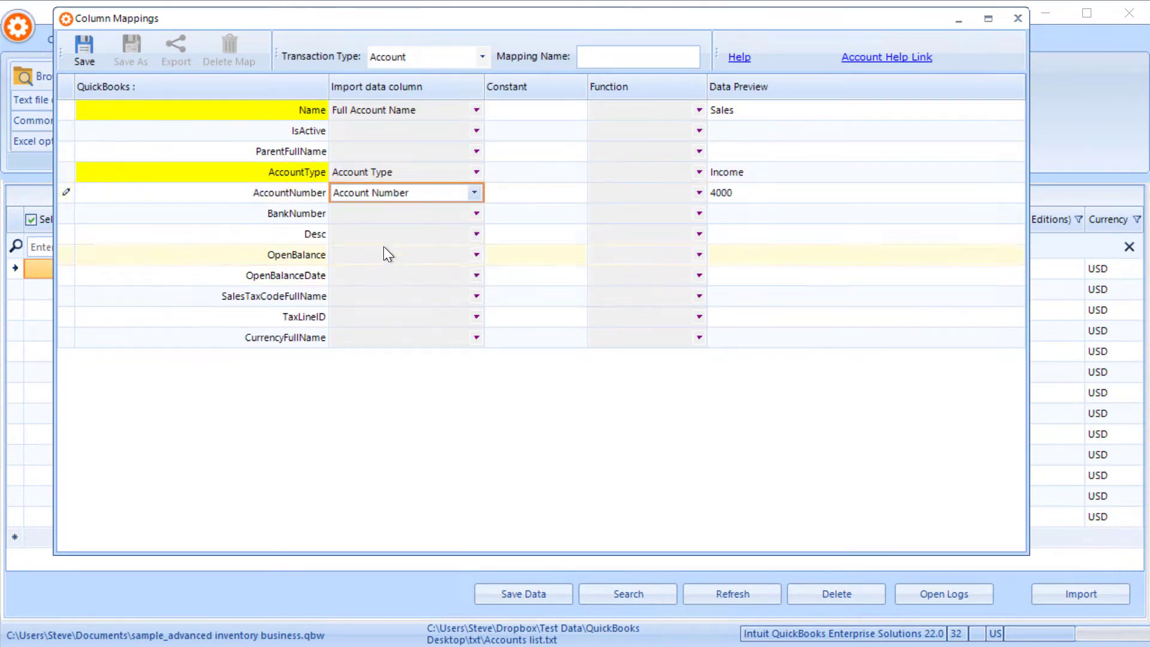
left_click(474, 233)
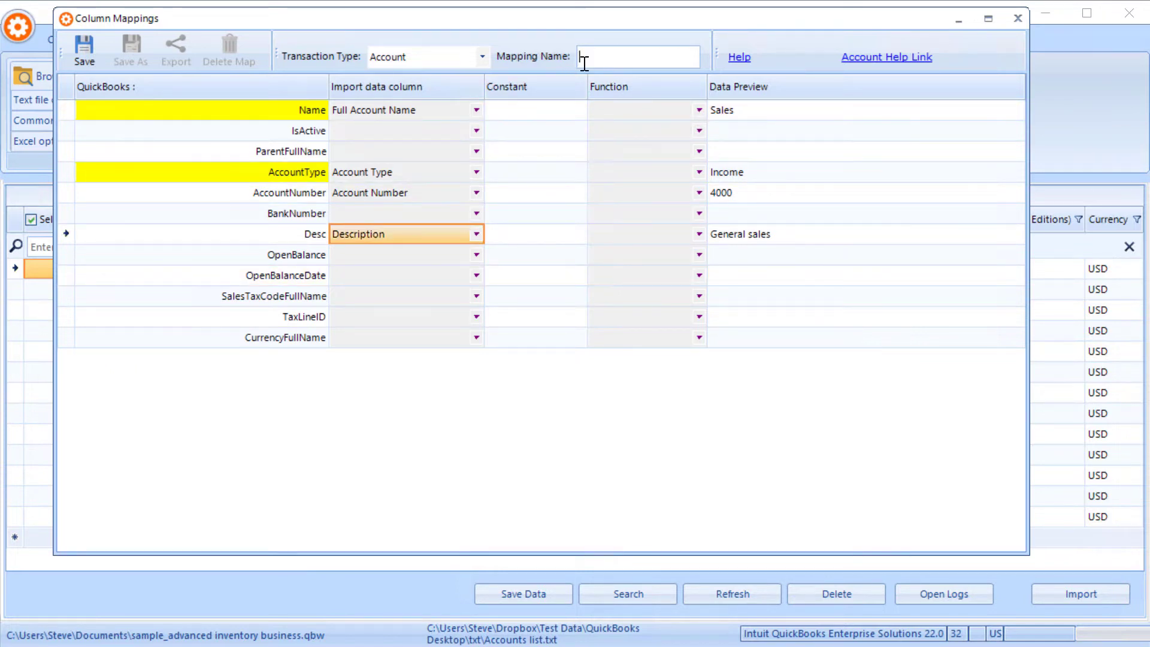
type("Account map")
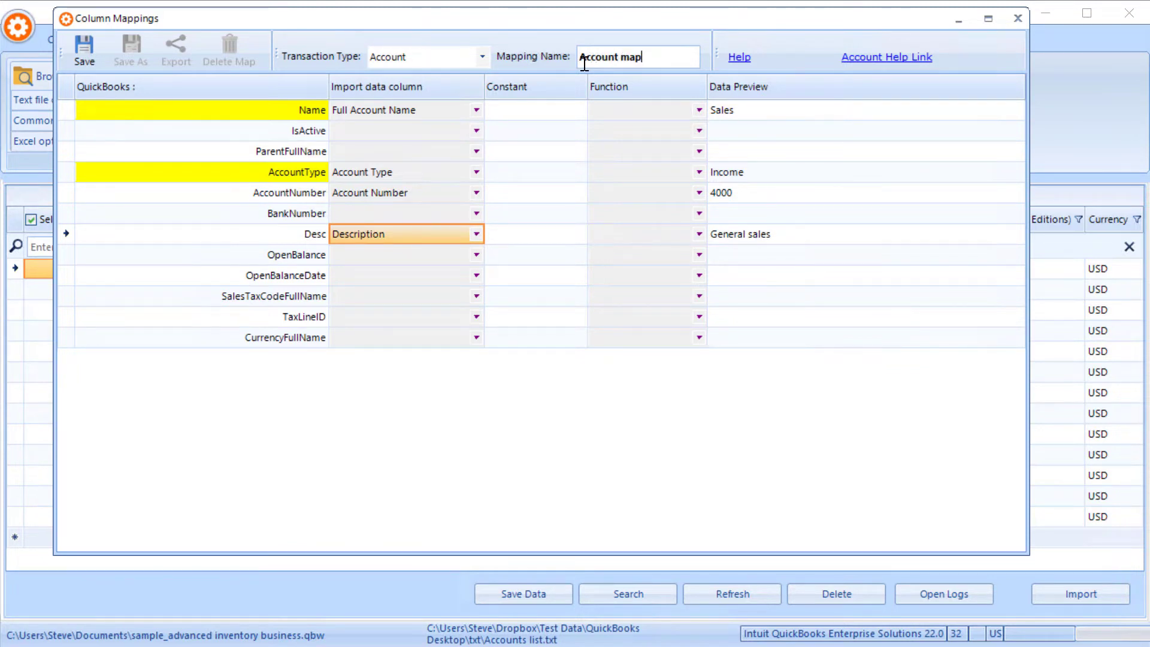
mouse_move(816, 78)
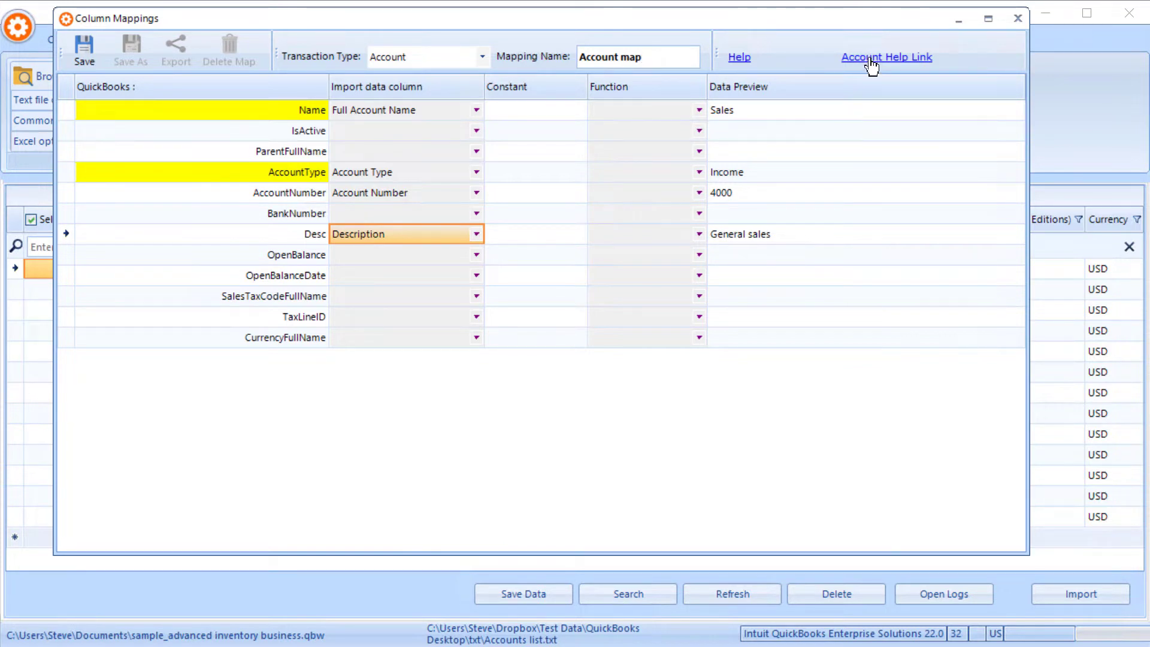
- Open the account import help article in Chrome and scroll to the field descriptions table
left_click(886, 57)
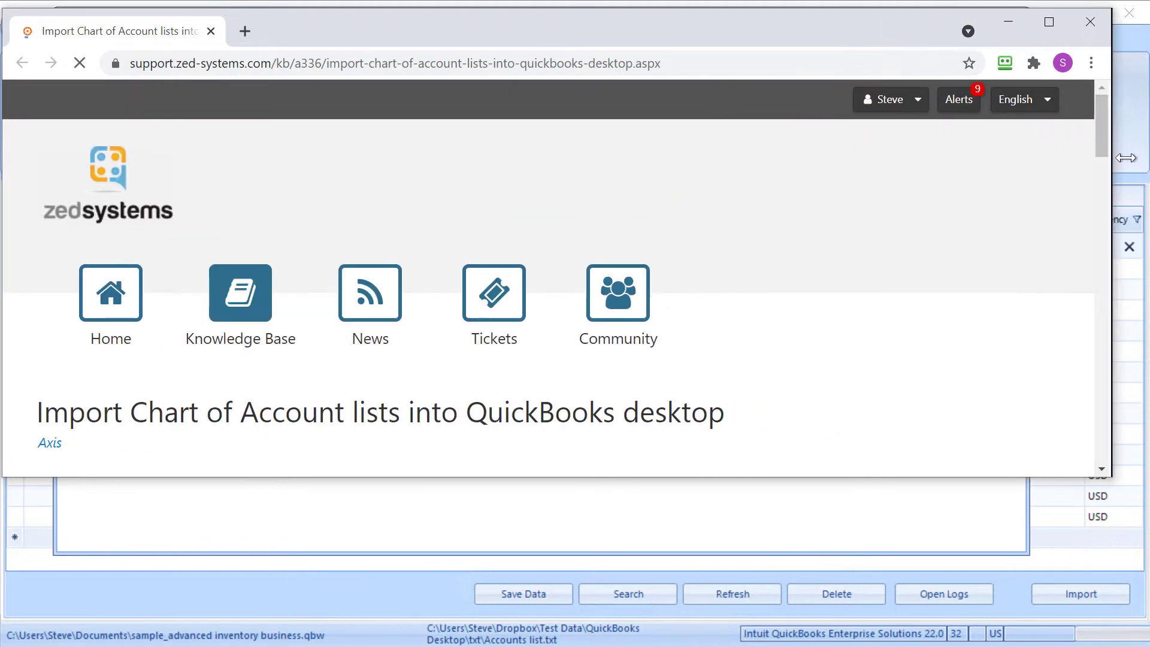
scroll("down", 3)
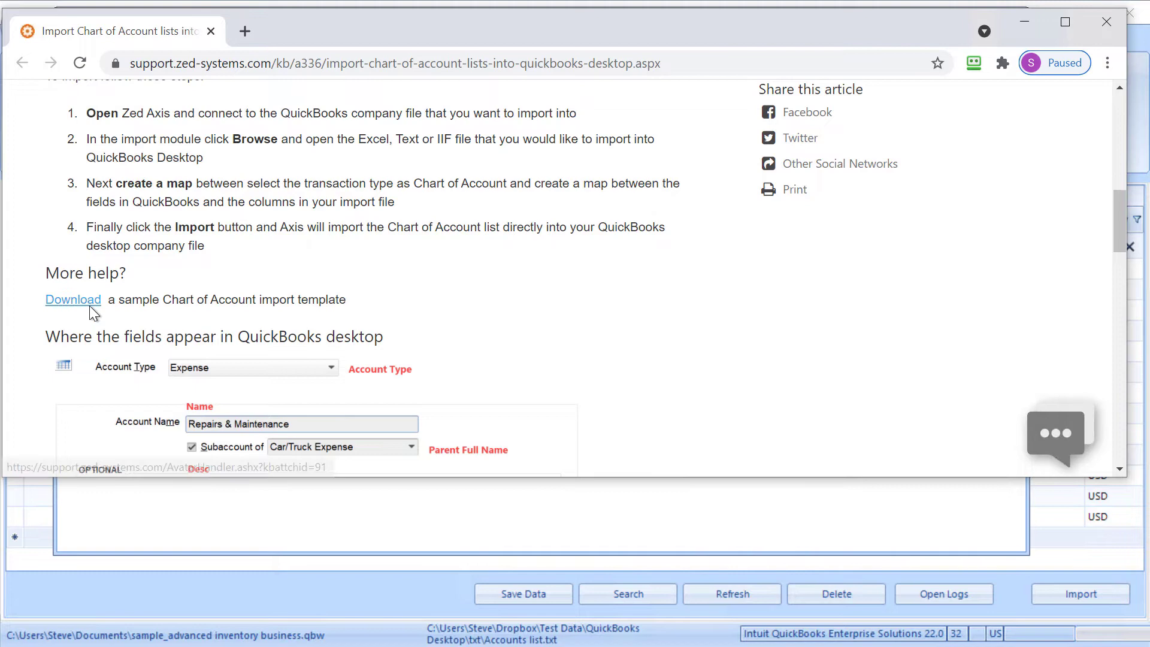
scroll("down", 3)
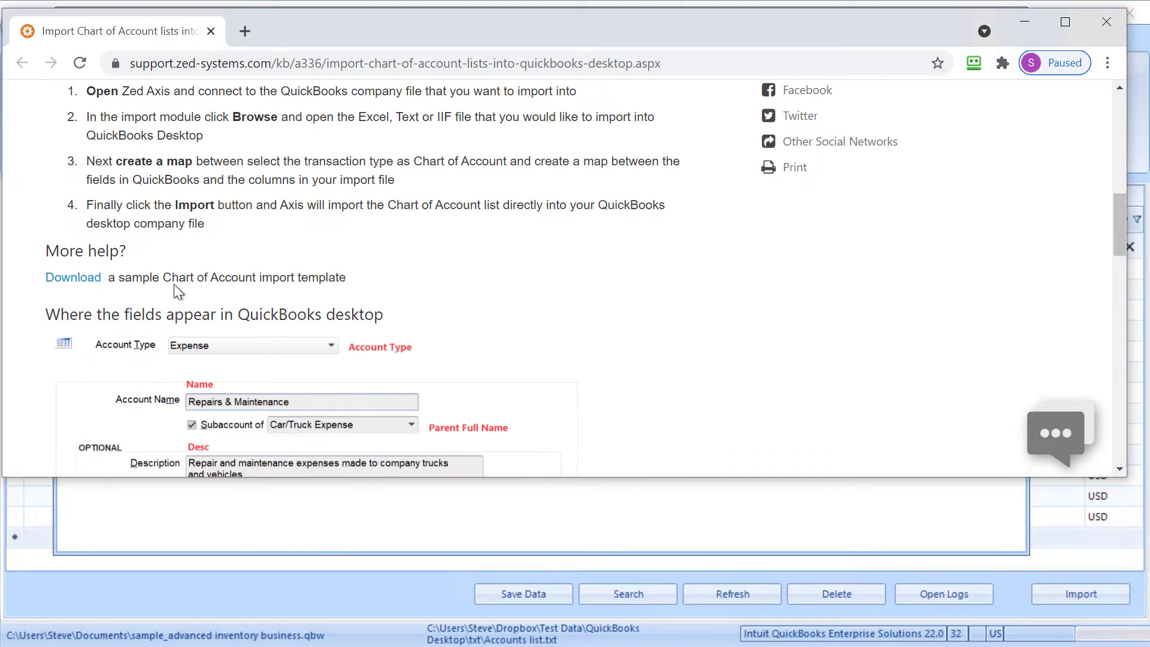
scroll("down", 3)
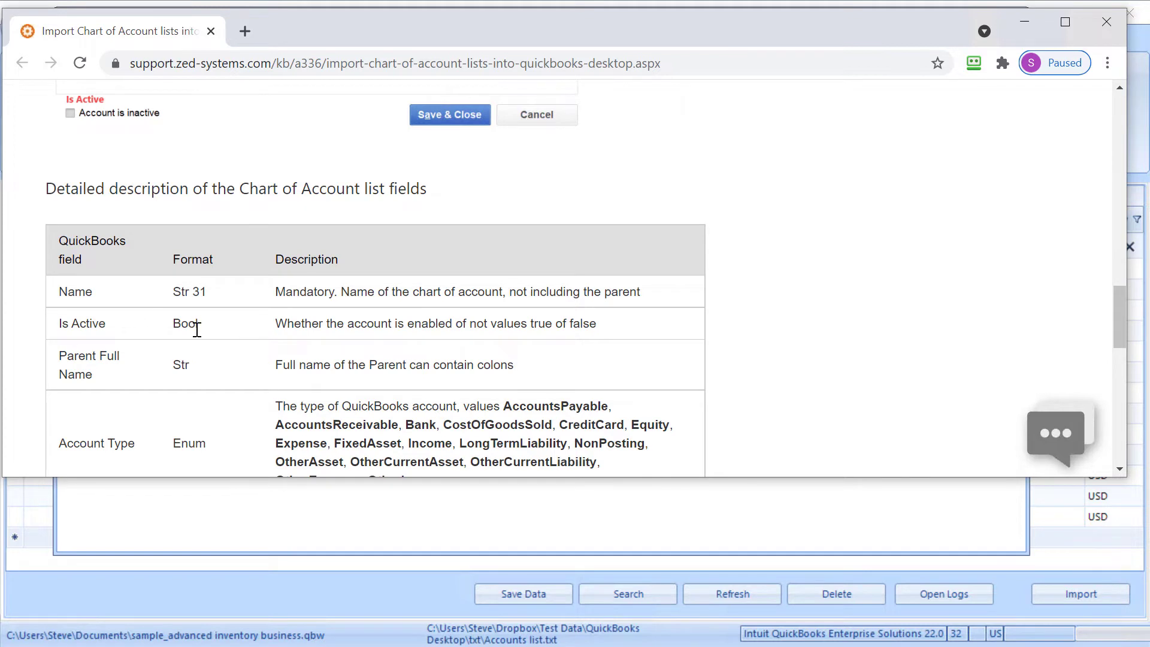
scroll("down", 3)
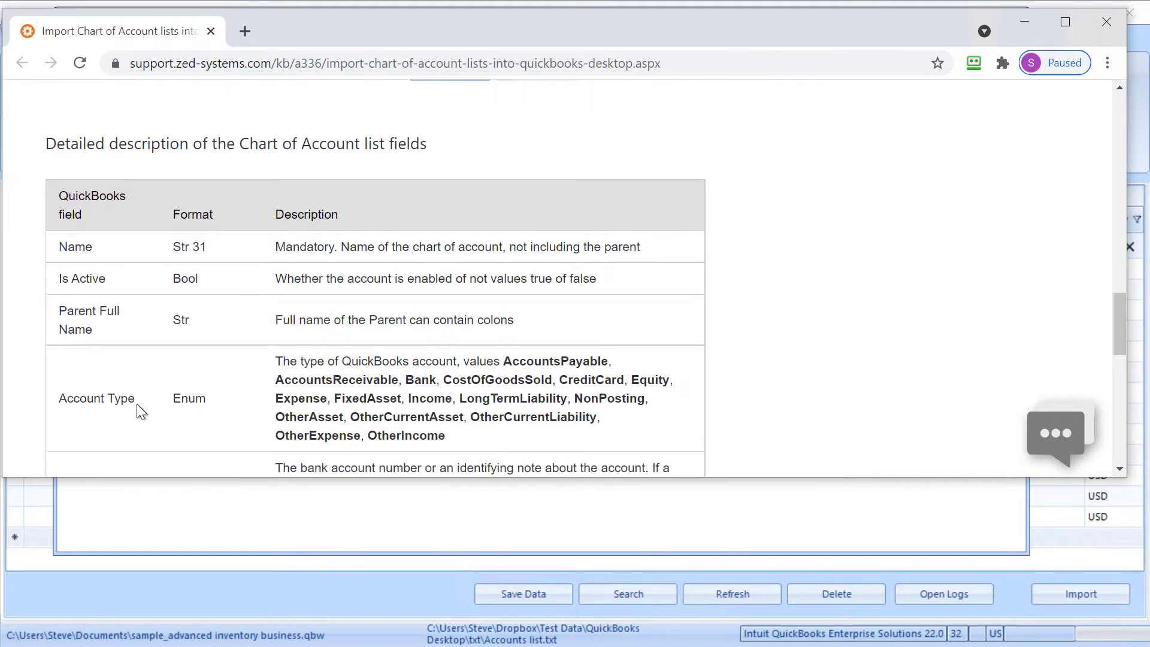
mouse_move(496, 375)
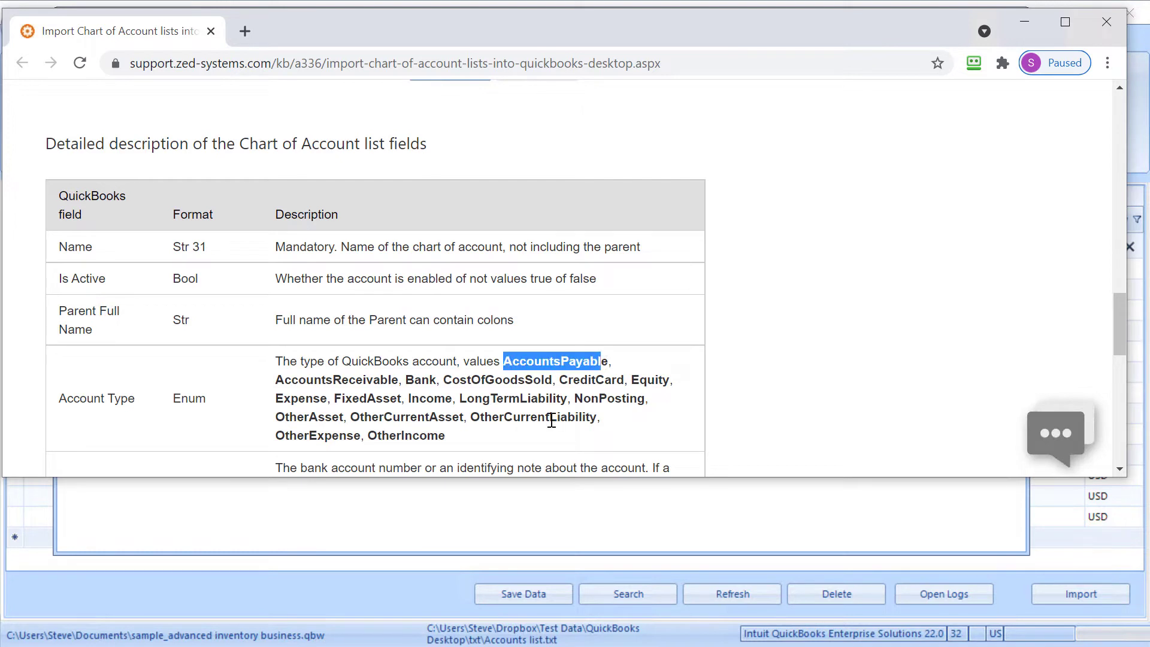
mouse_move(437, 367)
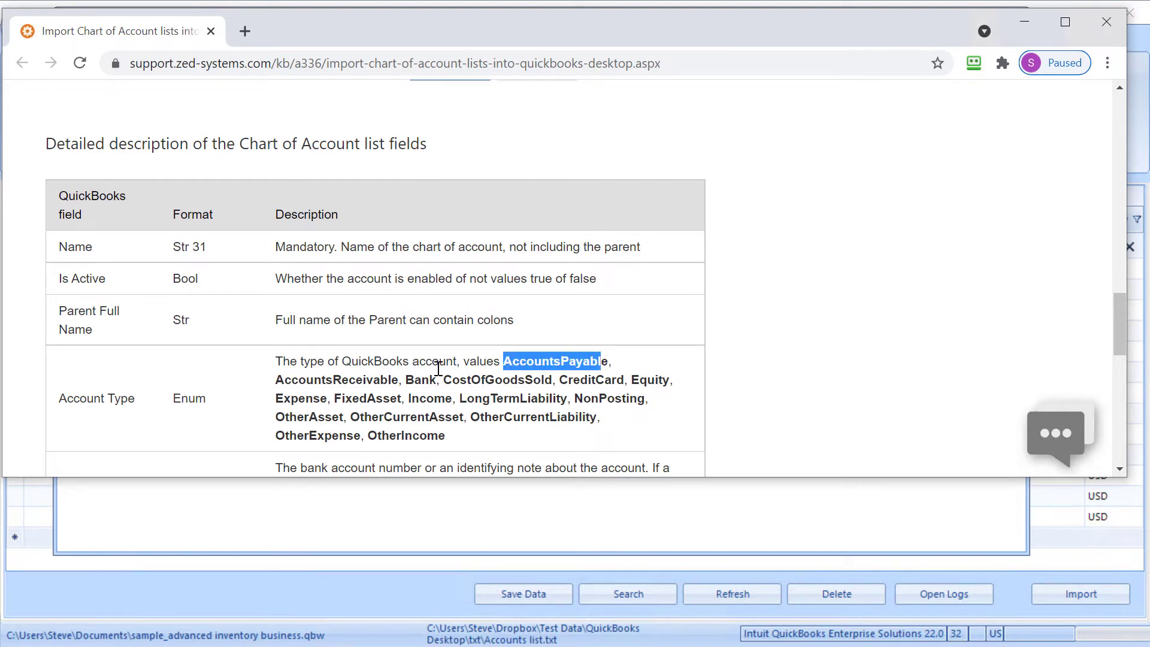
scroll("down", 3)
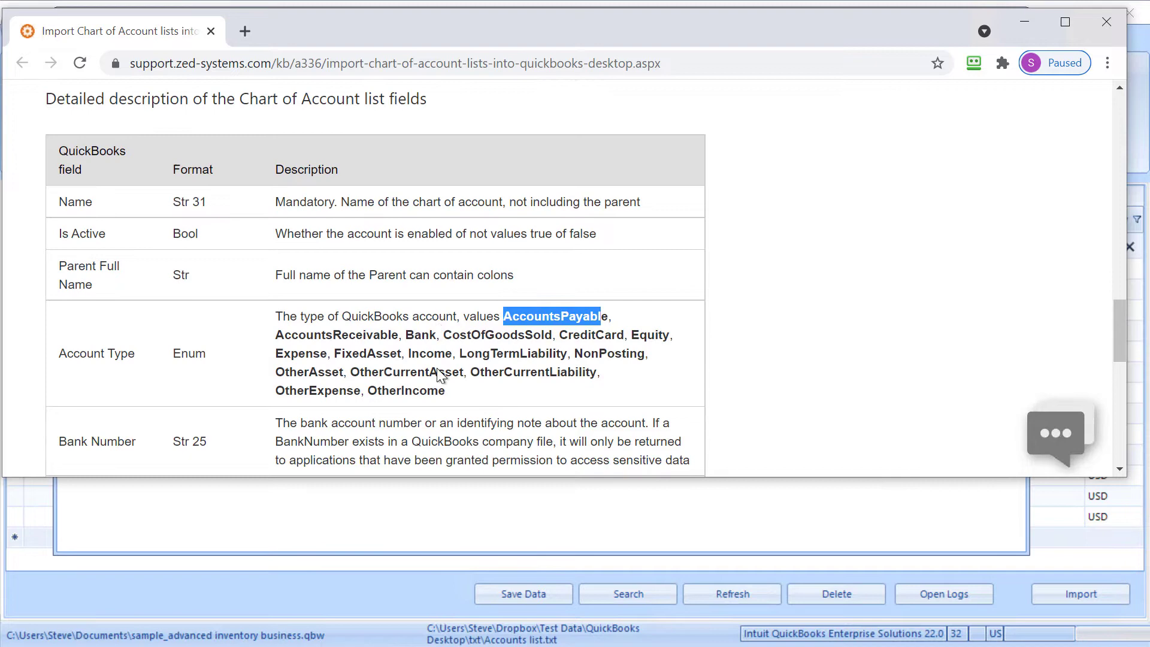
scroll("down", 3)
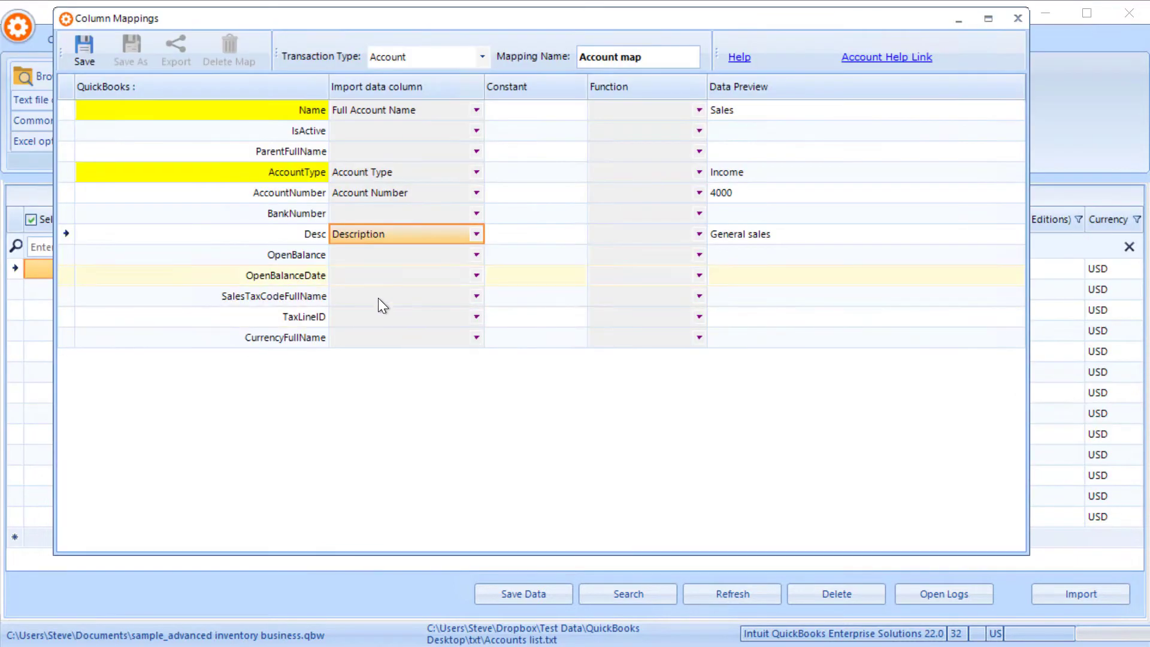
- Save the Account map mapping and confirm the success message
left_click(84, 50)
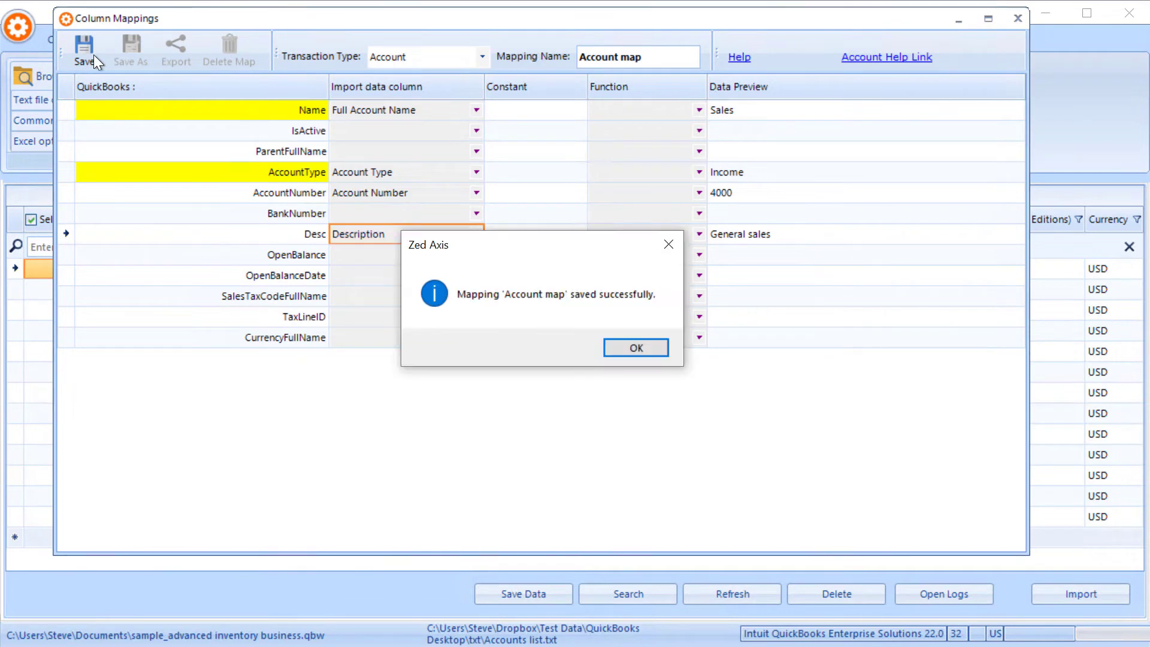
left_click(634, 347)
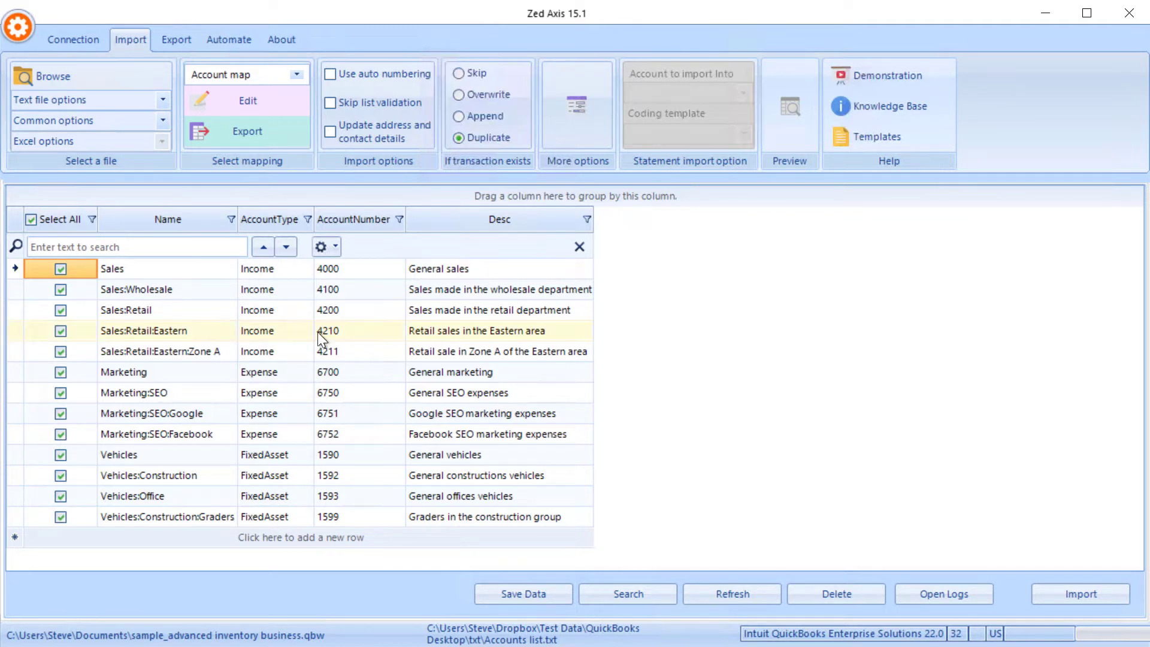
- Untick all accounts, then tick only Sales, Marketing and Vehicles
left_click(30, 219)
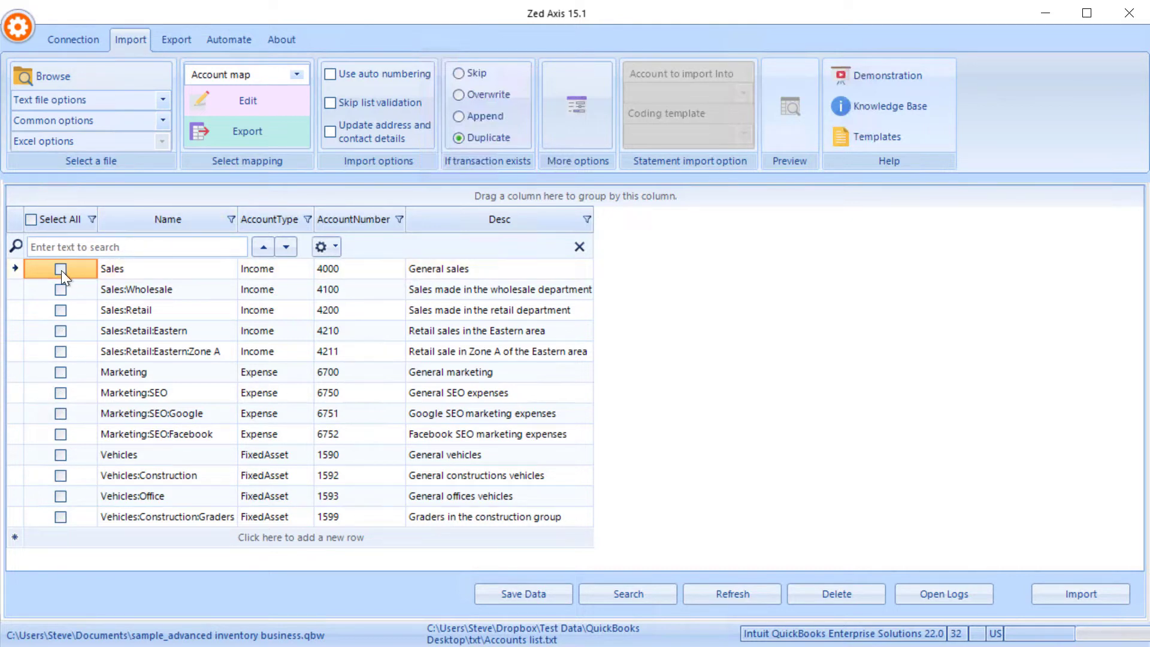
left_click(61, 268)
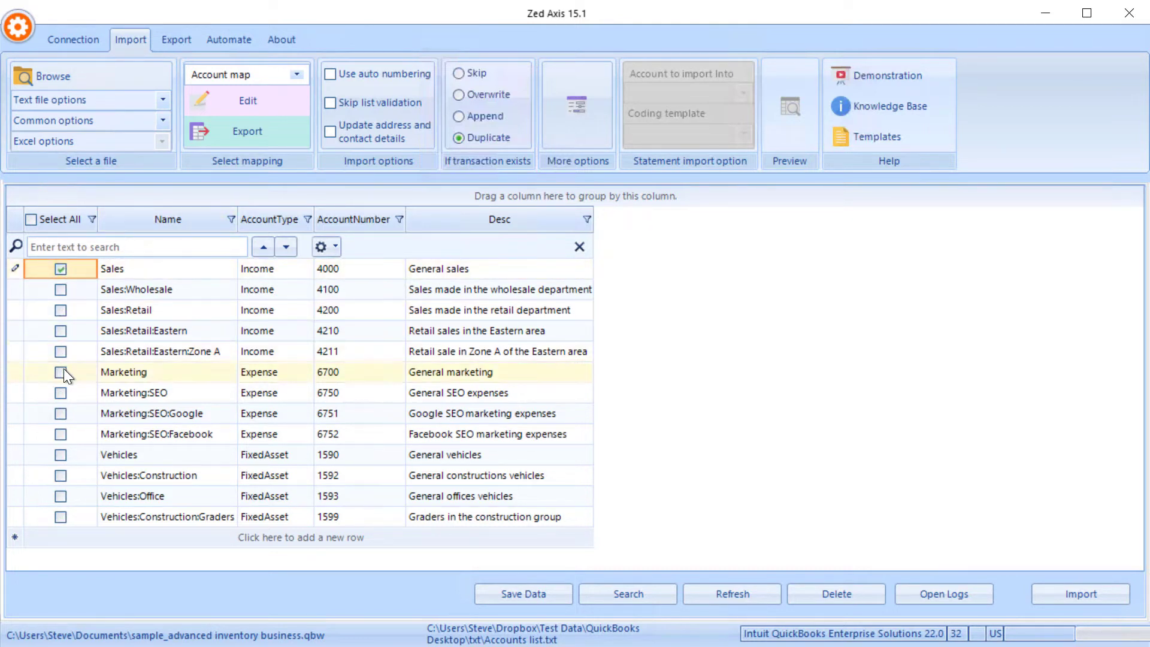
left_click(61, 372)
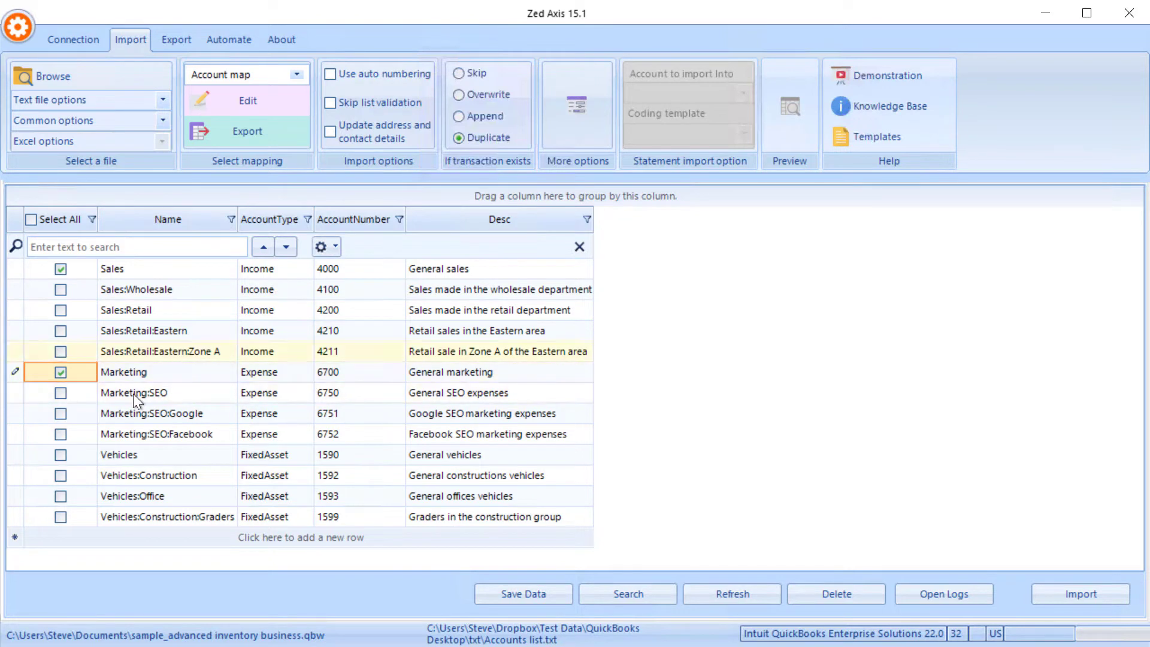
left_click(61, 454)
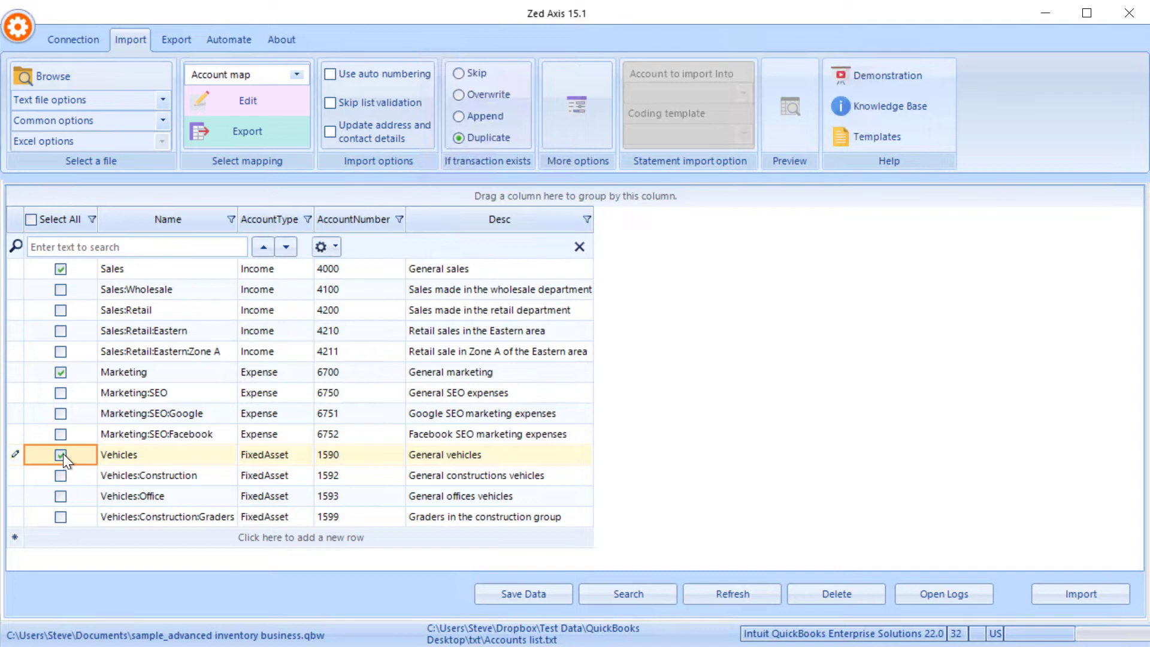
left_click(61, 455)
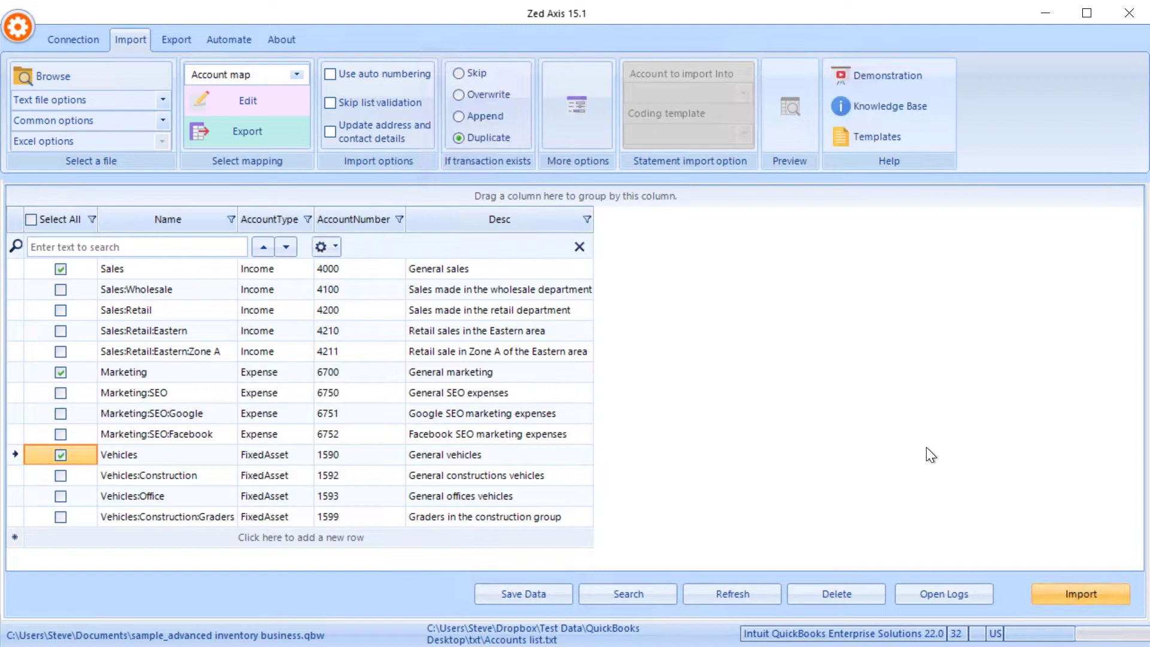
- Import the ticked accounts and view the imported Sales account in QuickBooks
left_click(1079, 593)
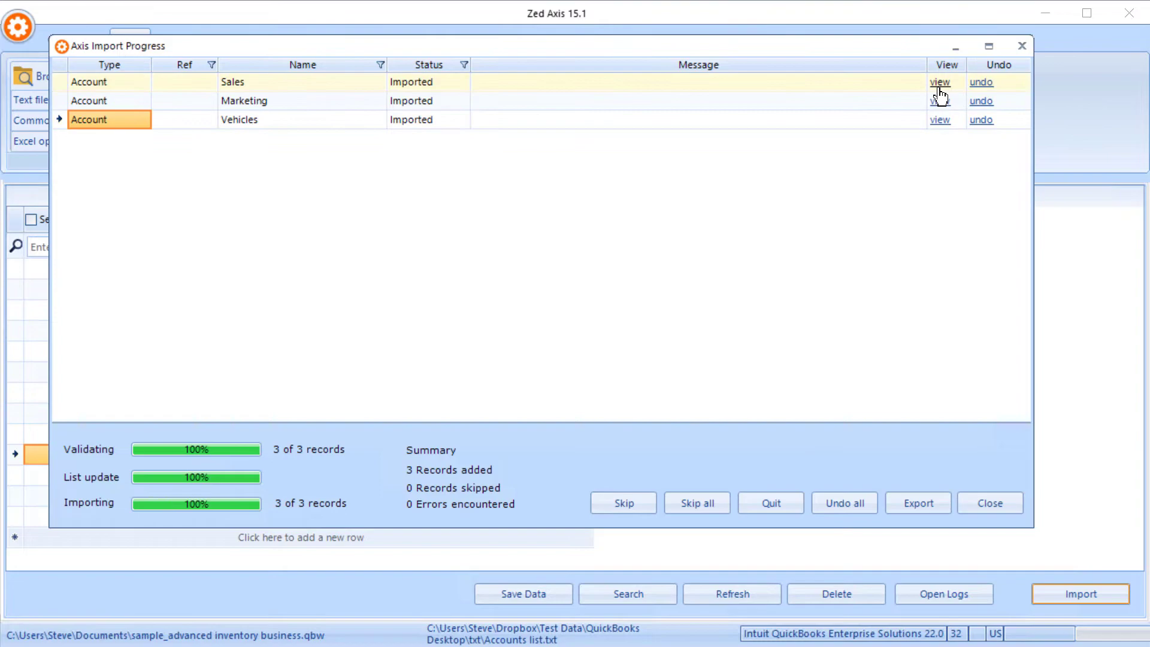
left_click(989, 503)
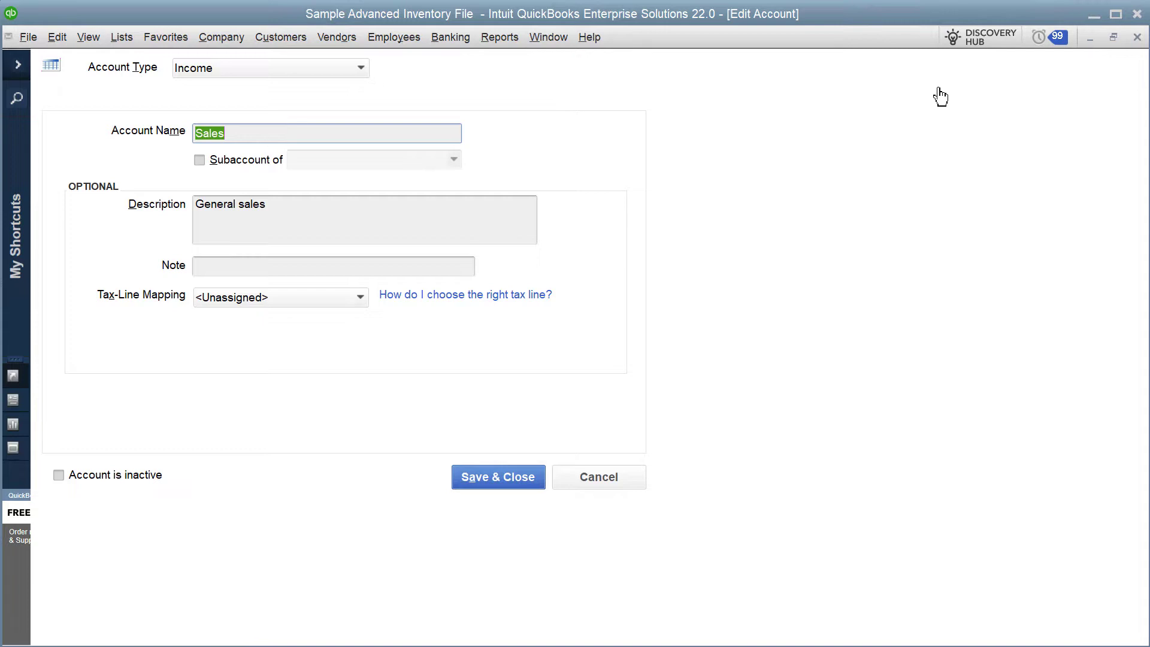
mouse_move(682, 401)
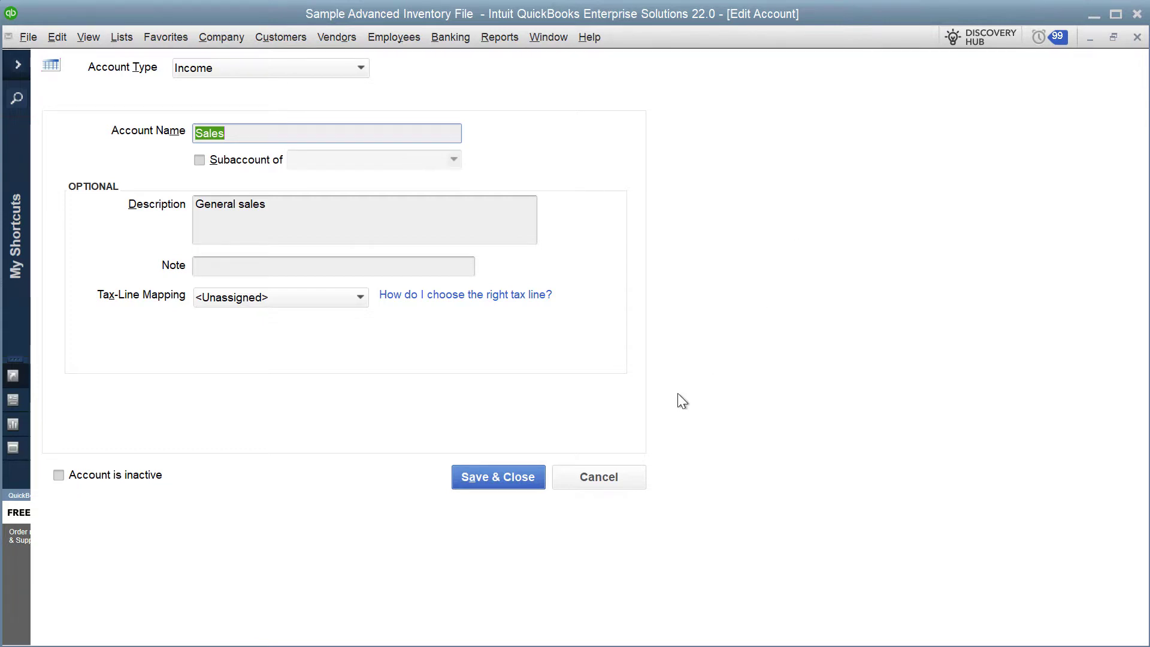
left_click(497, 476)
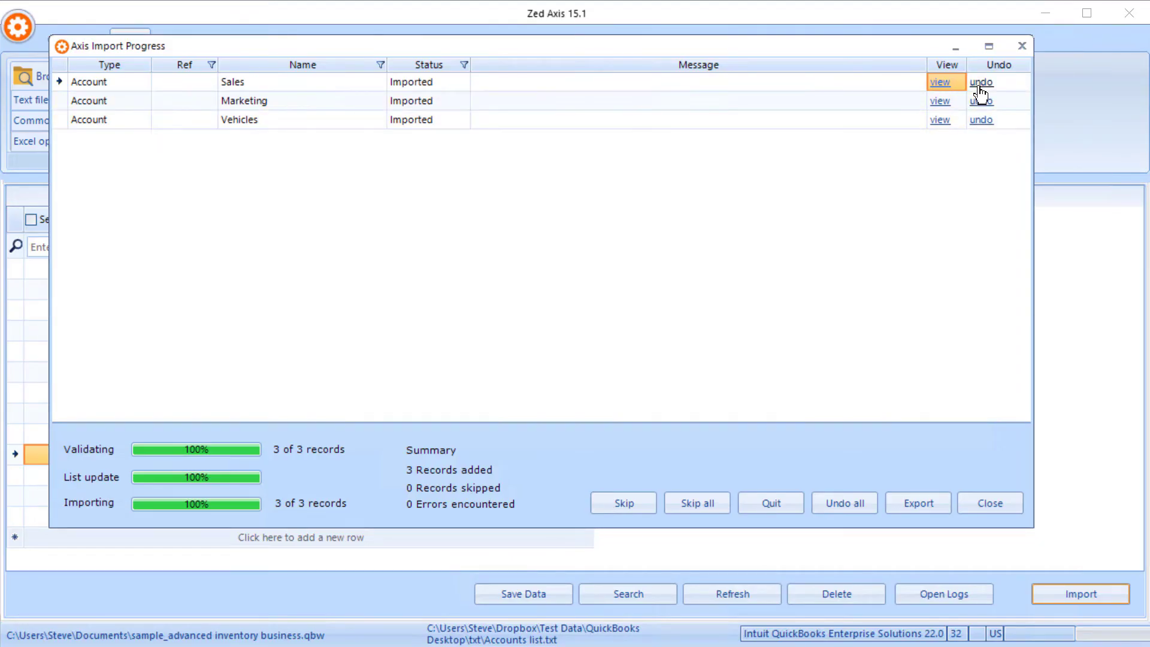
- Undo the Sales account import, acknowledge its deletion, and close the import results
left_click(981, 82)
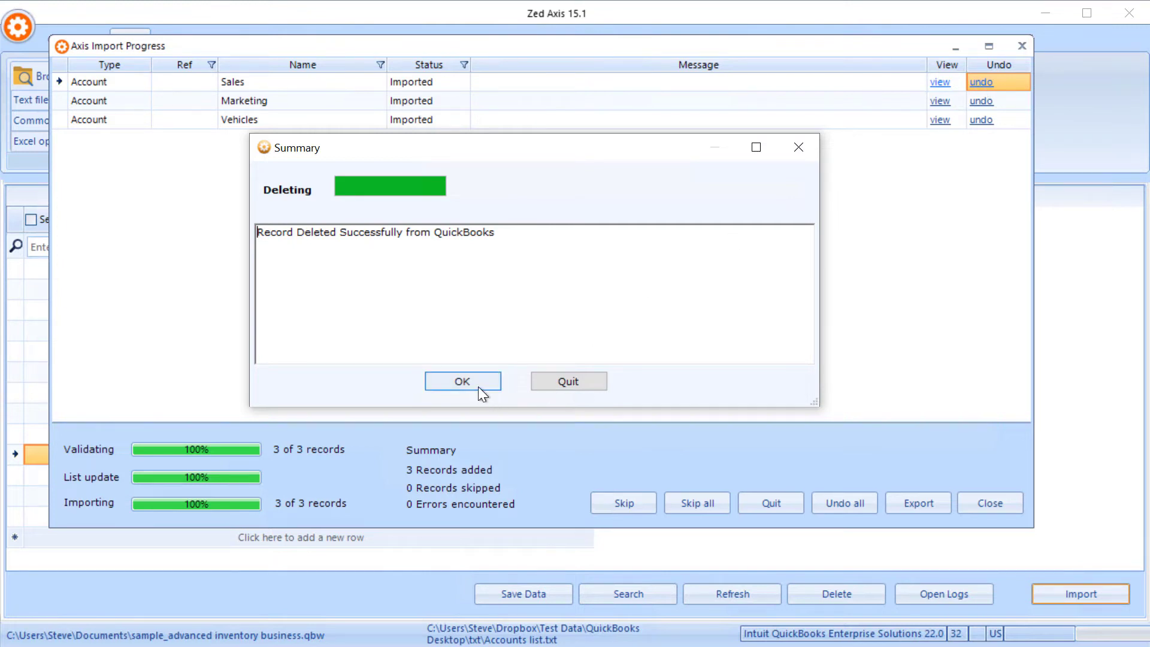
left_click(462, 381)
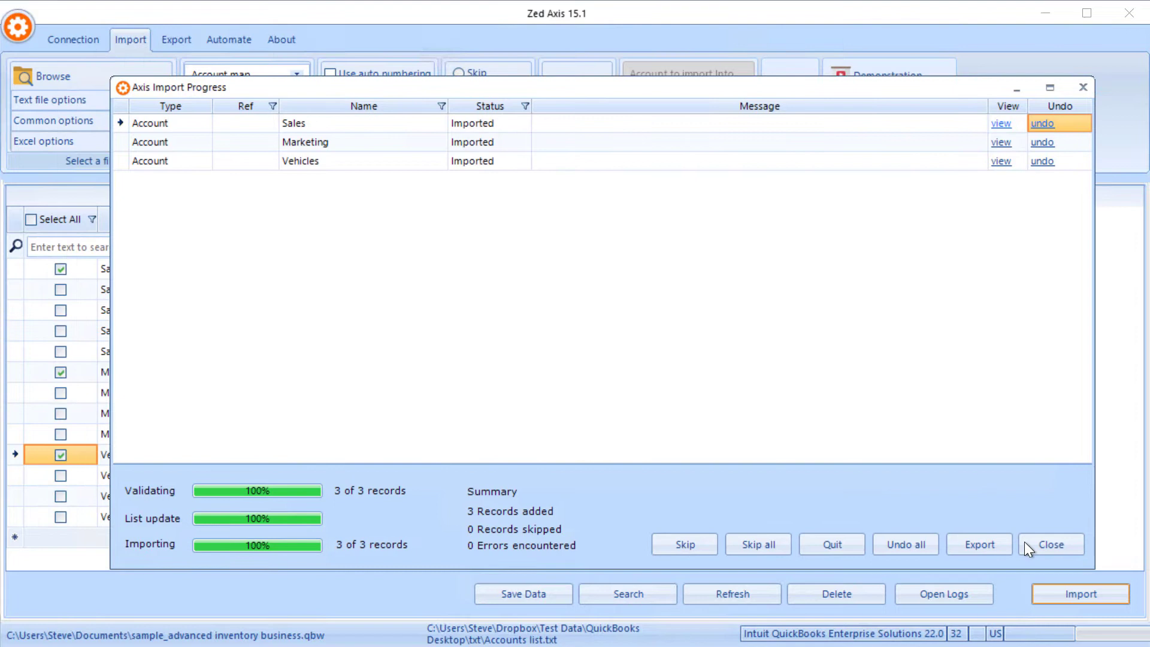
left_click(1049, 544)
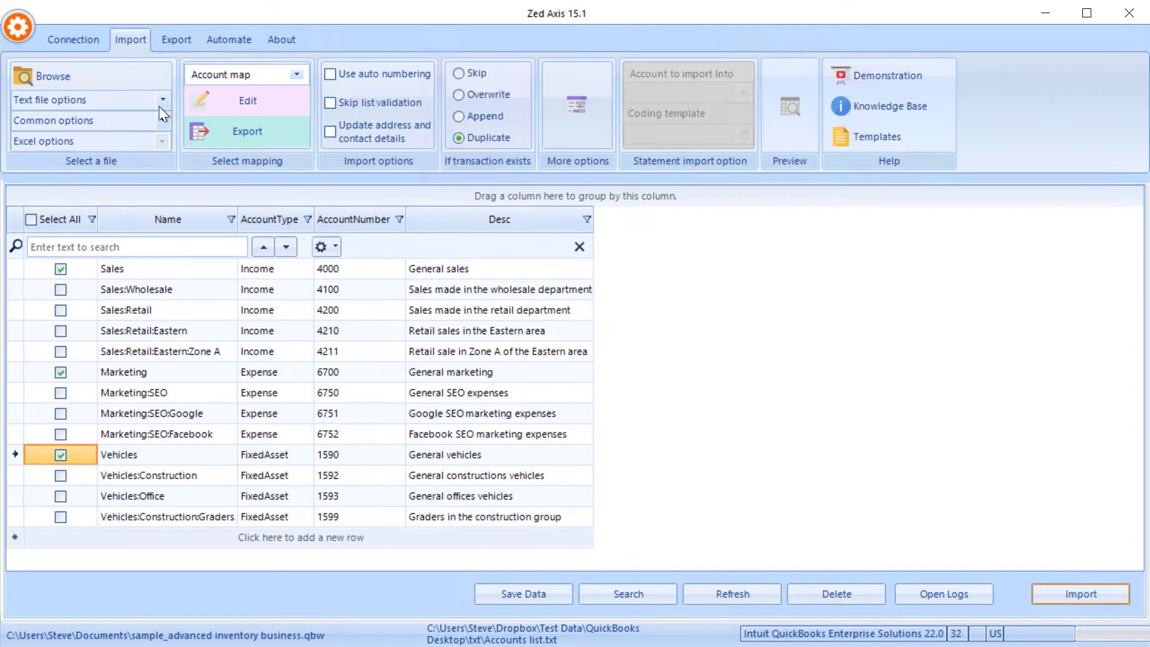
- Retrieve all QuickBooks accounts into the Export grid
left_click(175, 40)
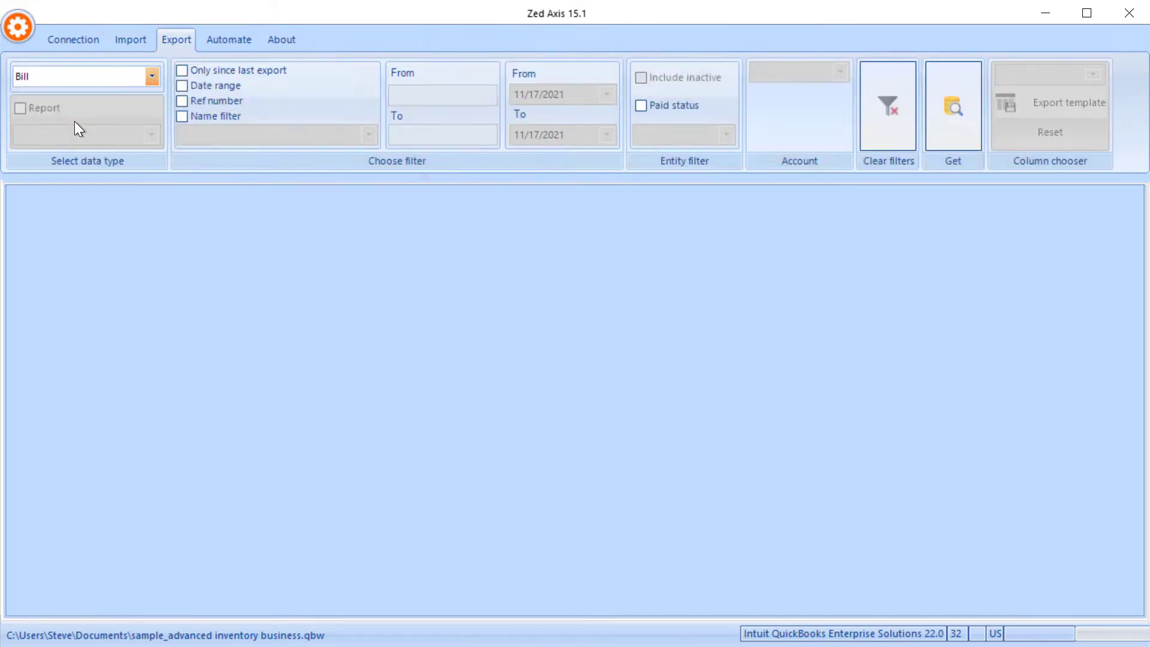
left_click(151, 76)
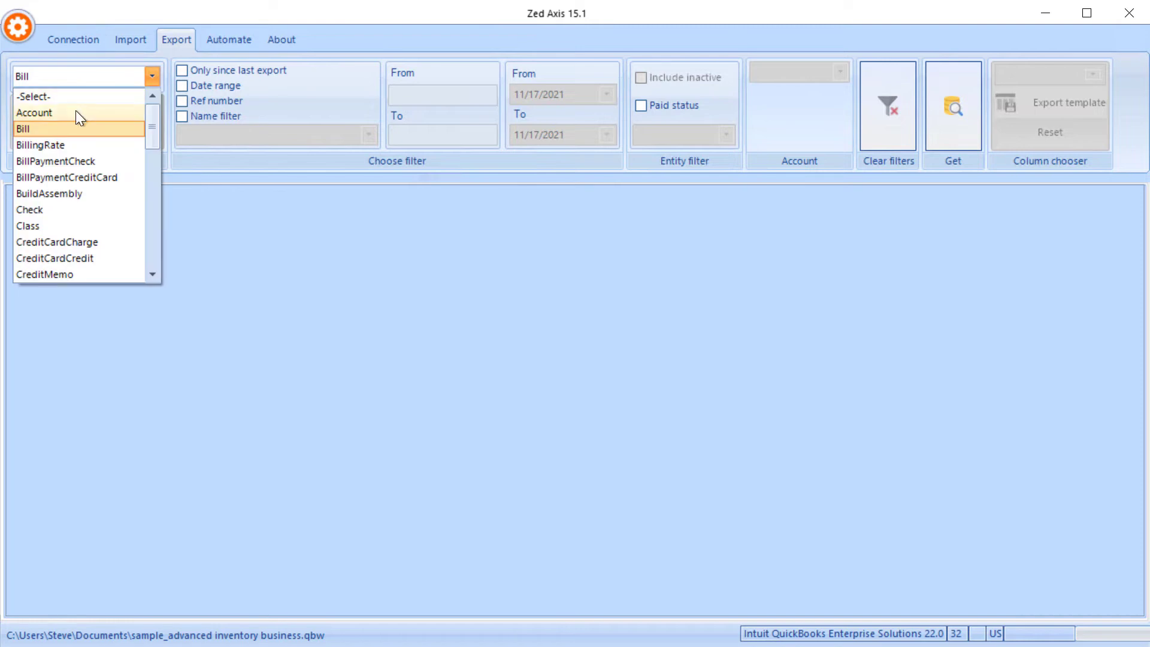
left_click(33, 112)
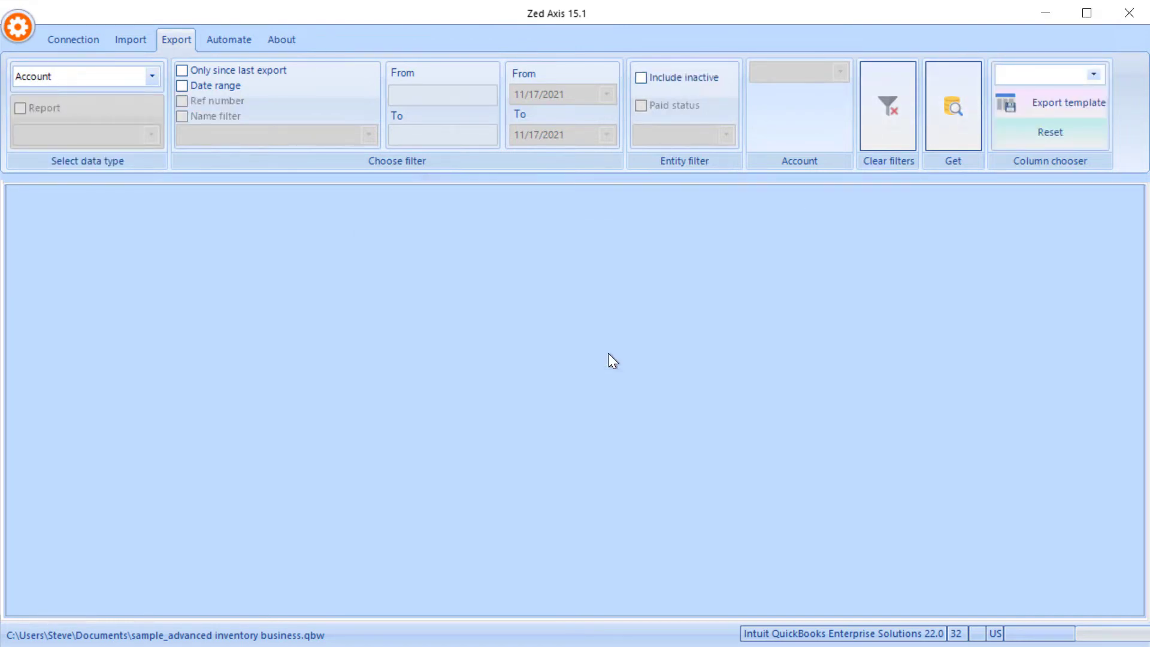
left_click(952, 107)
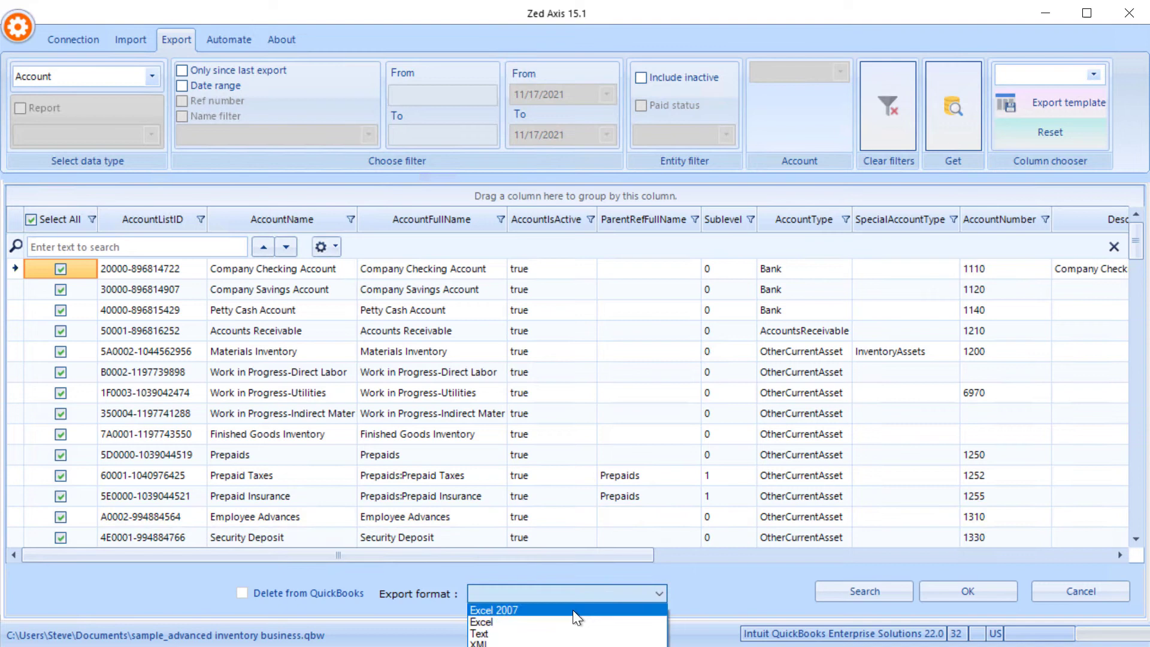
- Export the account list in Excel 2007 format, saving to the Desktop with a name starting 'Ac'
left_click(493, 610)
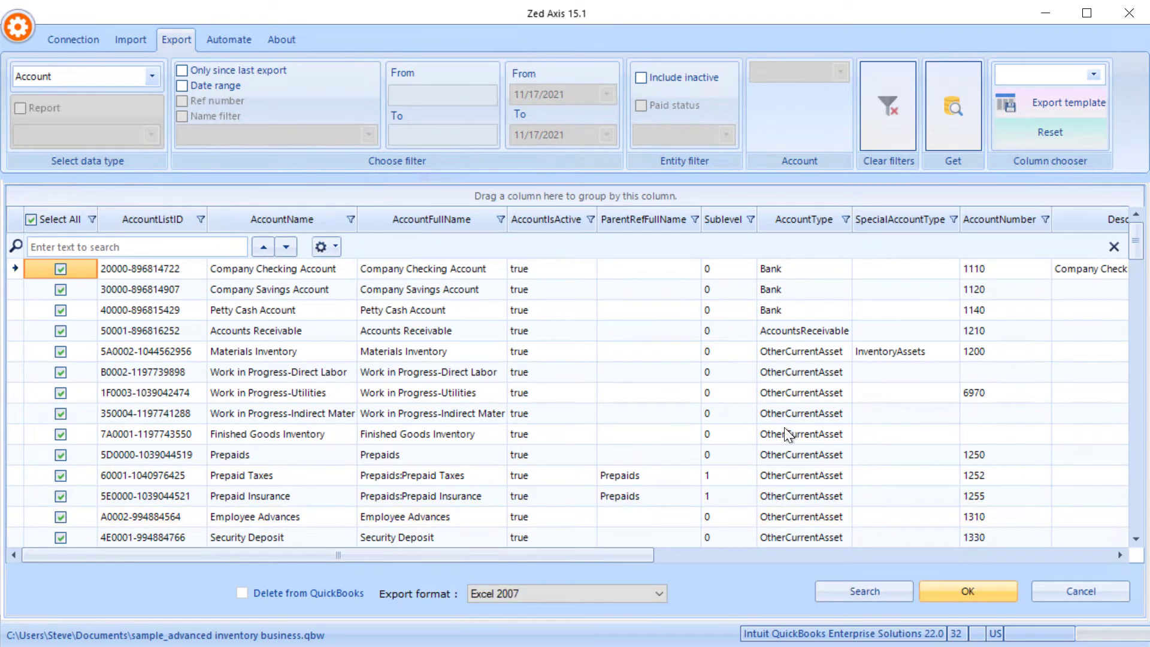
left_click(967, 592)
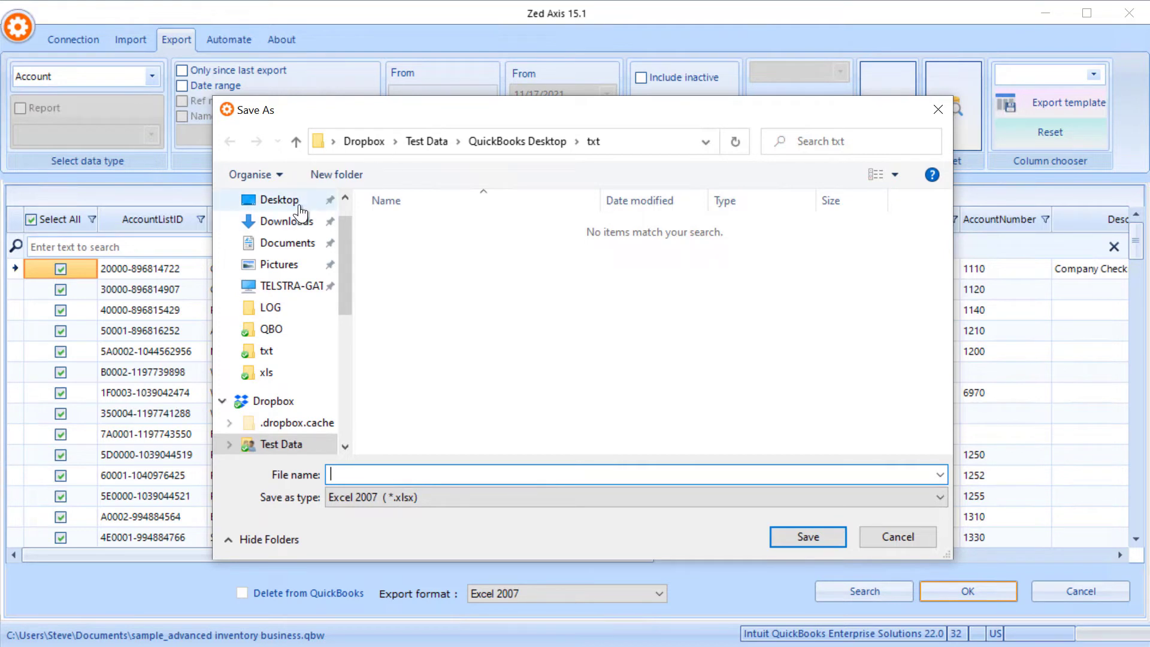
left_click(280, 199)
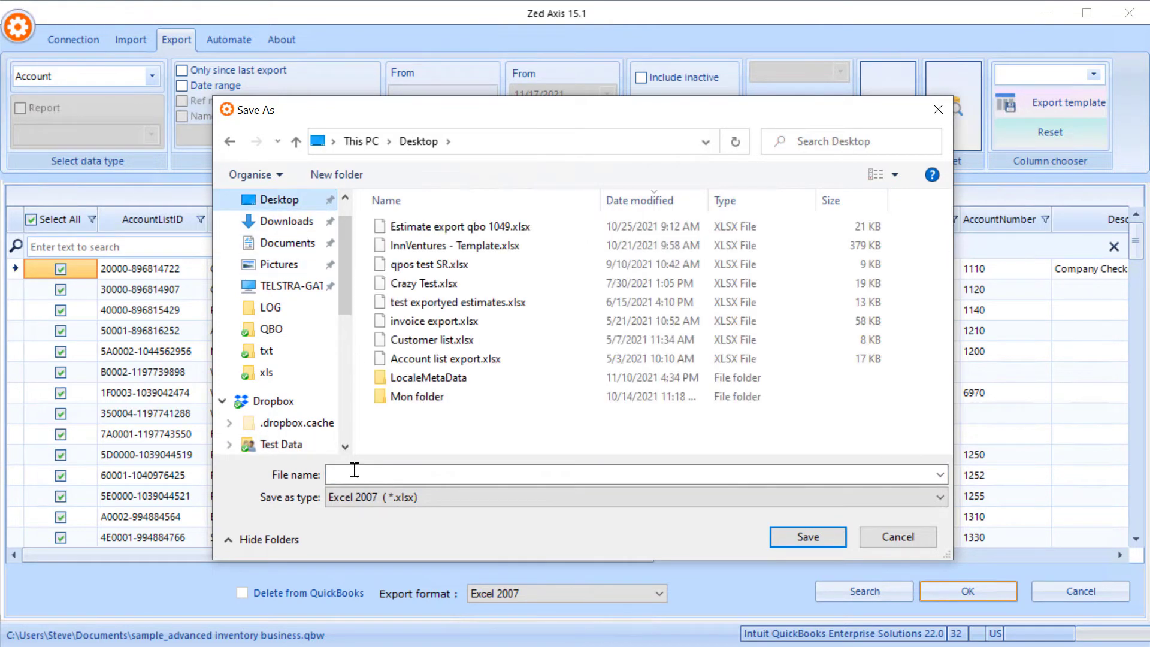
type("Ac")
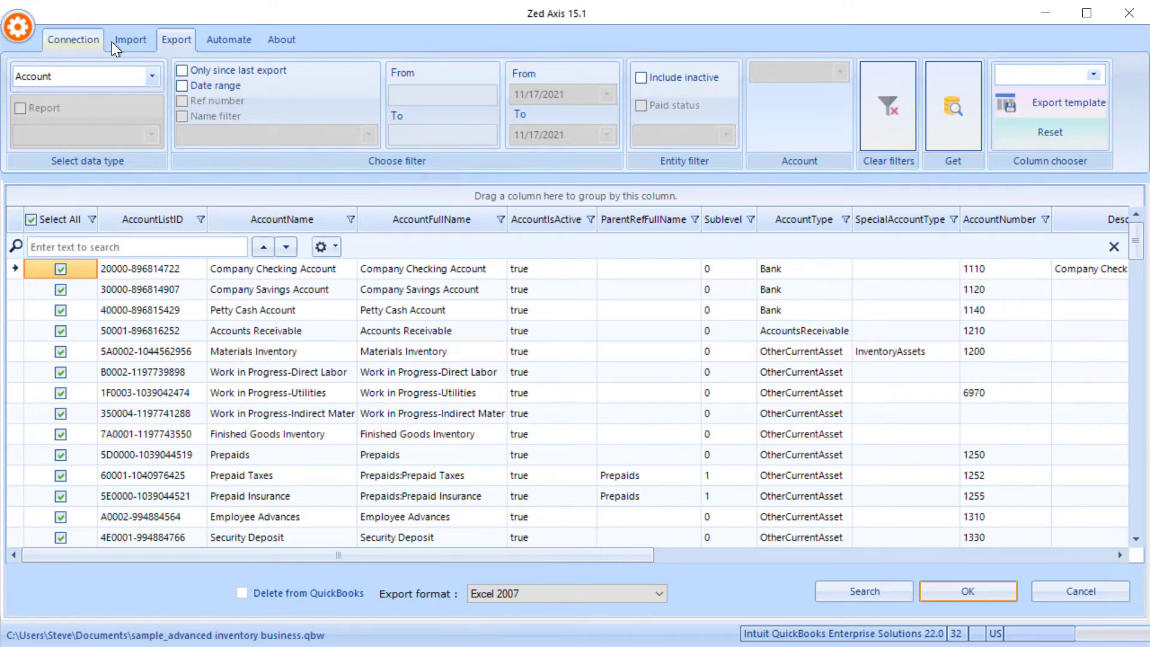
- Back on Import, open Merge lists.txt from the QuickBooks Desktop test data folder
left_click(130, 39)
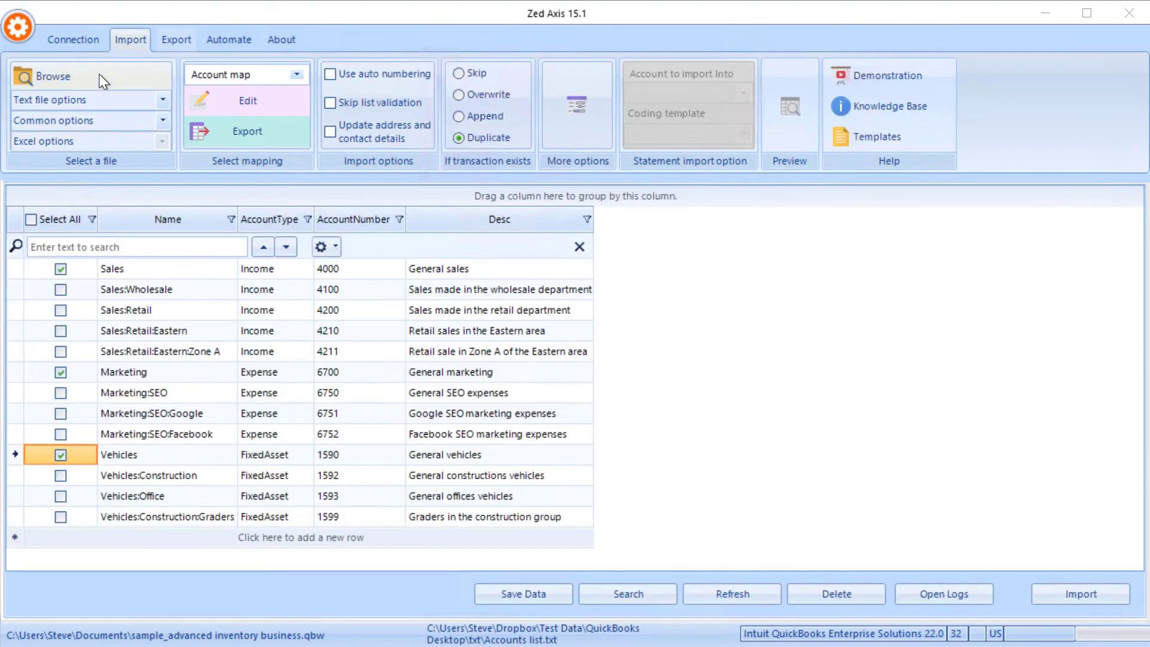
left_click(52, 76)
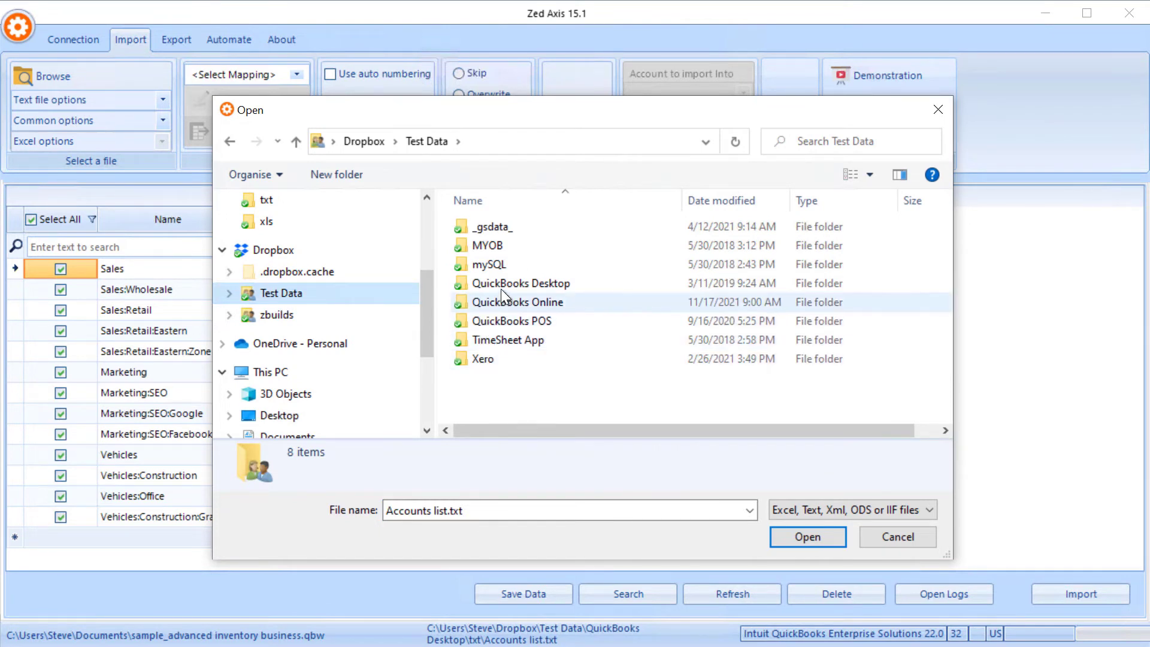
double_click(523, 283)
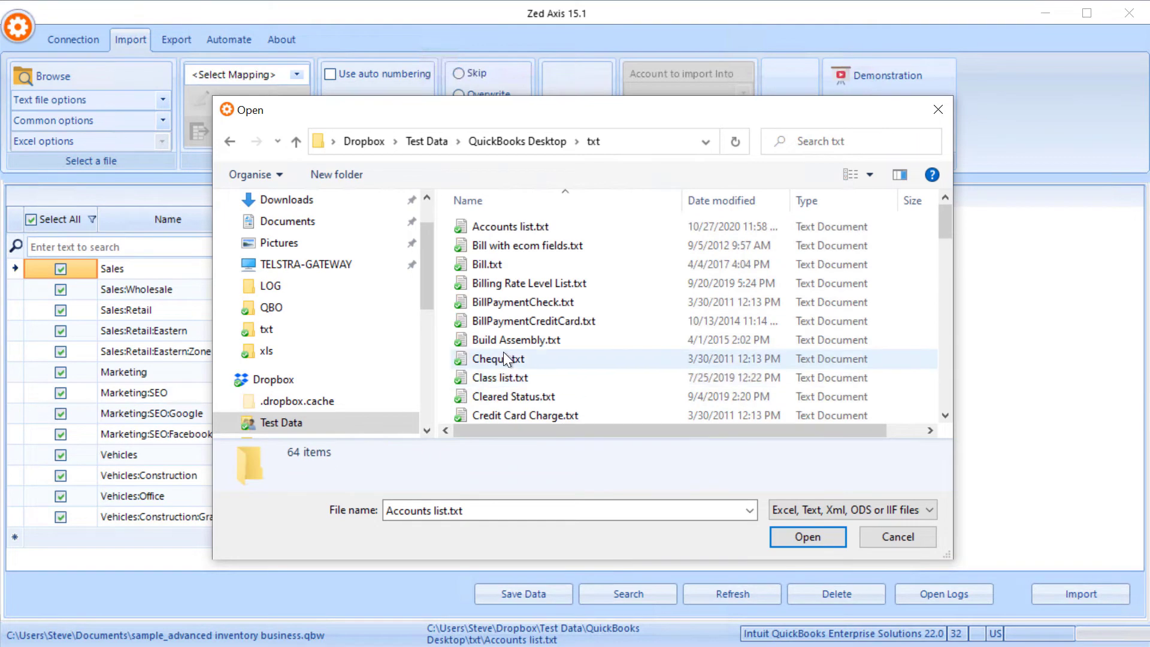
scroll("down", 3)
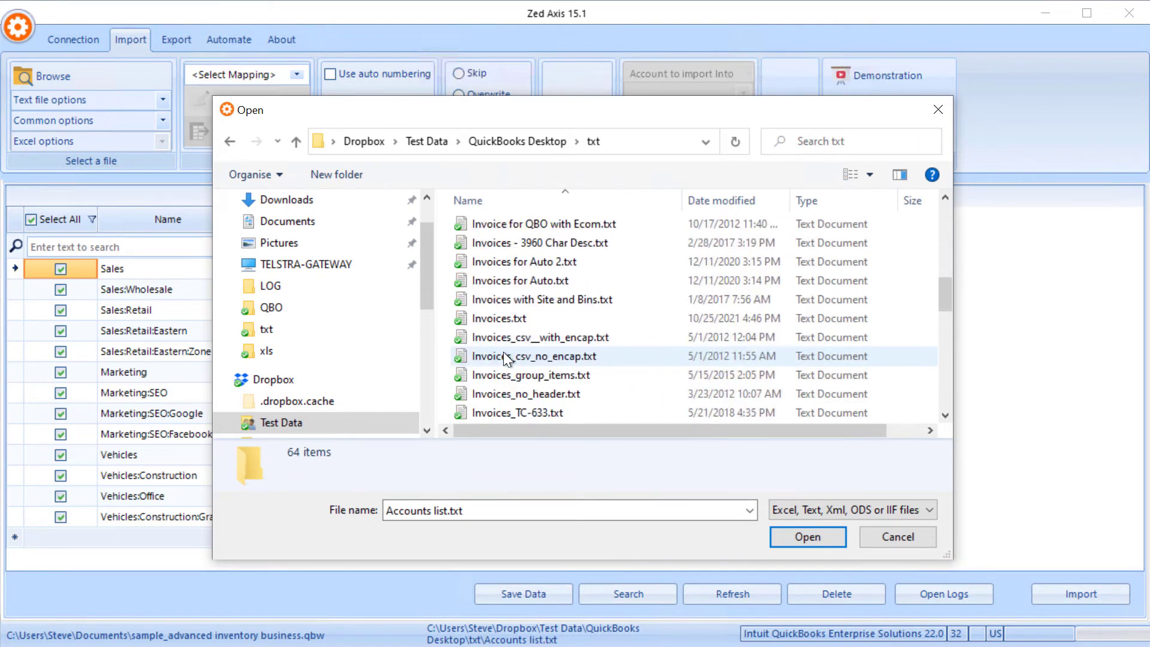
scroll("down", 3)
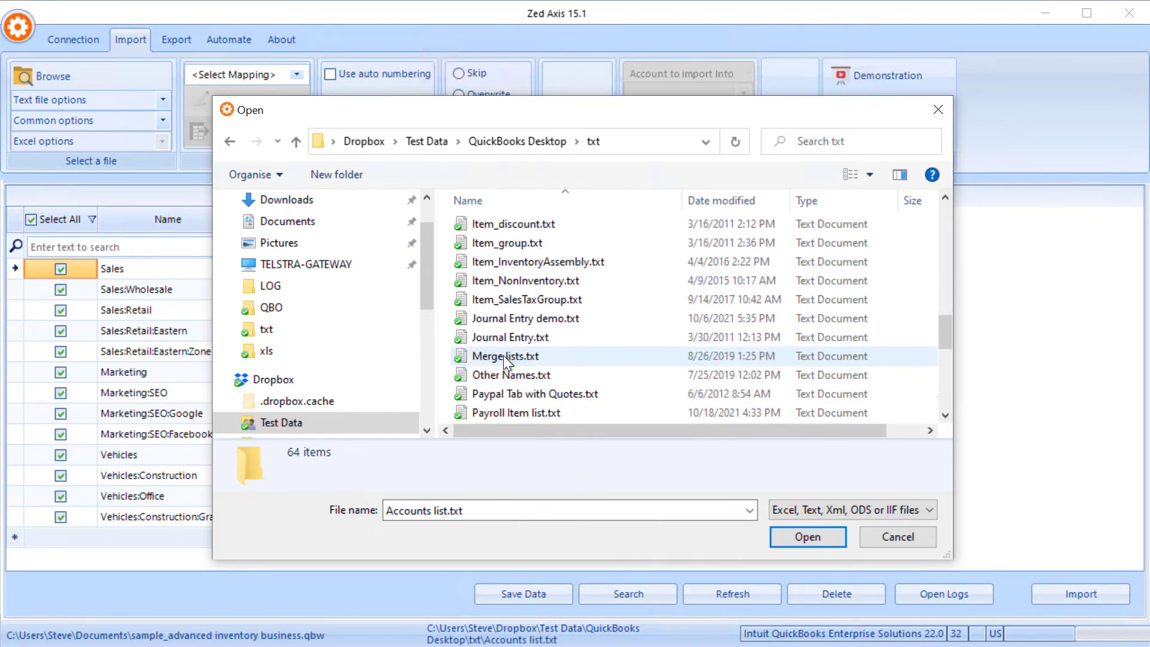
left_click(506, 356)
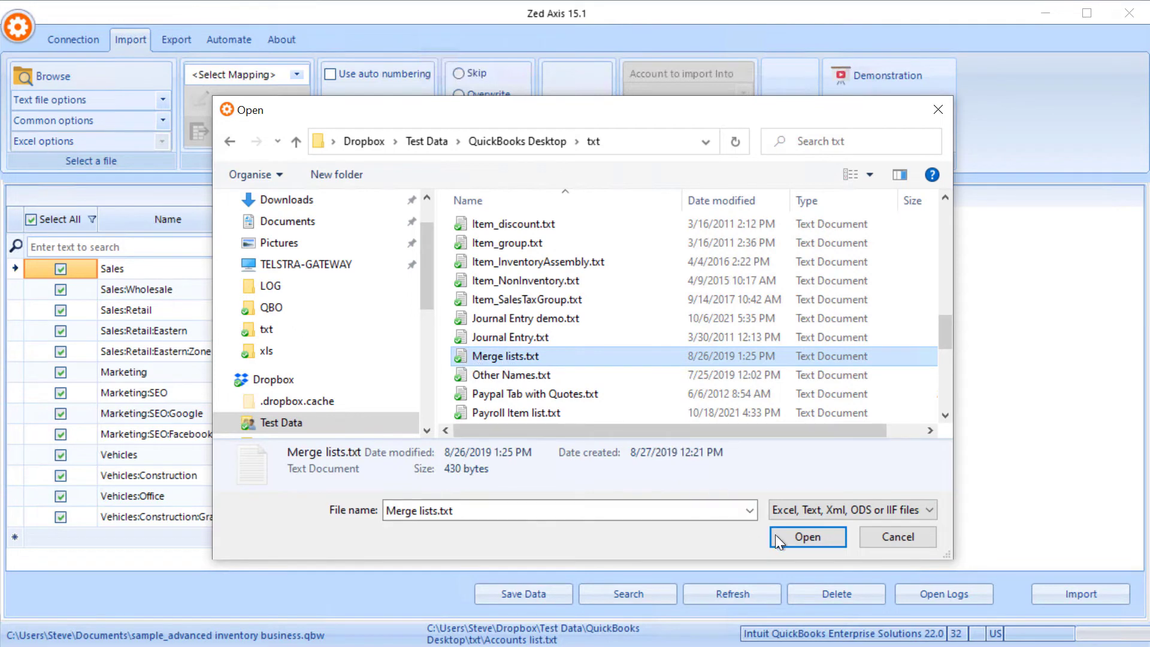
left_click(807, 536)
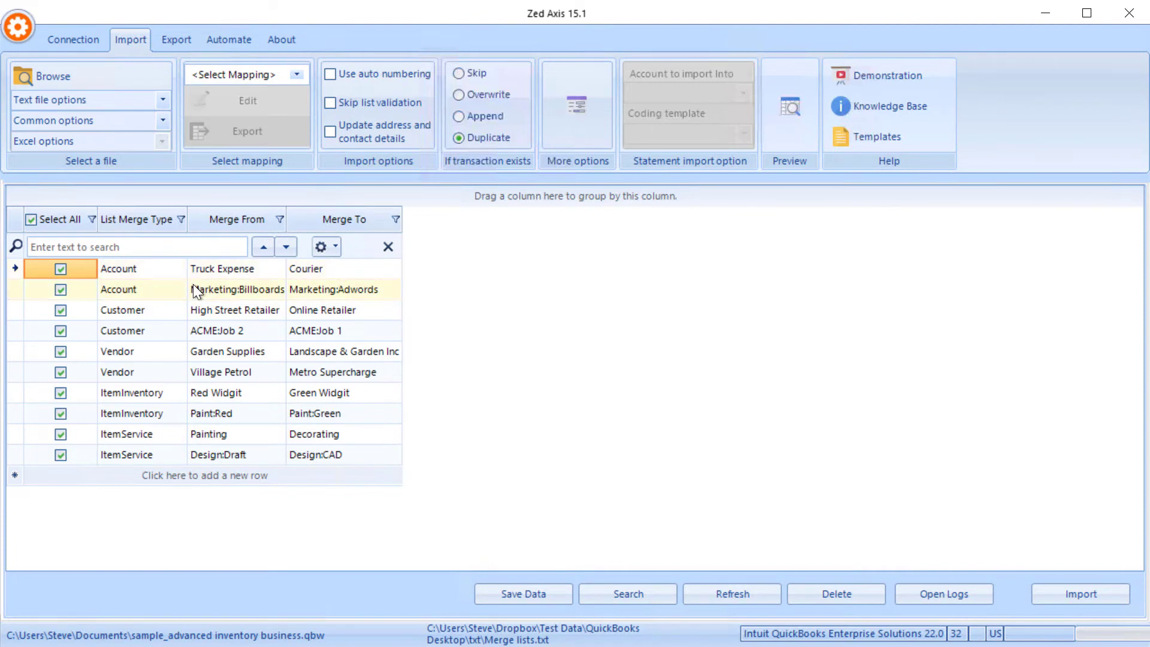
left_click(297, 74)
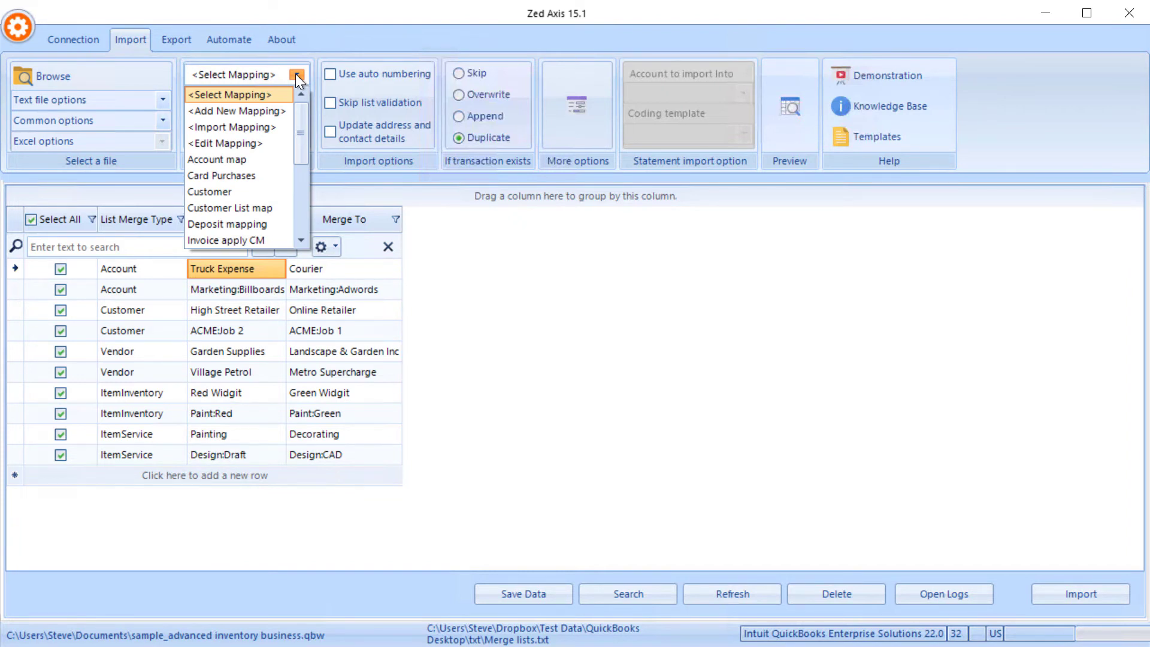
- Create a ListMerge mapping linking ListMergeType, MergeFrom and MergeTo to their file columns
left_click(235, 110)
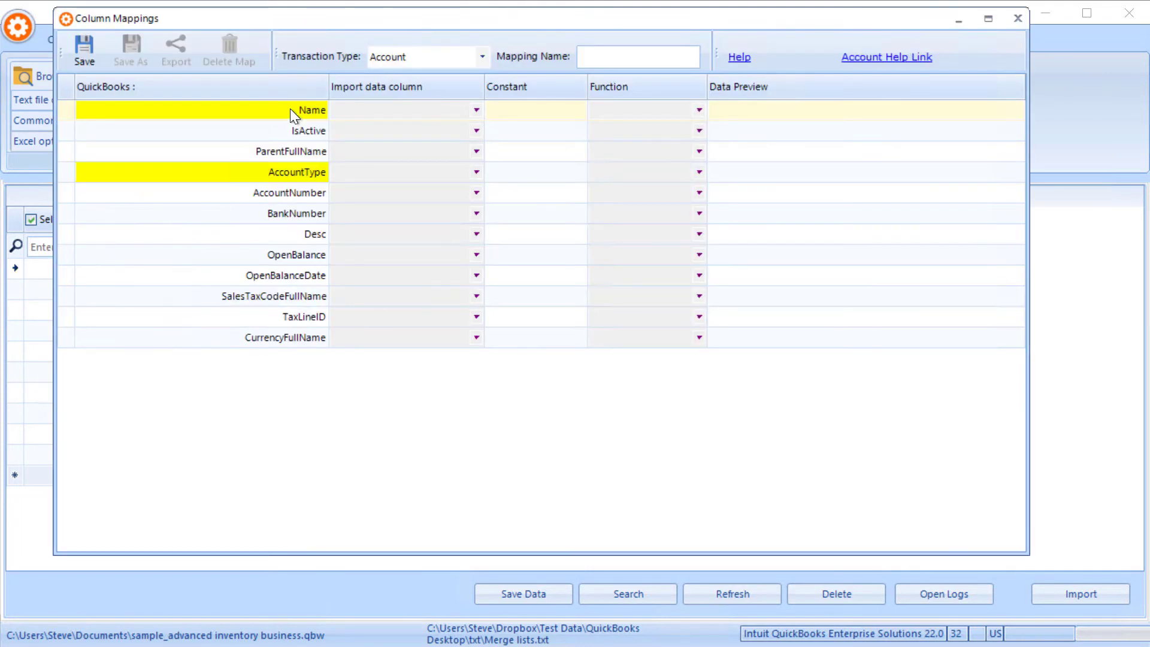
left_click(481, 56)
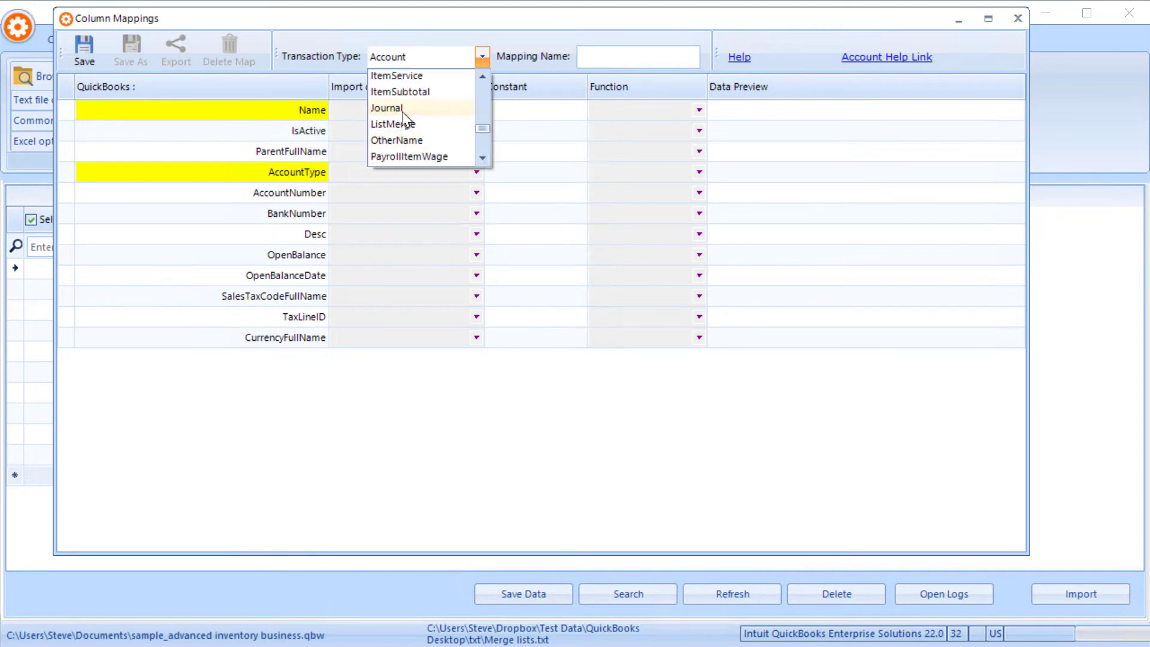
left_click(395, 123)
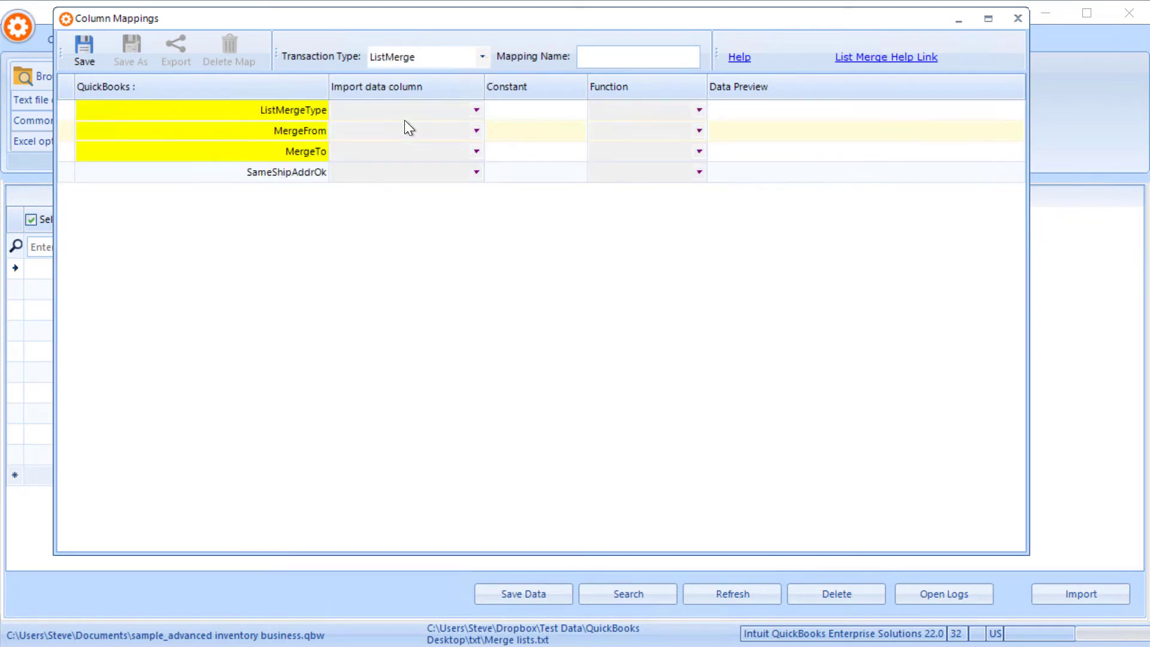
left_click(475, 110)
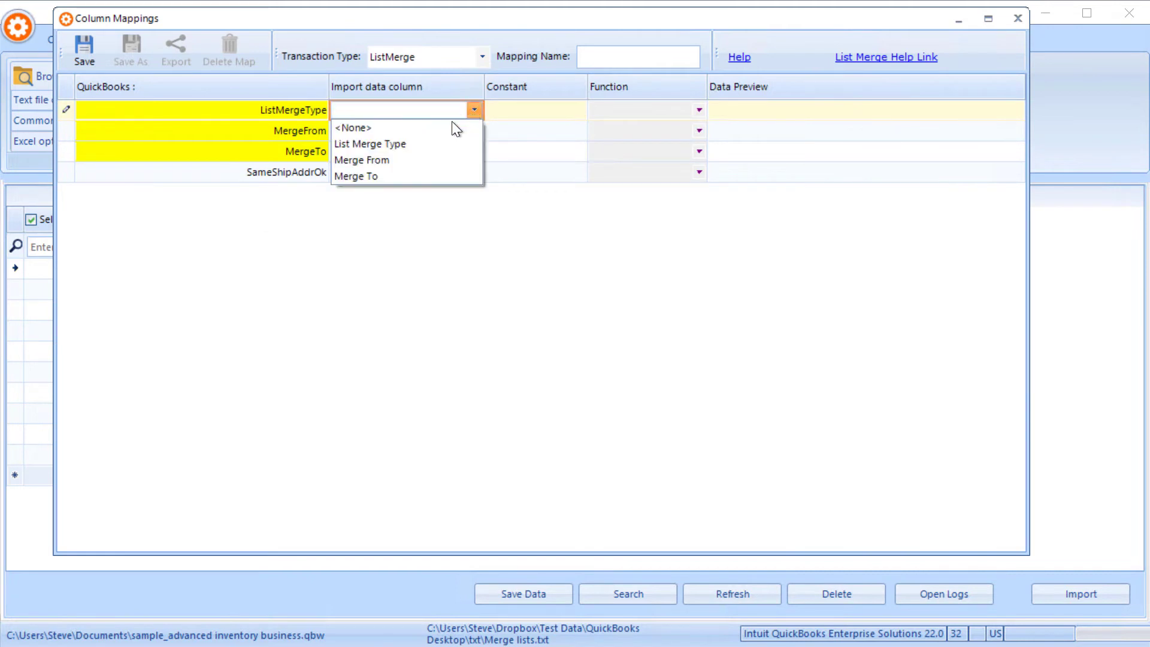
left_click(371, 144)
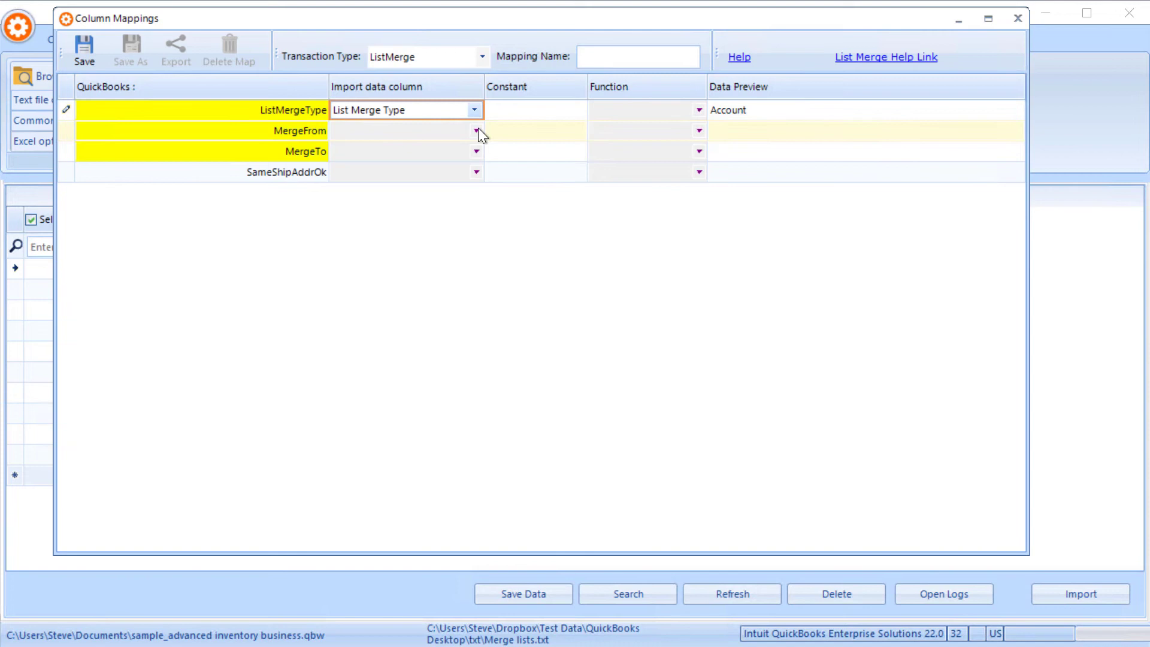
left_click(405, 131)
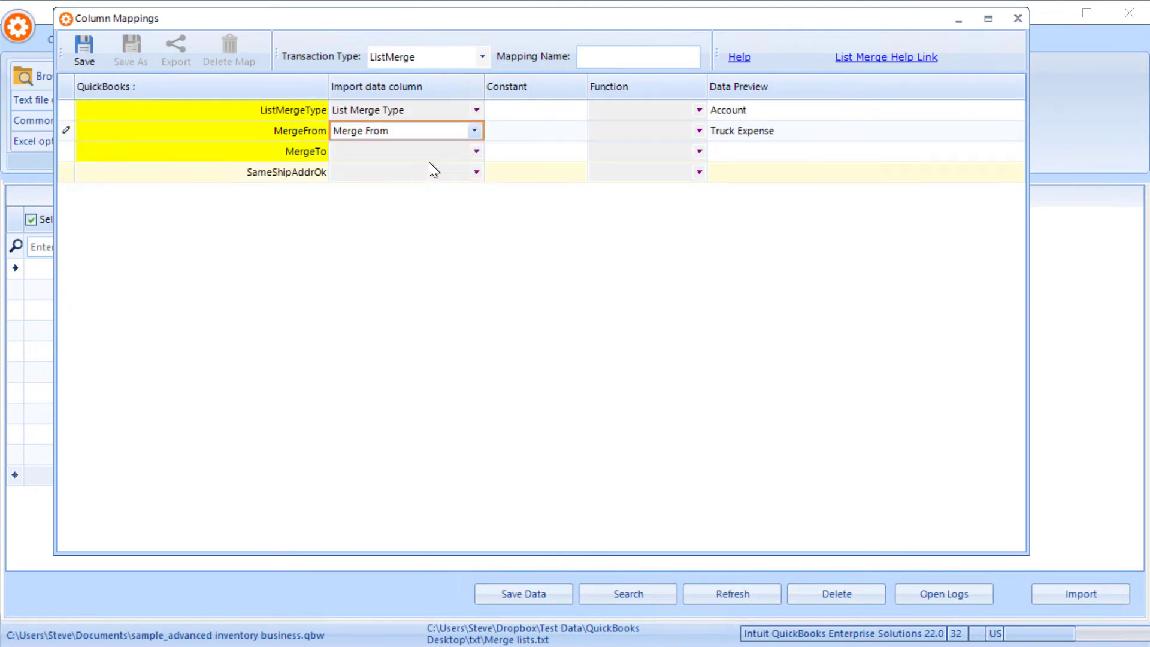
left_click(475, 151)
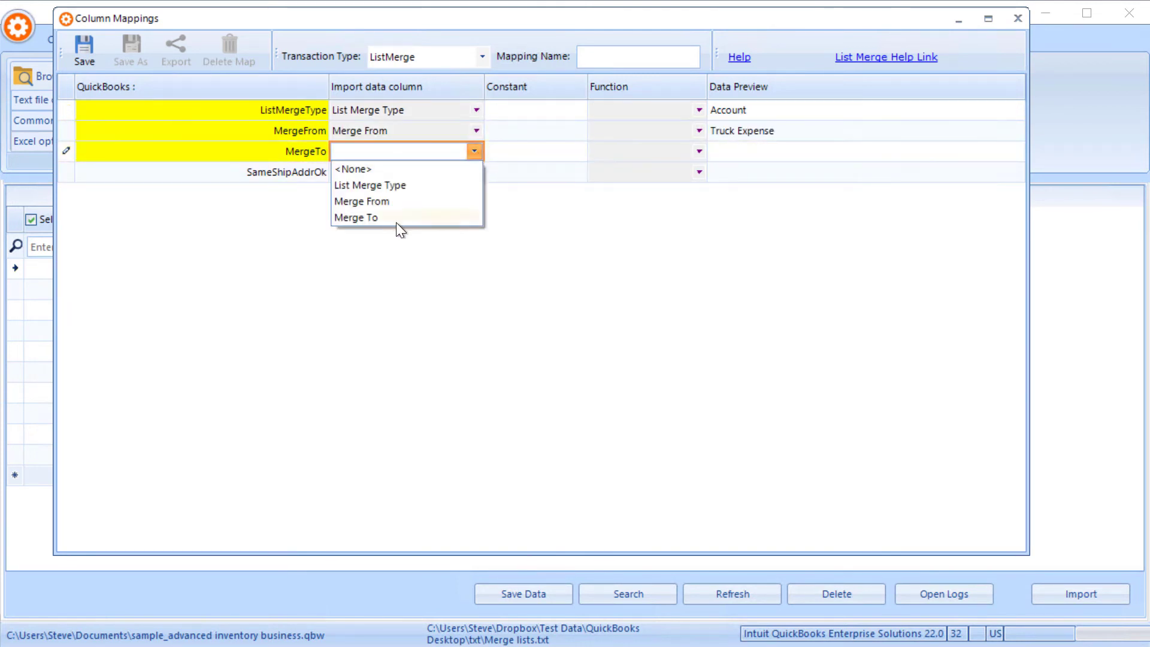
left_click(356, 217)
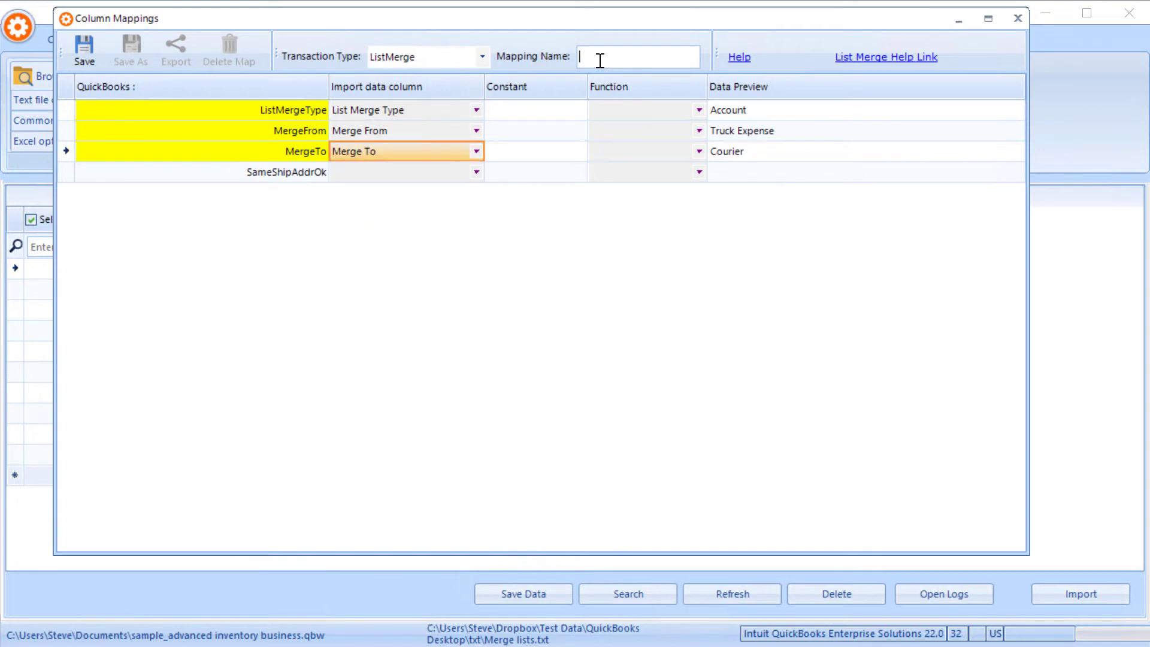
- Name the mapping 'List merge', save it, and dismiss the confirmation
type("List")
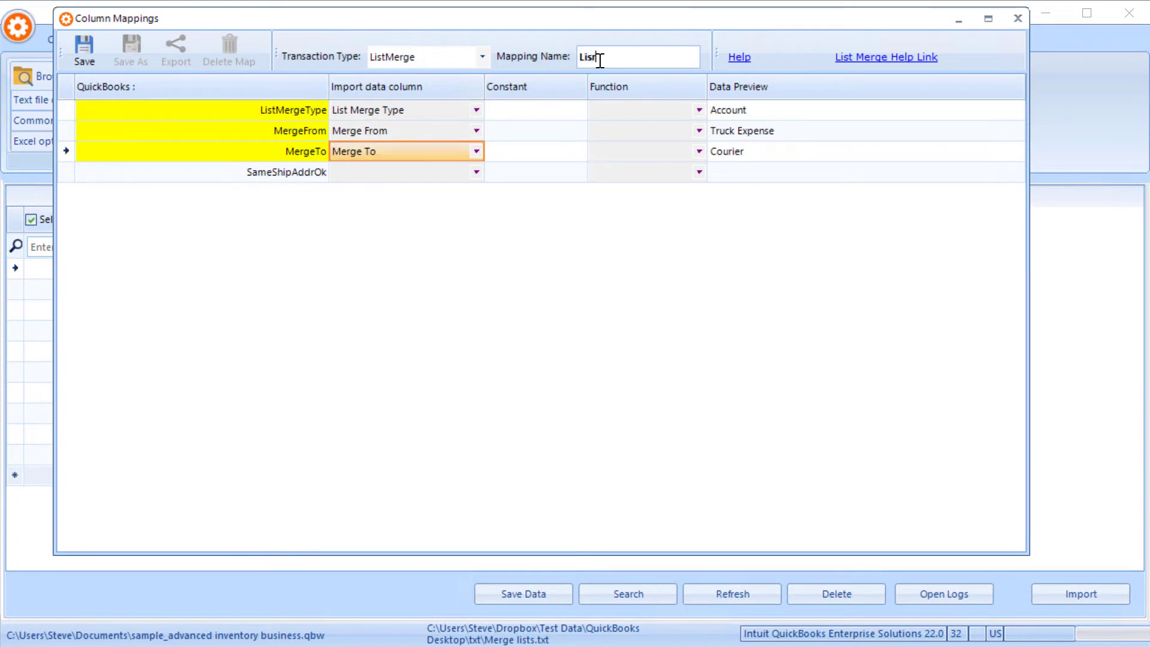
left_click(83, 50)
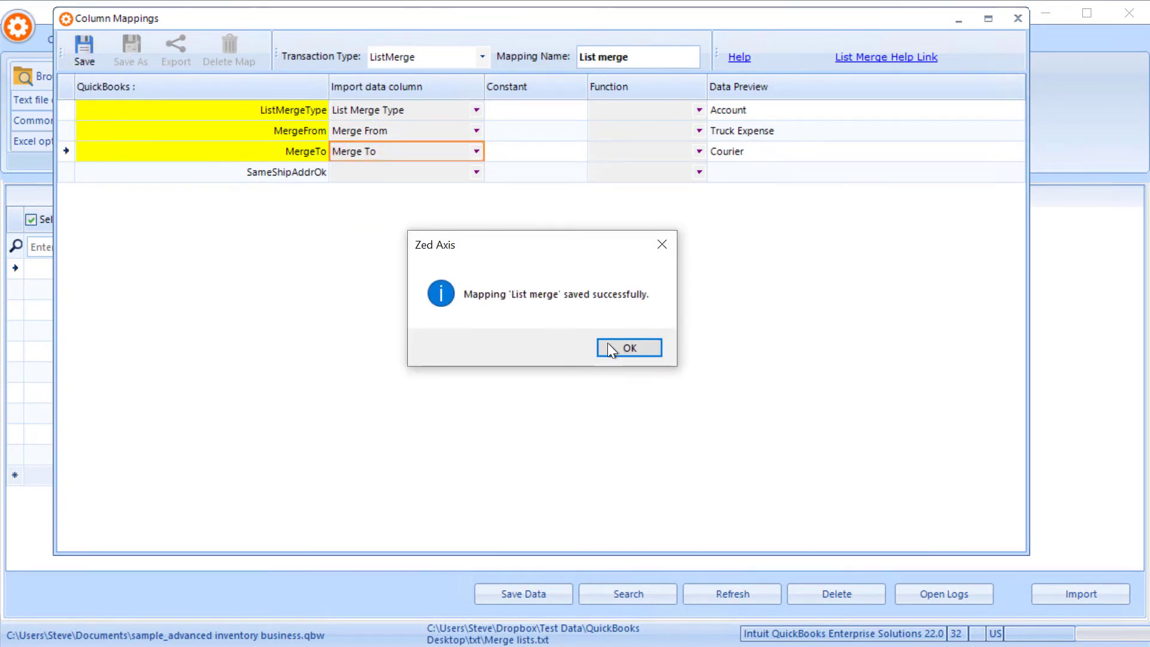
left_click(628, 348)
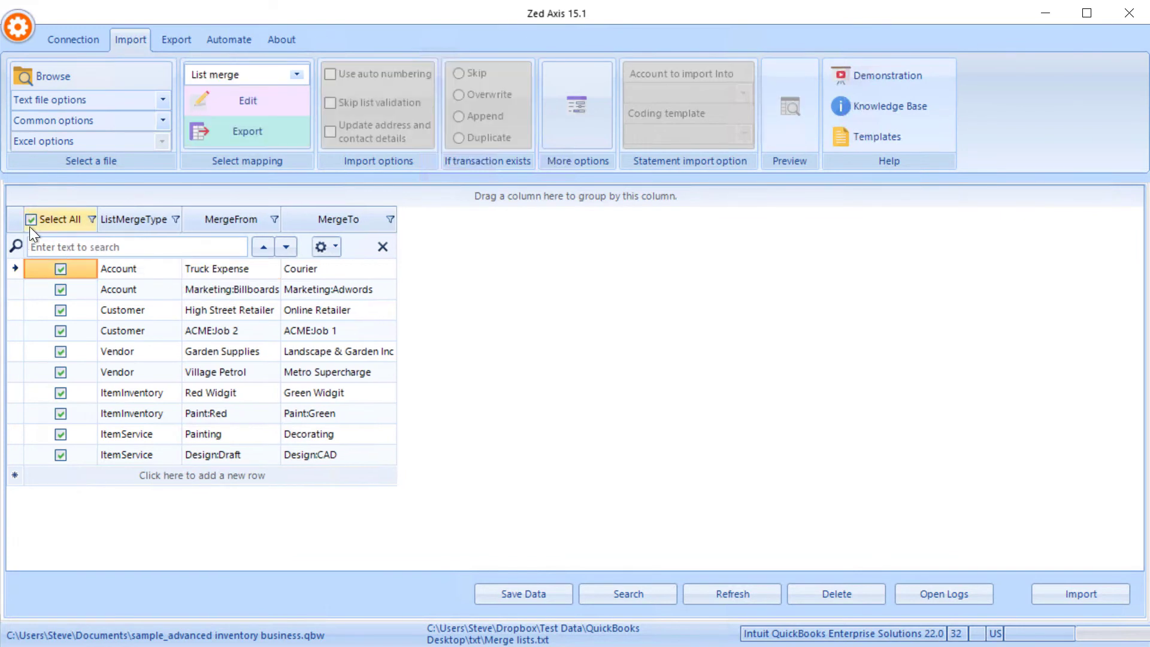
- Untick all merge rows, tick the second Account merge row, and start the import
left_click(31, 219)
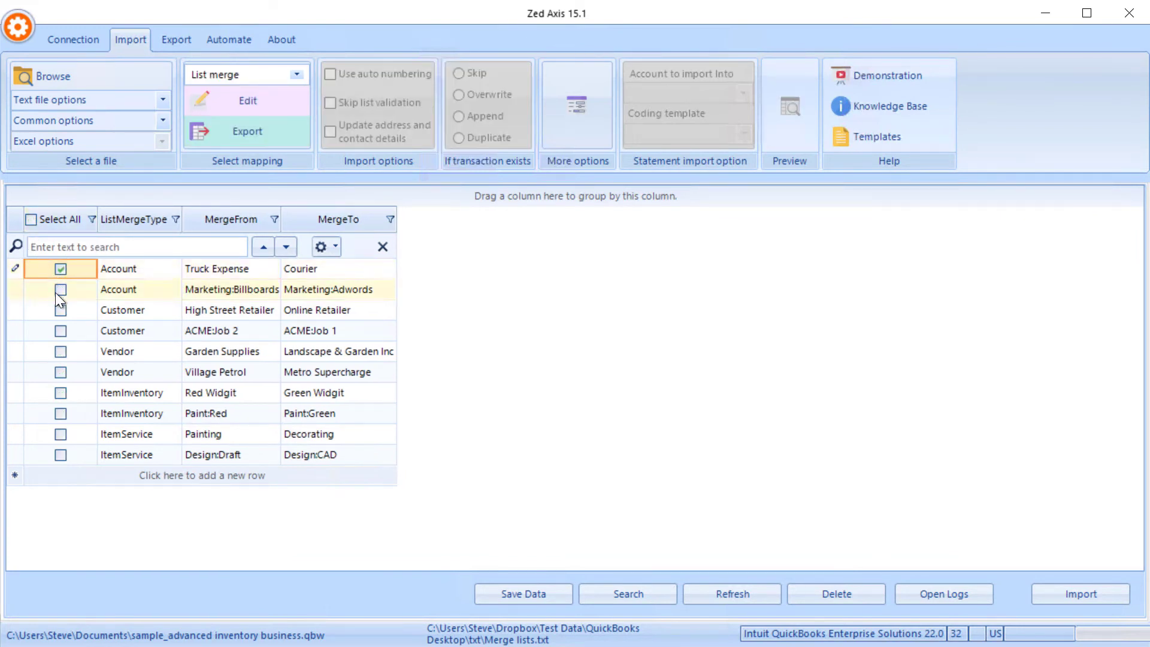
left_click(62, 289)
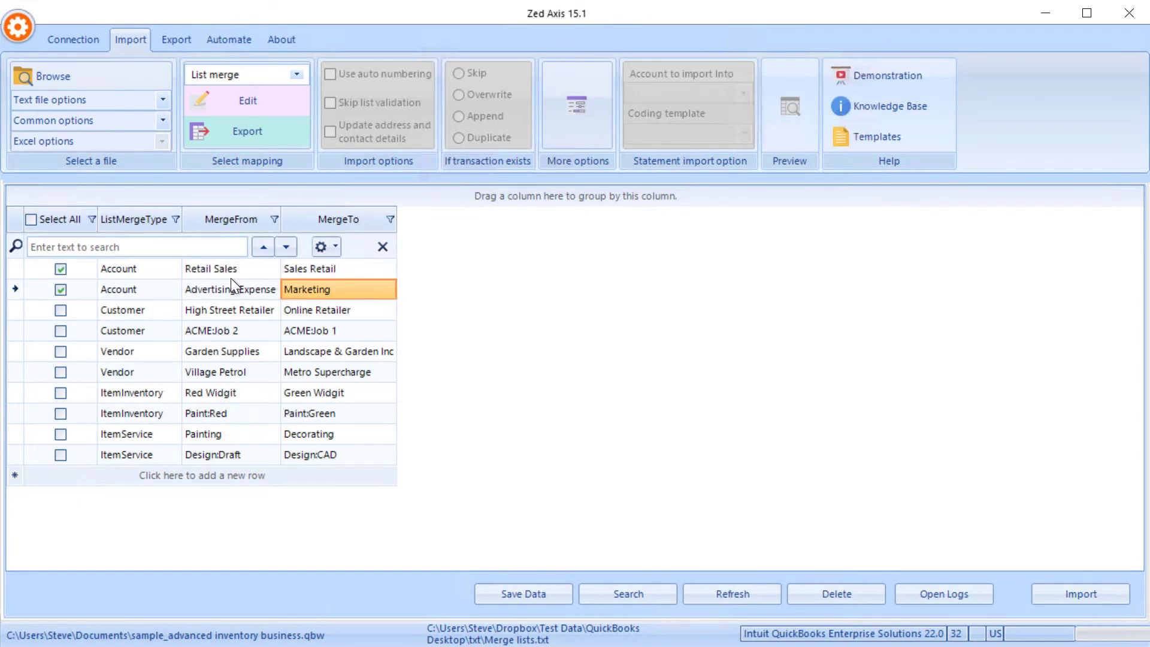
mouse_move(295, 281)
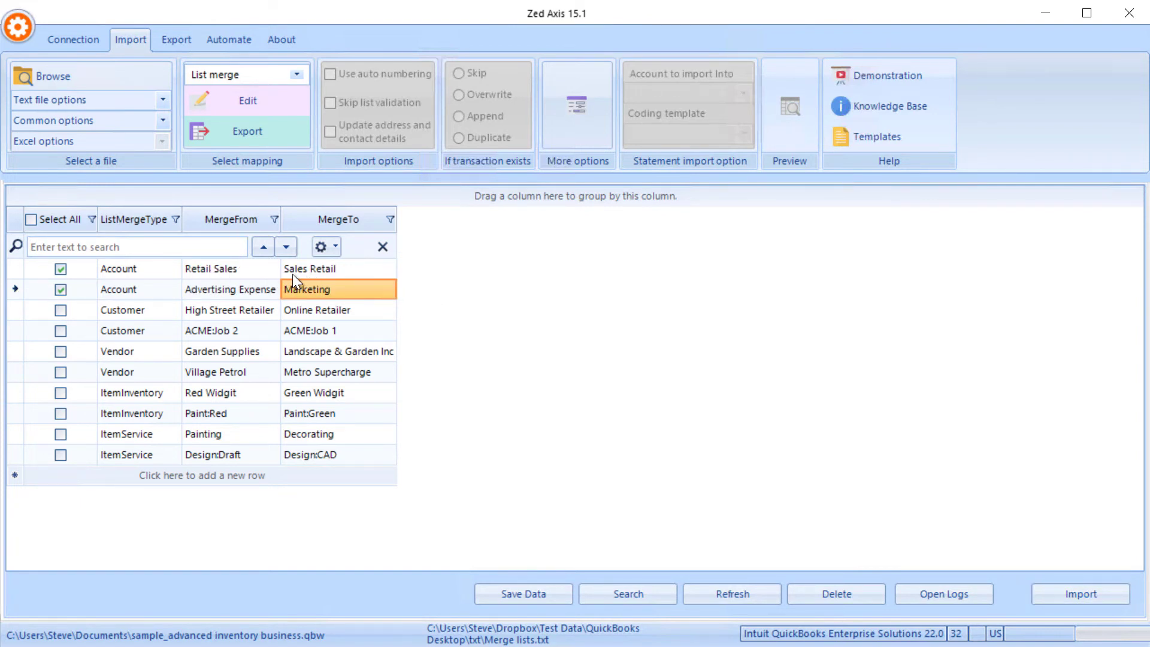
mouse_move(226, 294)
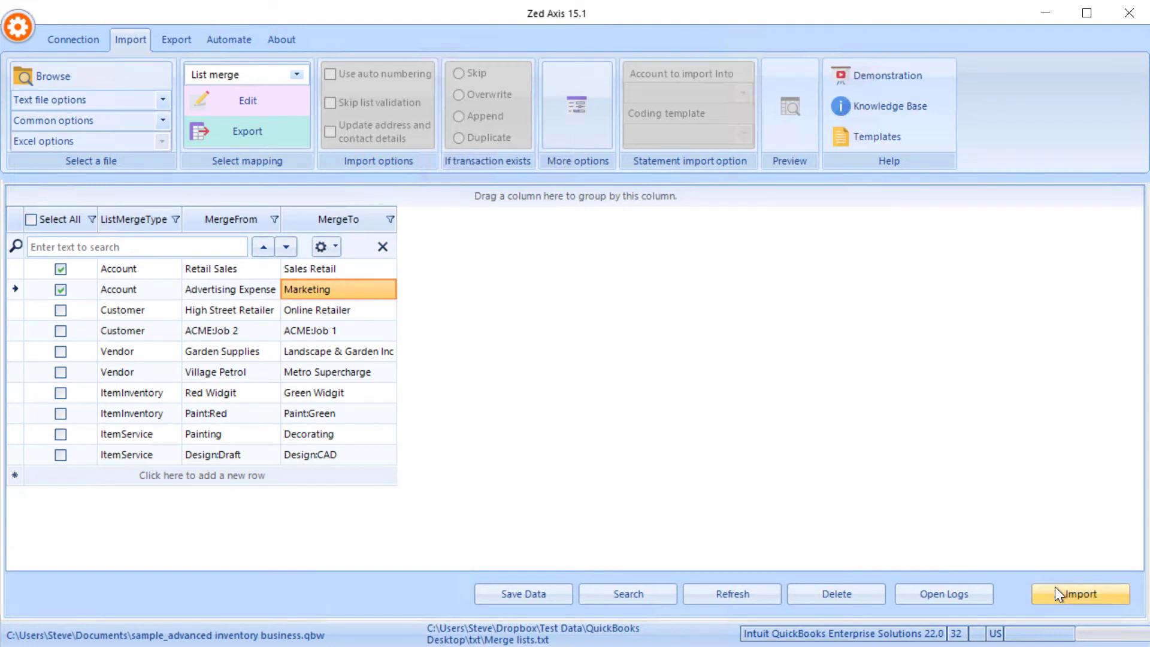
left_click(1079, 593)
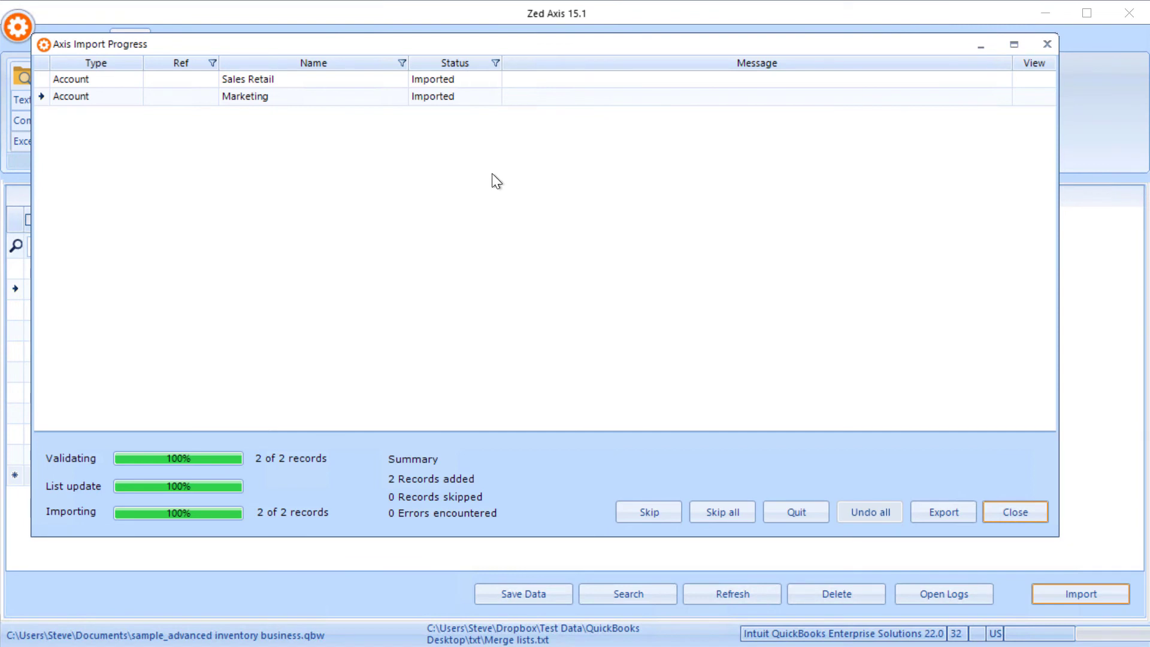
mouse_move(415, 324)
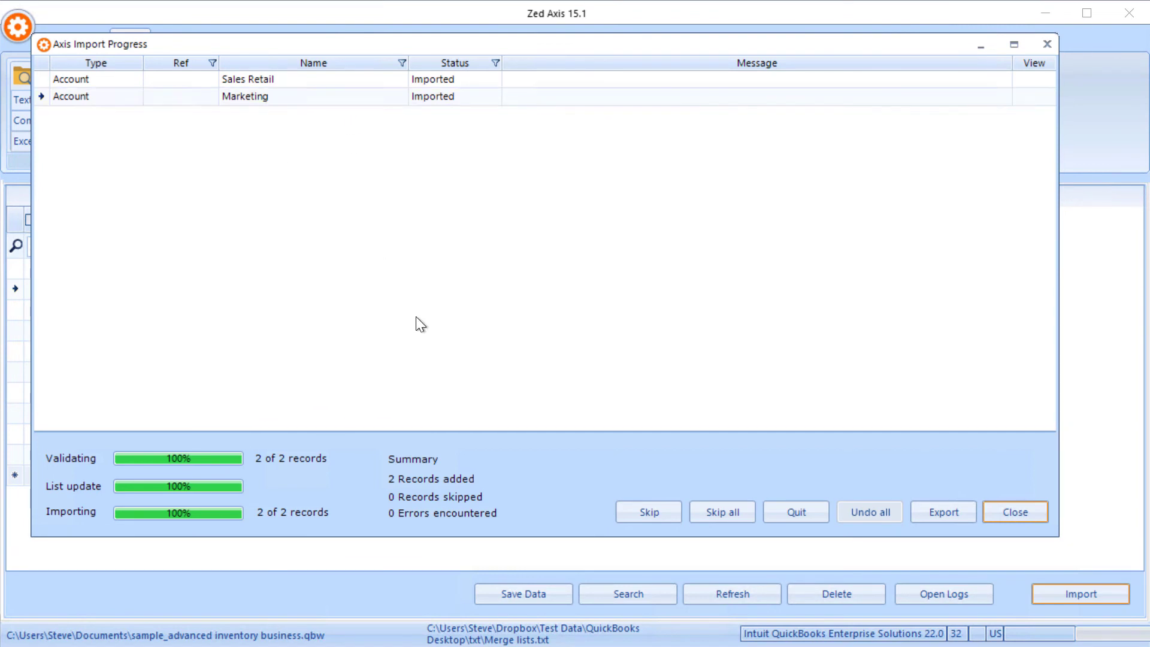
- Close the import results after both account merges show as imported
left_click(1014, 511)
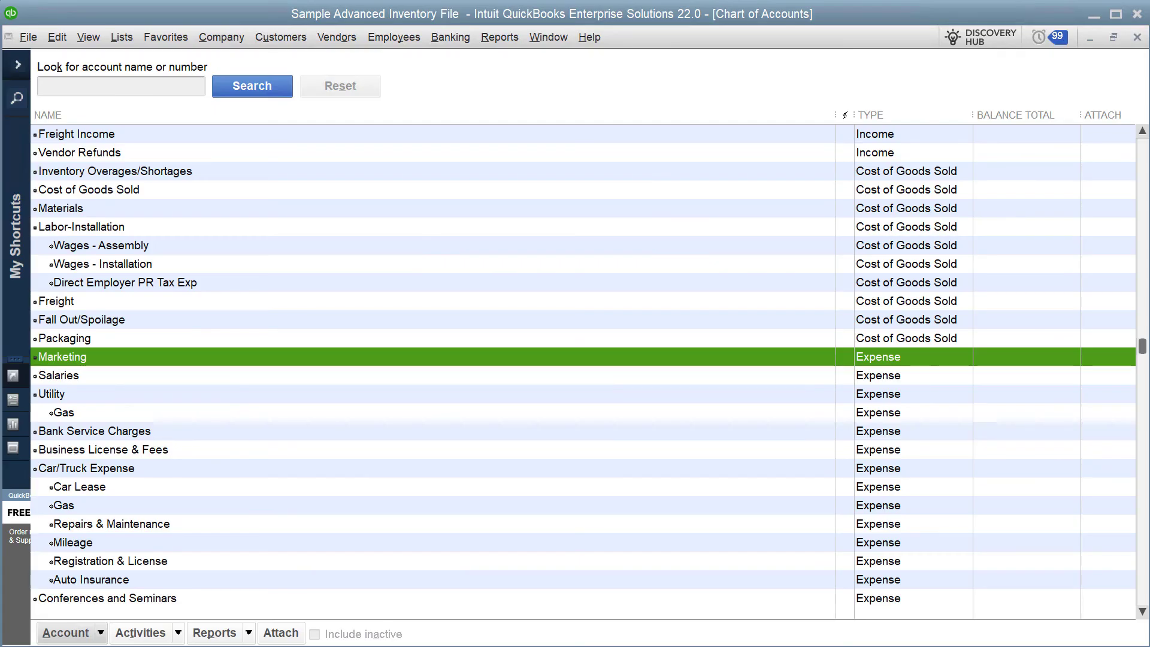
mouse_move(66, 370)
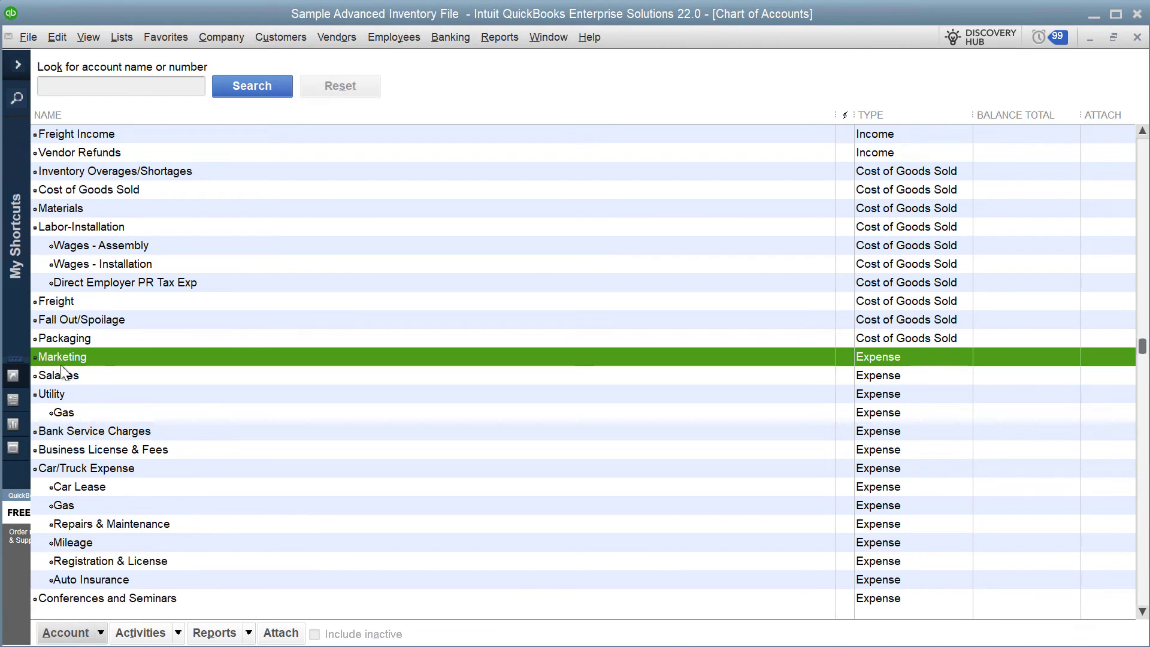
mouse_move(64, 367)
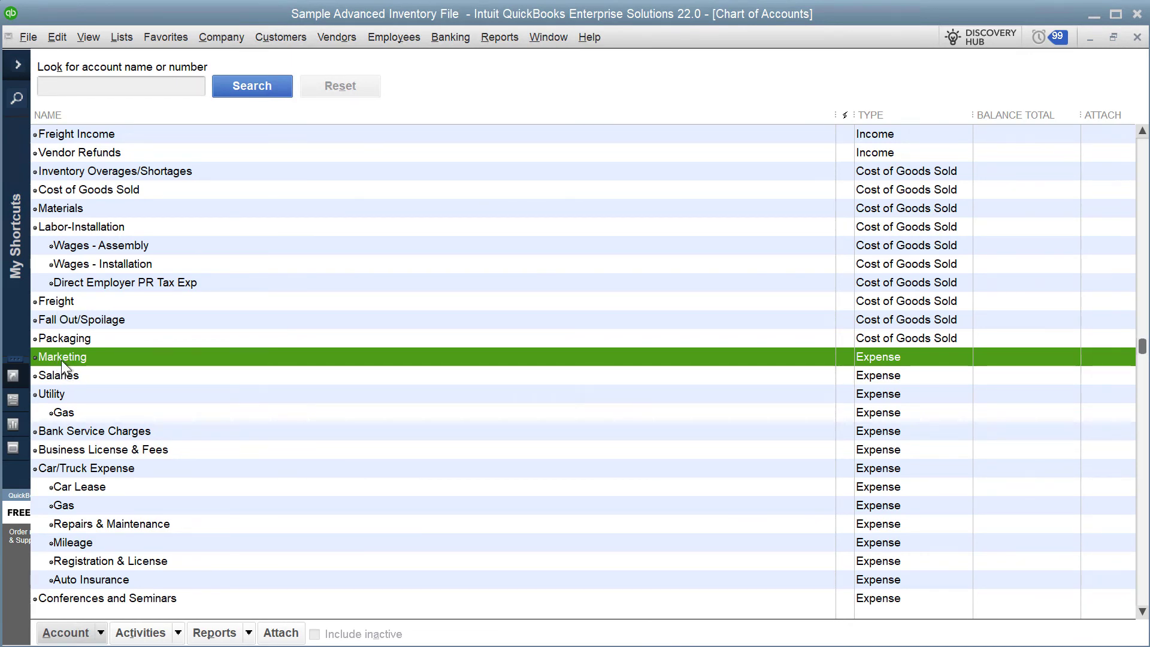
- Scroll the Chart of Accounts to check Sales Retail and Marketing, then close the import summary
scroll("up", 3)
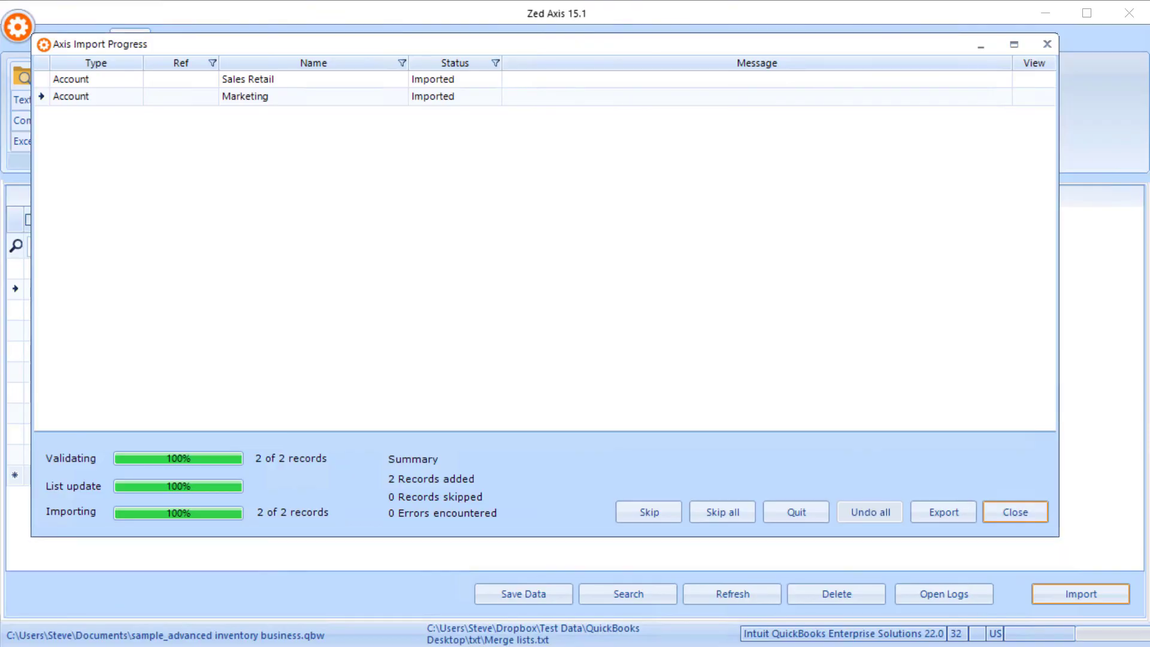
mouse_move(380, 295)
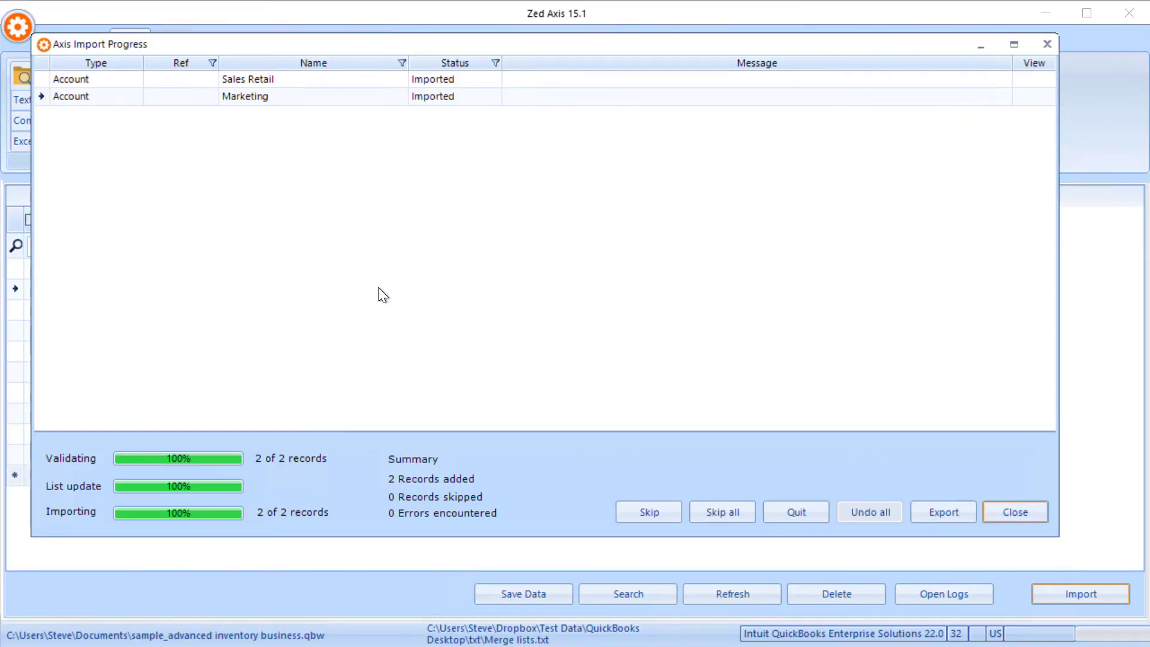
mouse_move(386, 294)
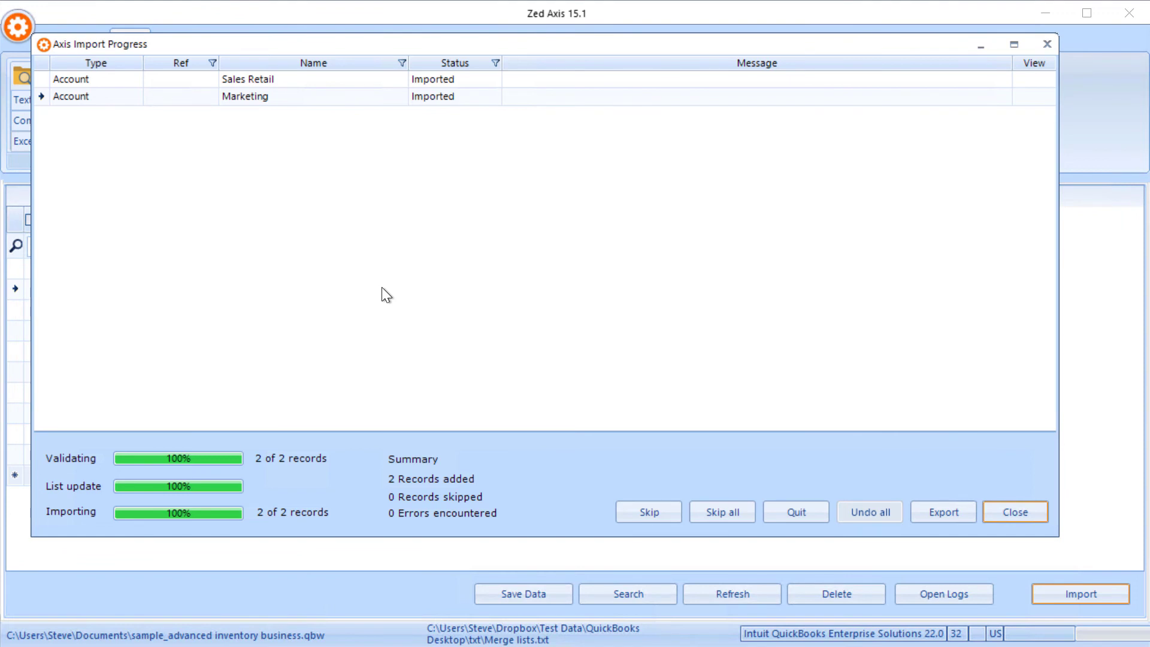
left_click(1013, 511)
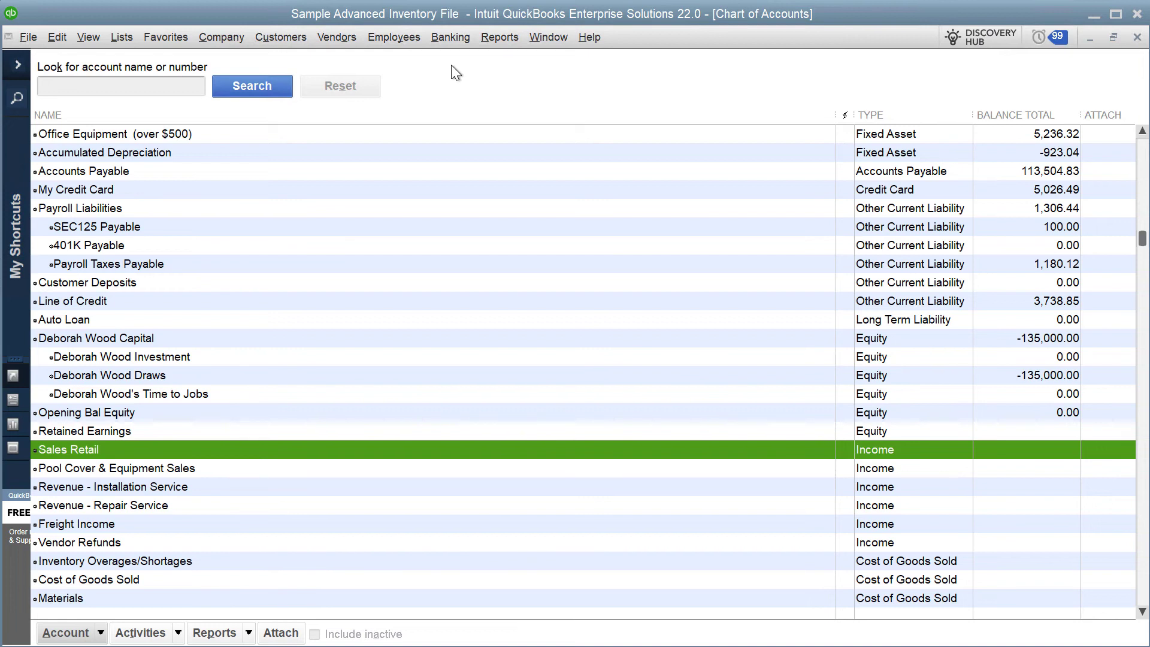
mouse_move(367, 95)
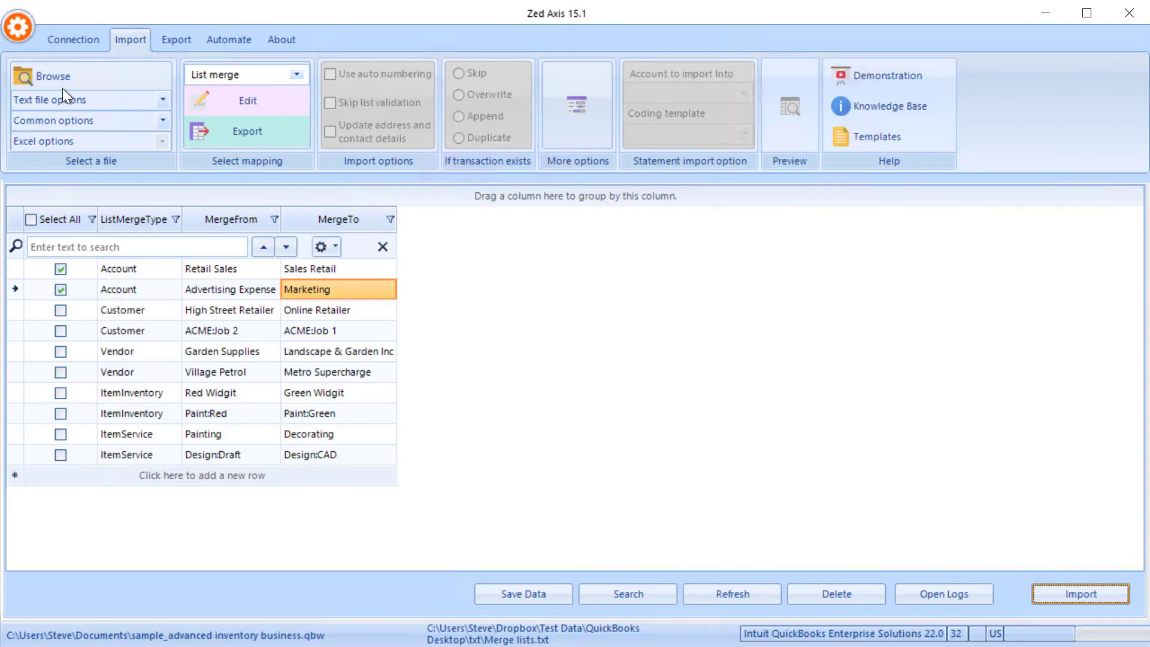
- Load Journal Entry.txt and choose <Add New Mapping> from the saved mappings list
left_click(51, 76)
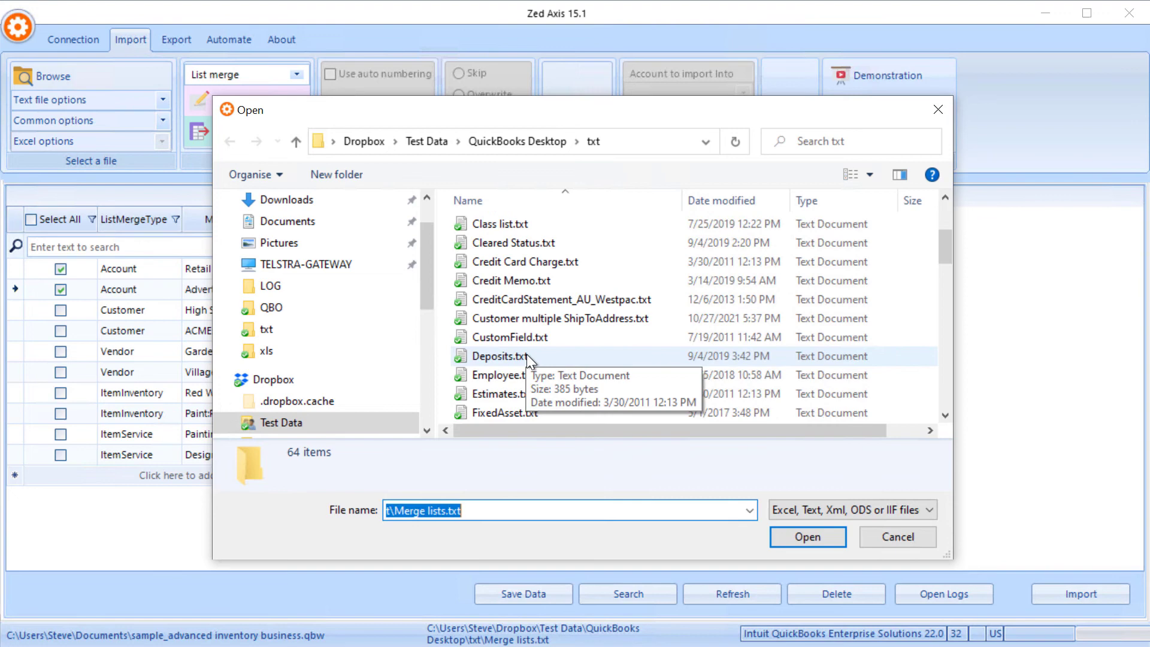
scroll("down", 3)
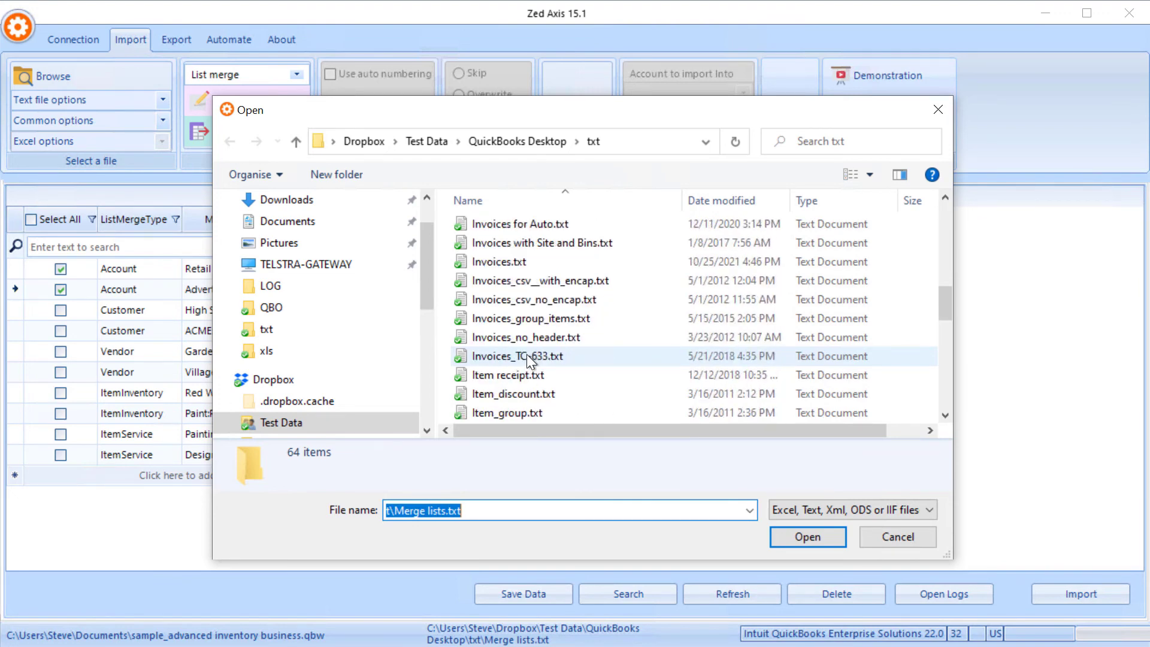
scroll("down", 3)
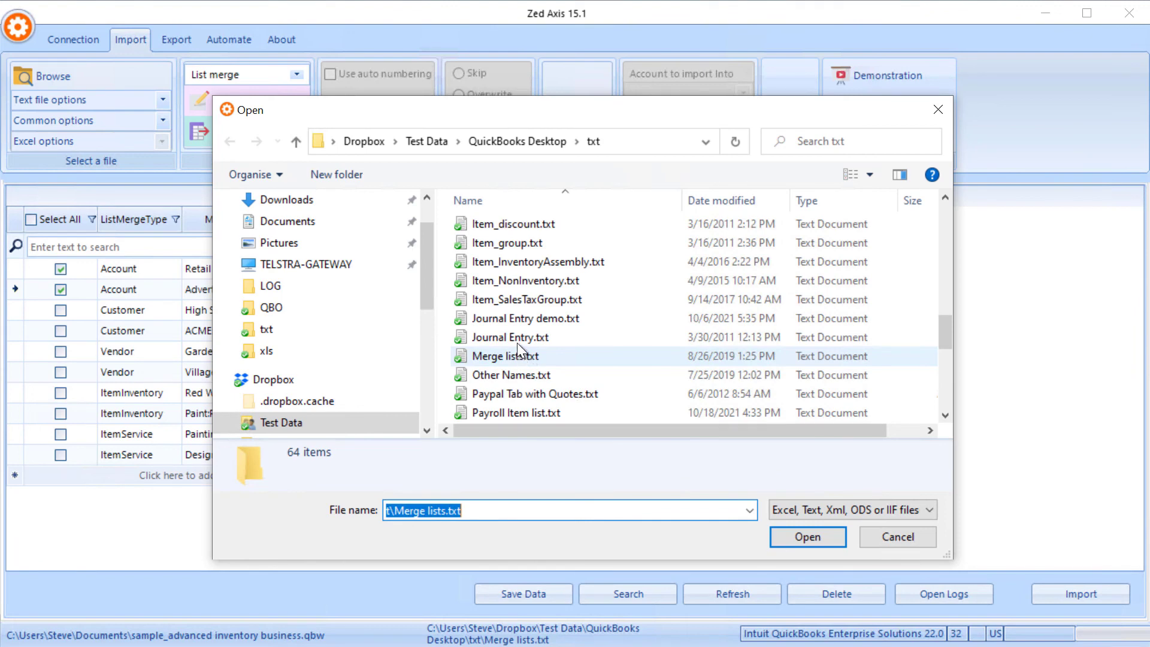
left_click(806, 536)
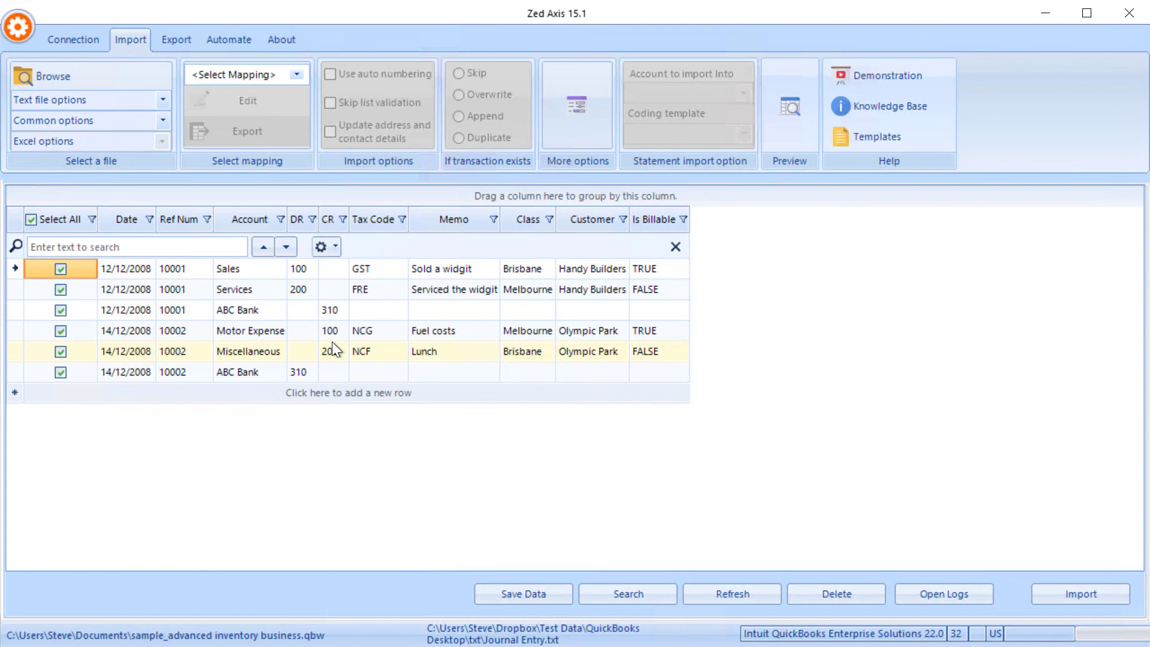
left_click(296, 74)
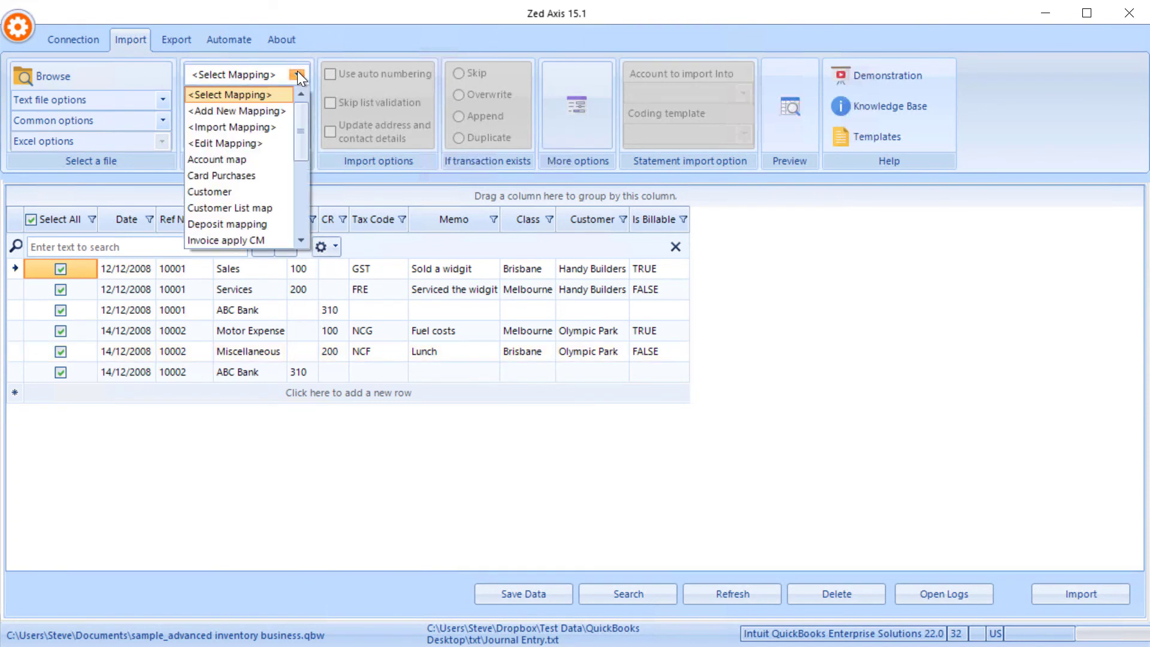
left_click(235, 110)
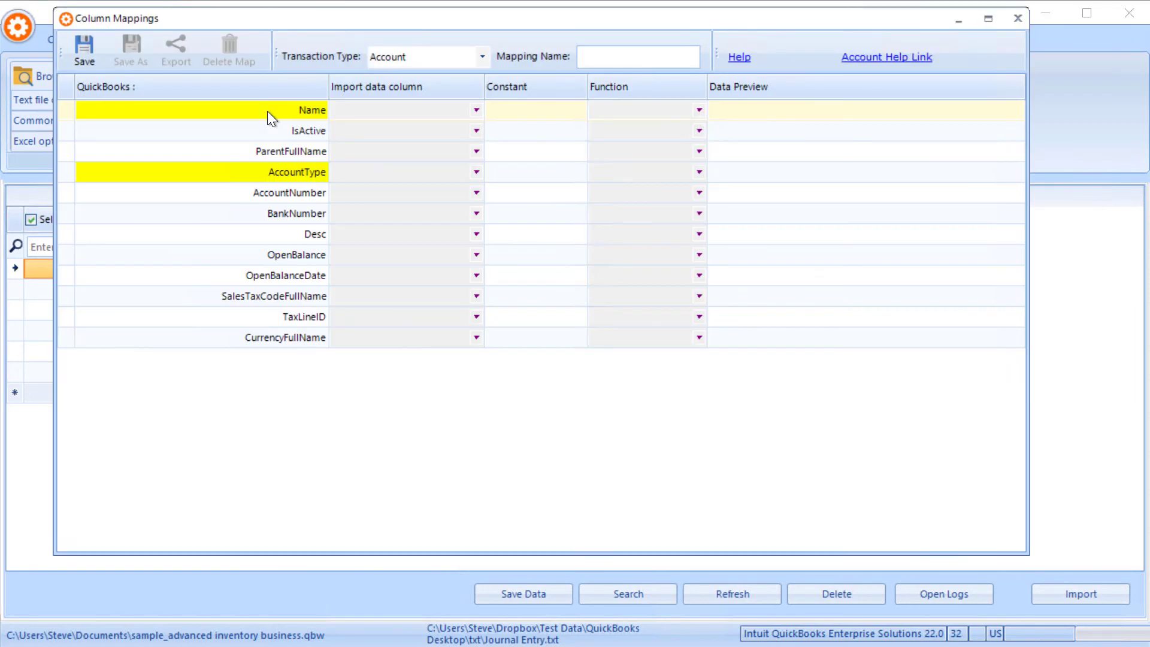
- Set the mapping's transaction type to Journal and map TxnDate to Date, RefNumber to Ref Num
left_click(482, 56)
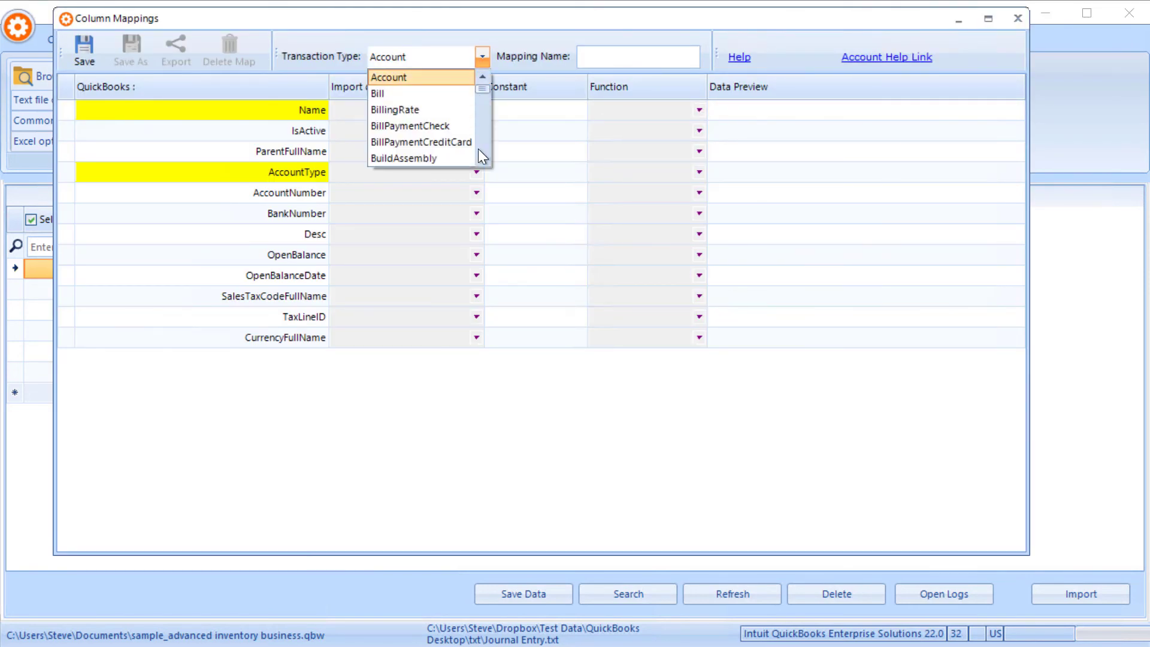
left_click(407, 57)
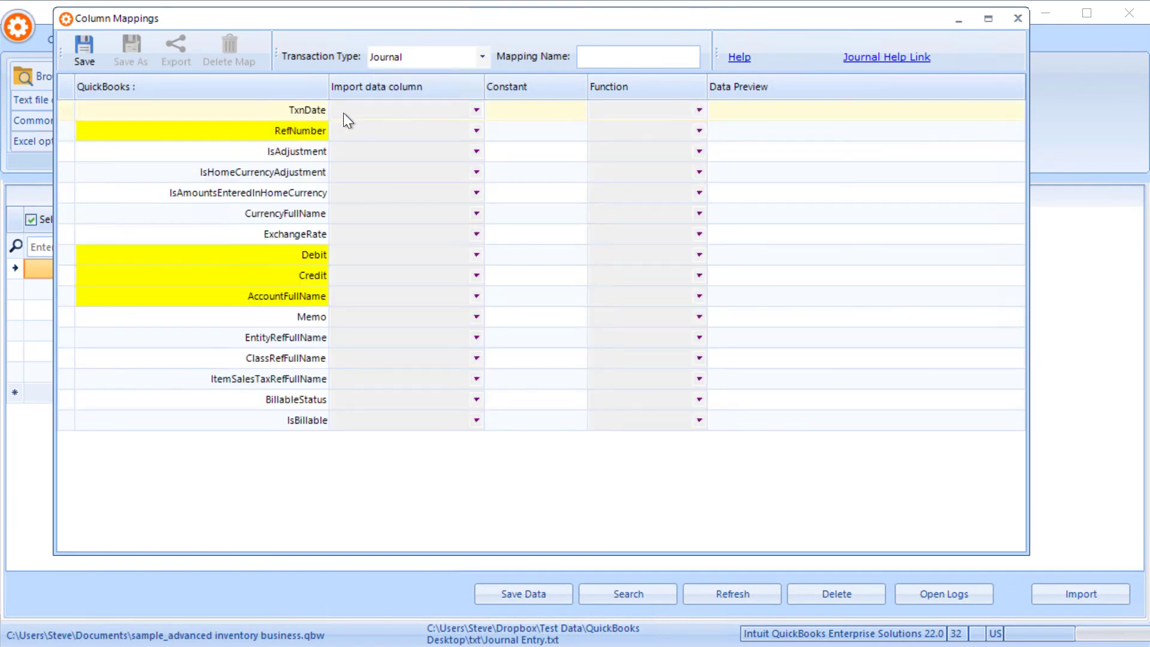
left_click(475, 110)
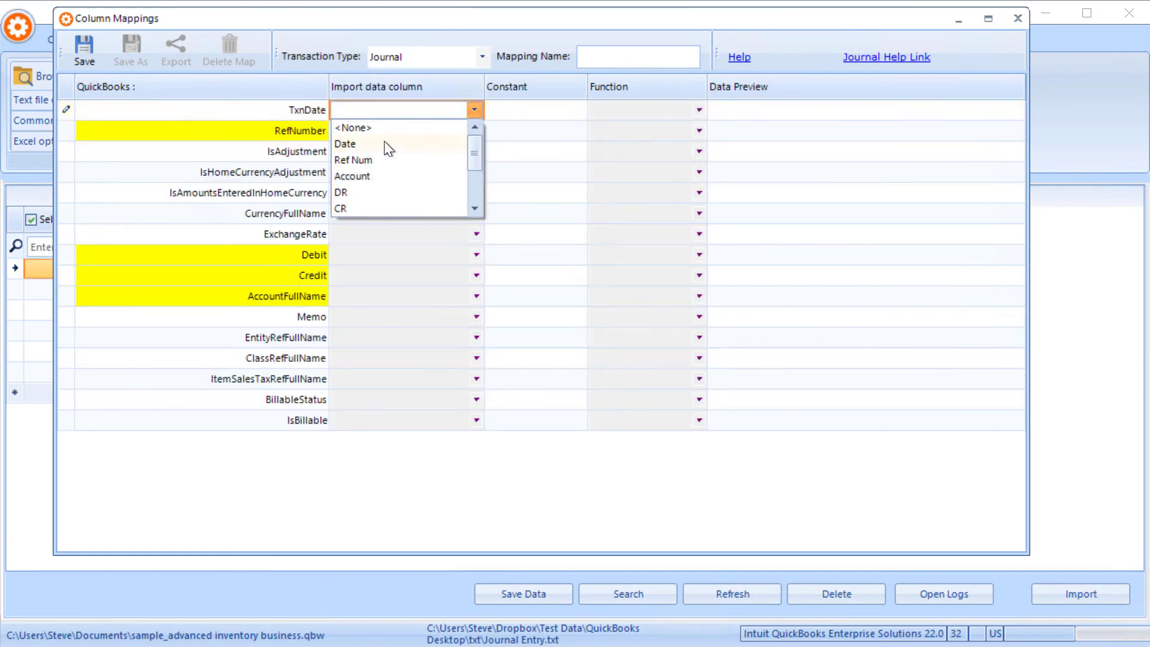
left_click(345, 144)
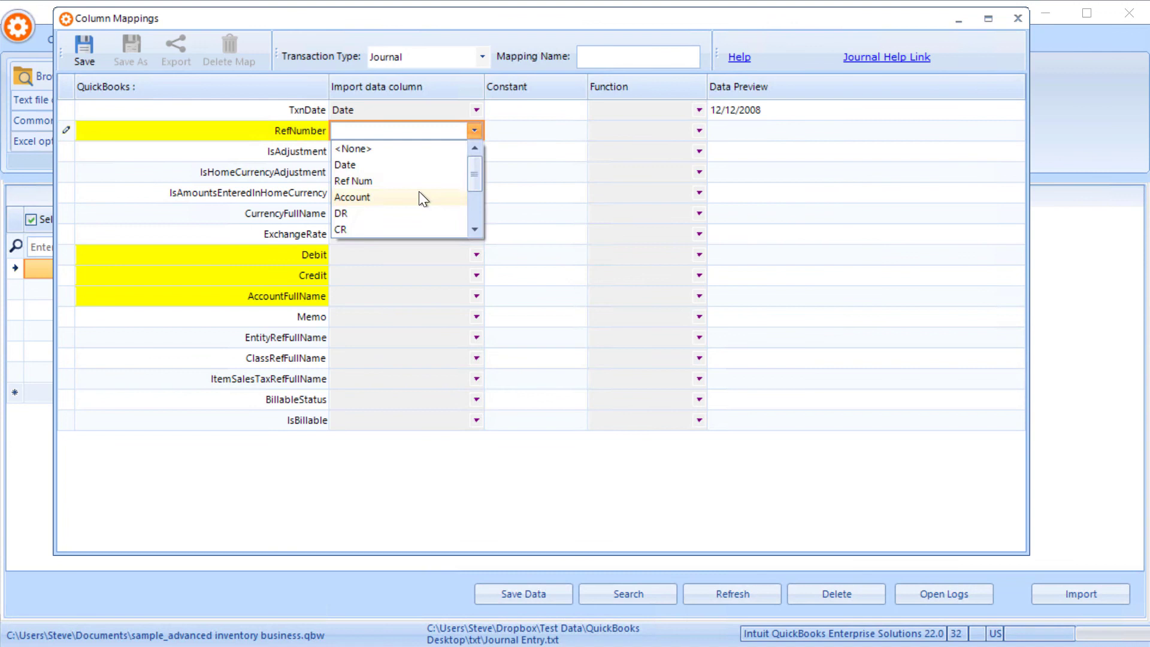
left_click(352, 181)
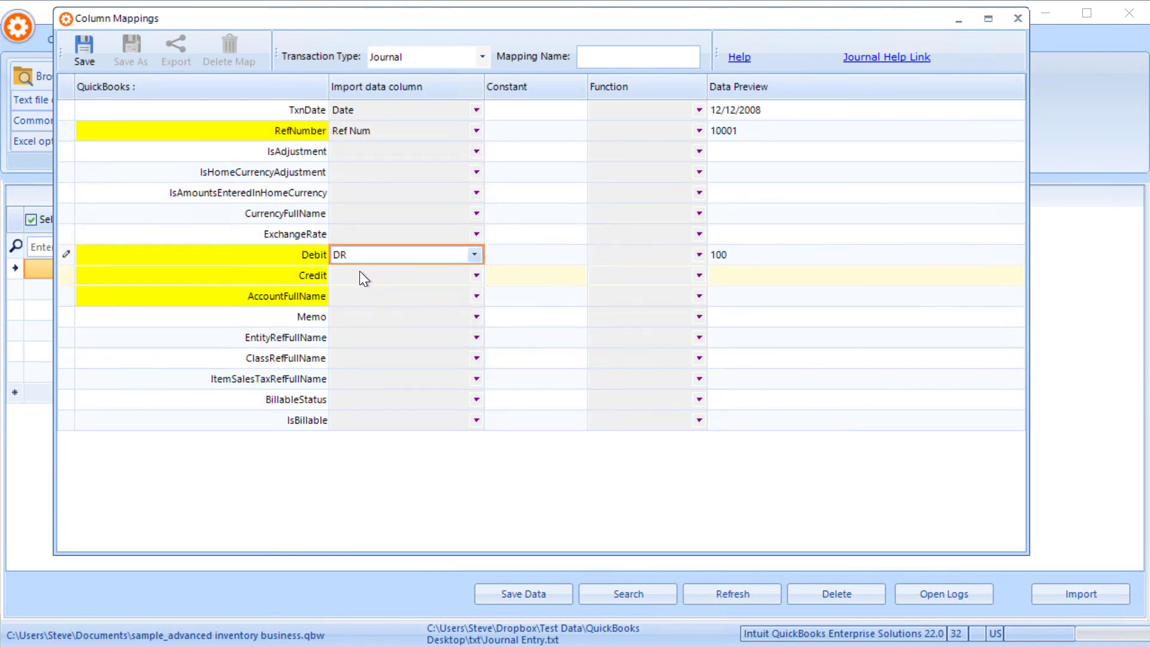
- Map Credit to CR and AccountFullName to Account, then save the mapping as 'Trial balance journal'
left_click(474, 274)
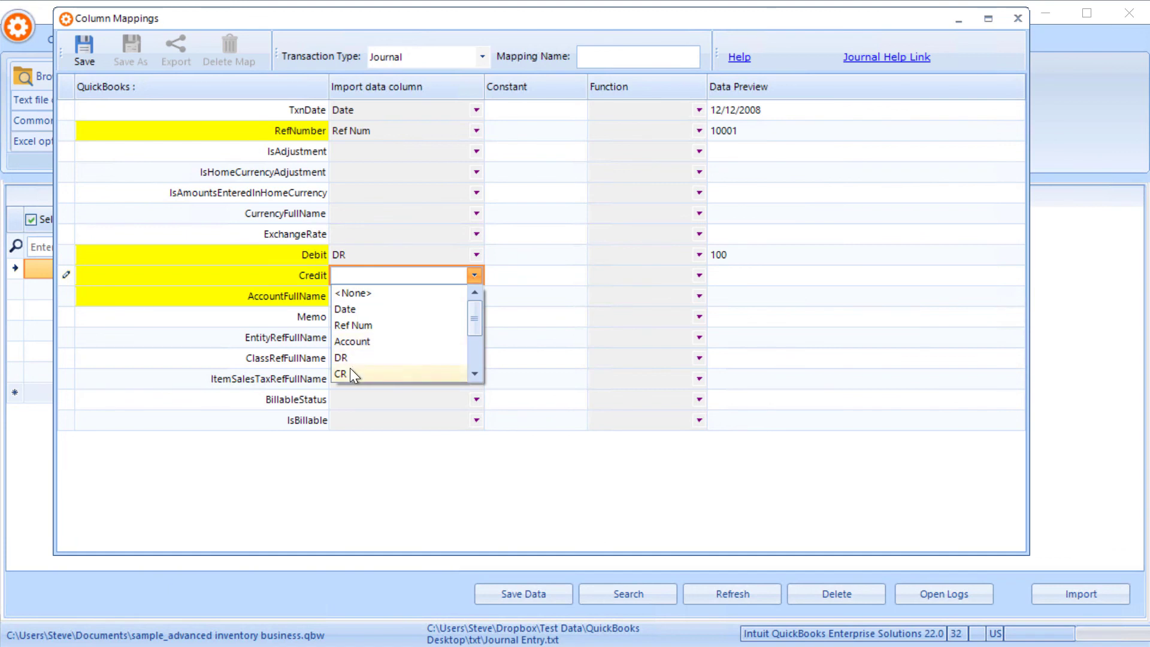
left_click(341, 373)
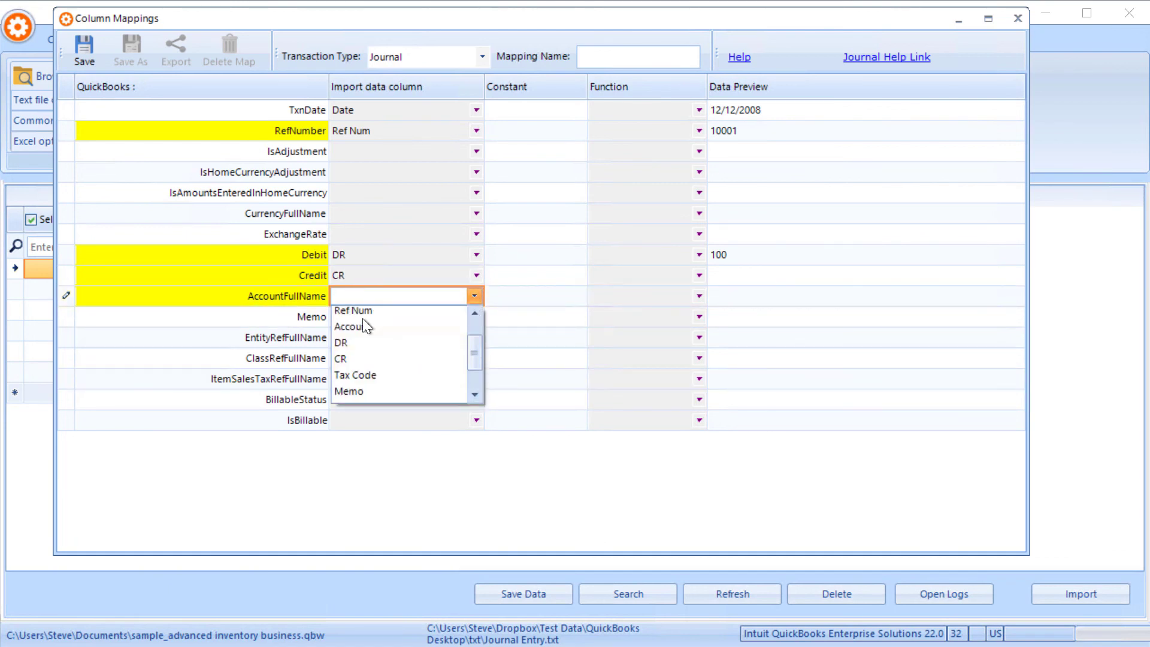
left_click(349, 326)
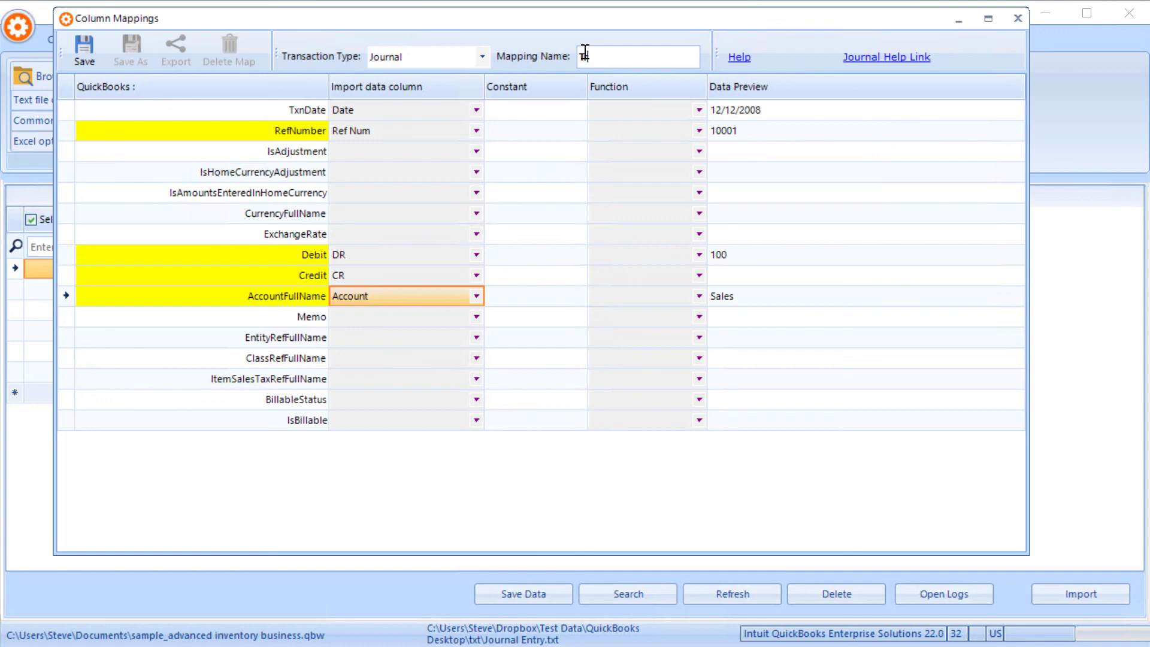
type("Trial bls")
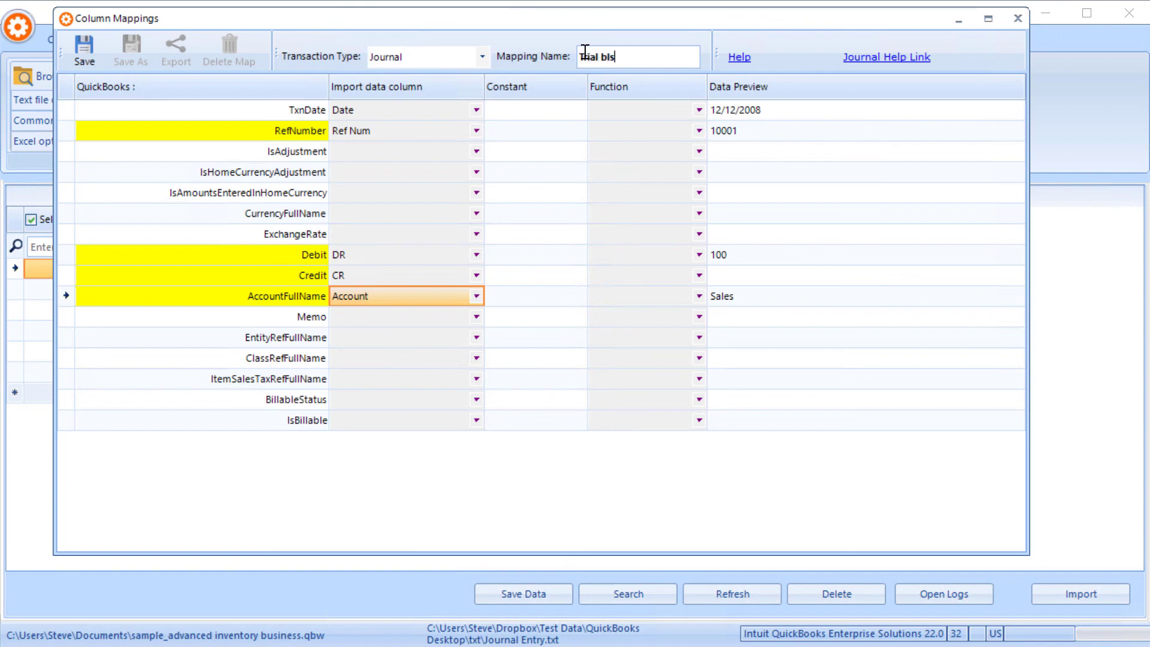
left_click(84, 50)
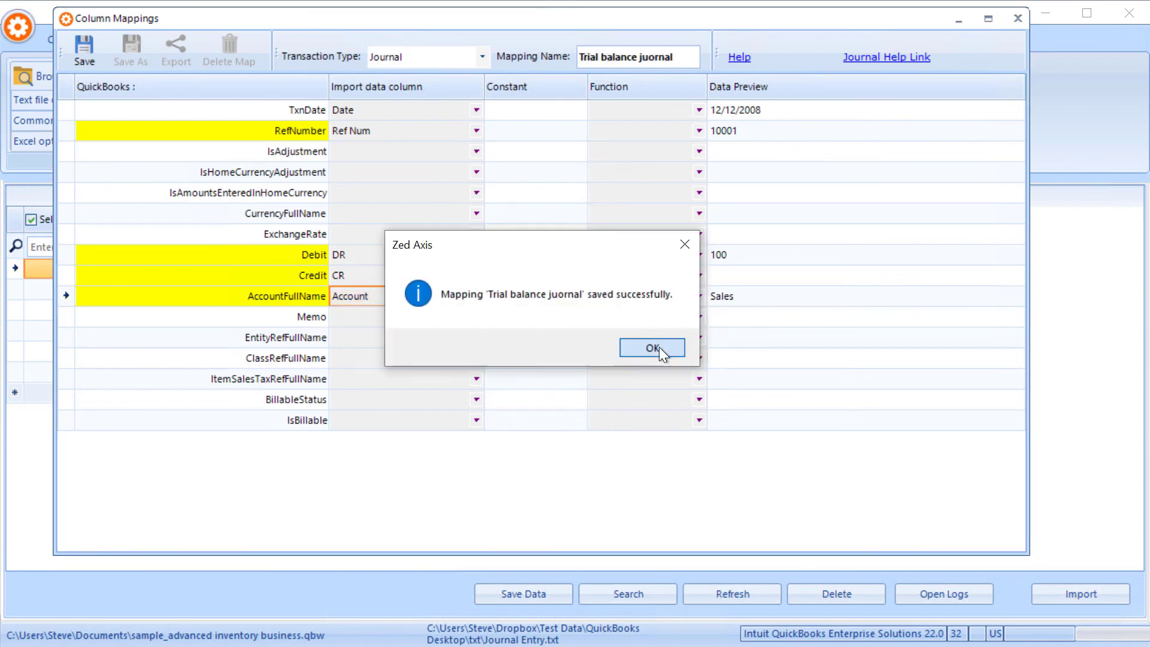
left_click(651, 347)
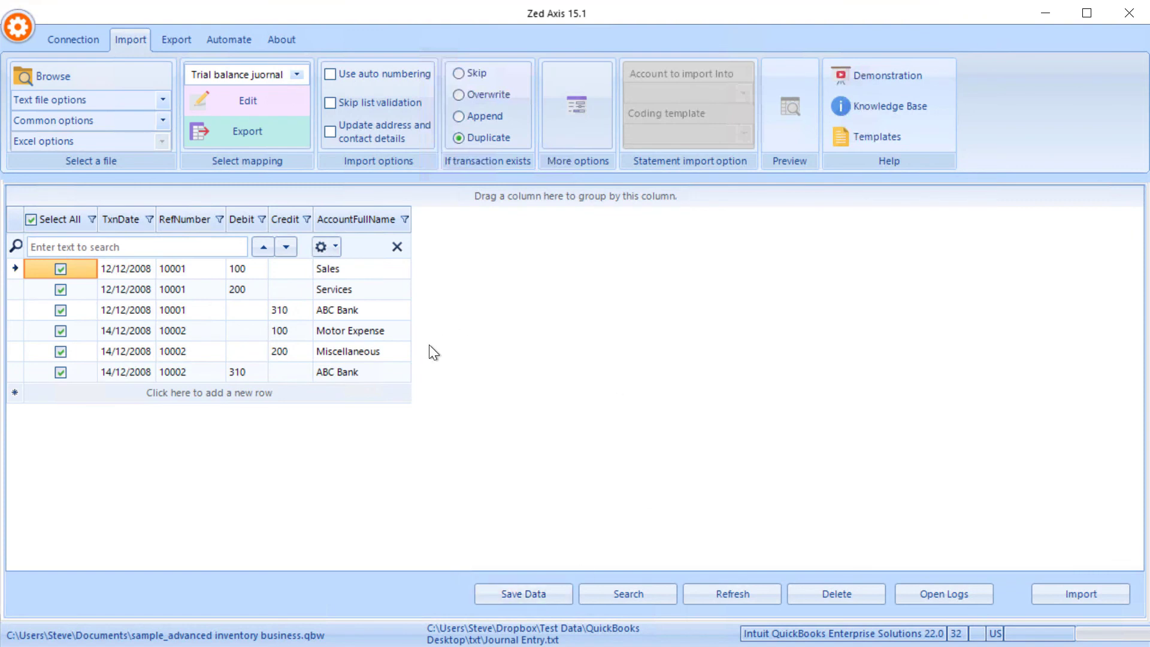